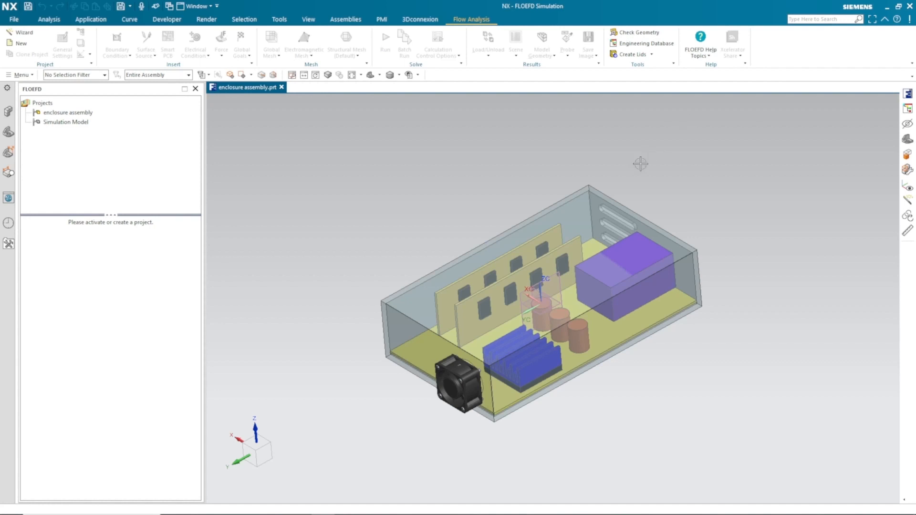
{"action": "mouse_move", "coordinate": [652, 169]}
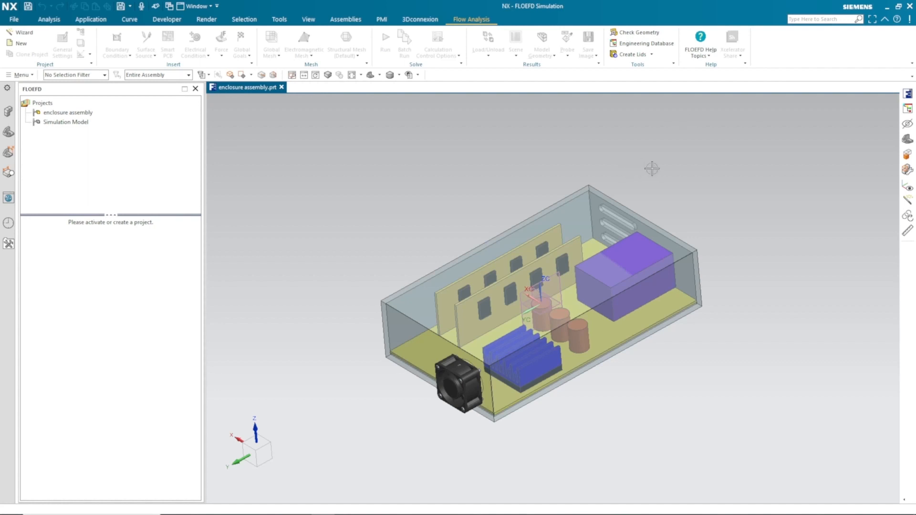
{"action": "mouse_move", "coordinate": [438, 149]}
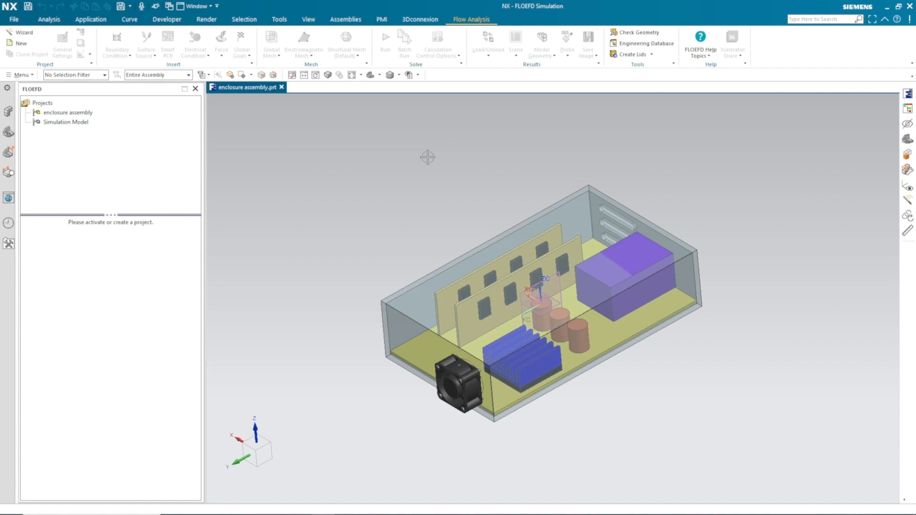
{"action": "mouse_move", "coordinate": [477, 366]}
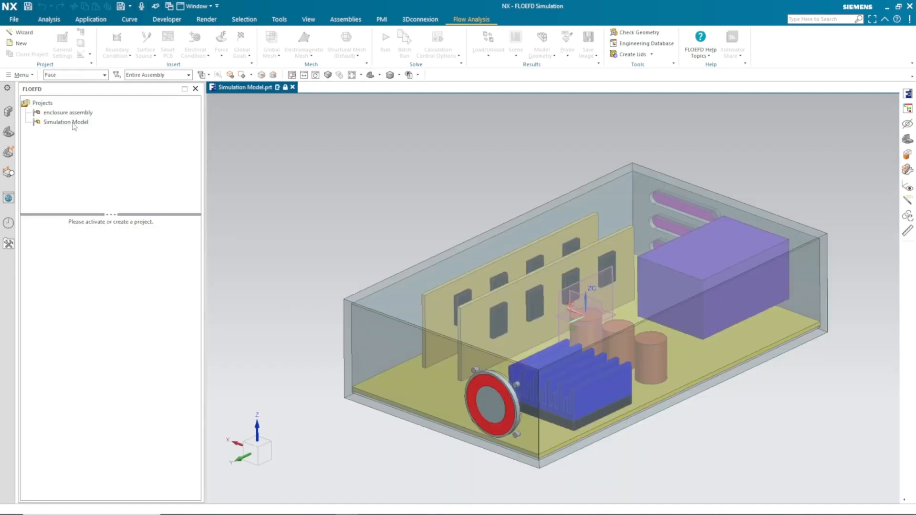
{"action": "mouse_move", "coordinate": [98, 127]}
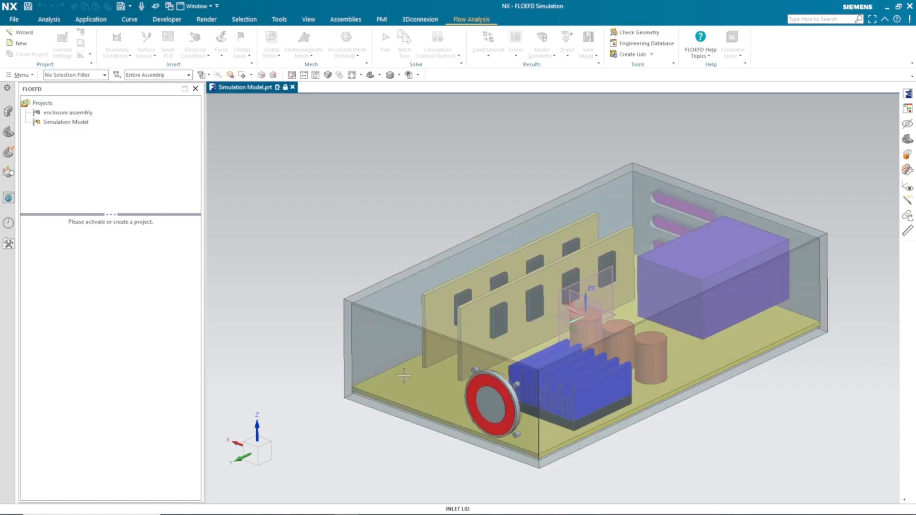
Orbit the enclosure model to view the inlet and outlet lids from another angle.
{"action": "left_click_drag", "start_coordinate": [402, 376], "coordinate": [391, 354]}
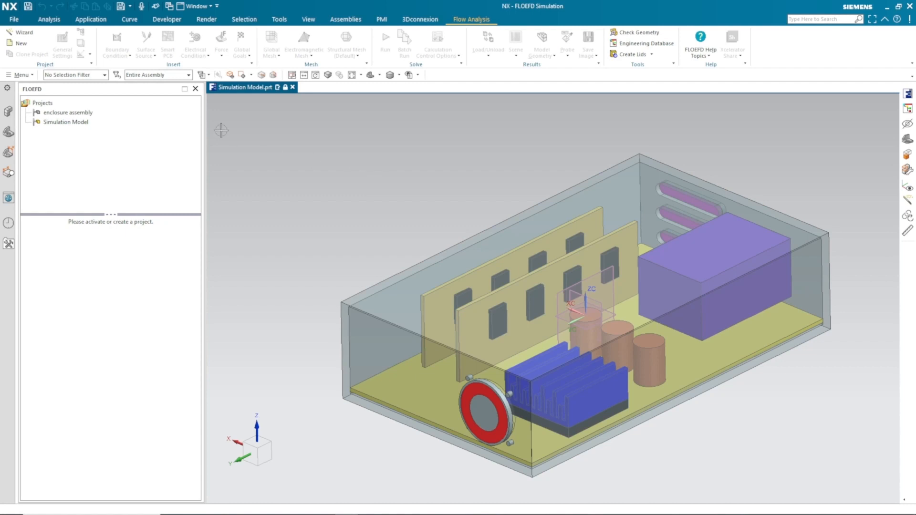
Start the wizard with project name Enclosure and the SI unit system.
{"action": "left_click", "coordinate": [23, 32]}
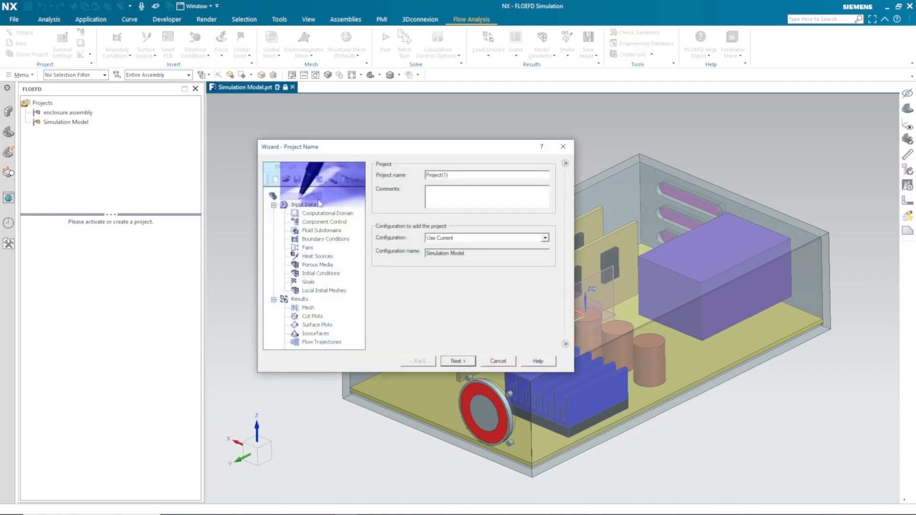
{"action": "type", "text": "Enclosure"}
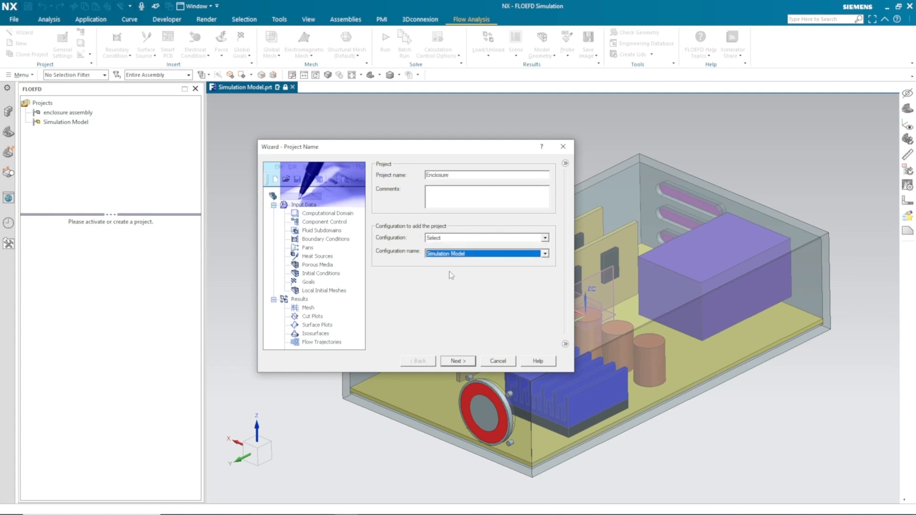
{"action": "left_click", "coordinate": [458, 361]}
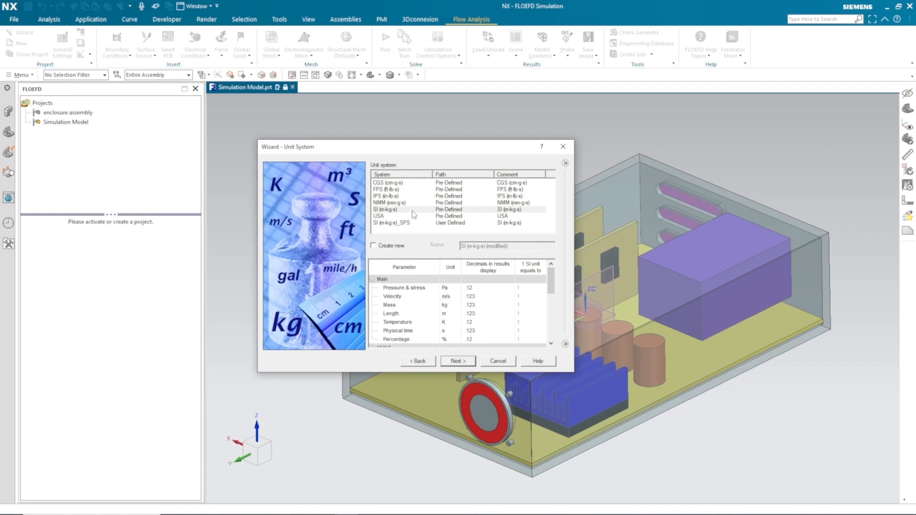
{"action": "left_click", "coordinate": [457, 287]}
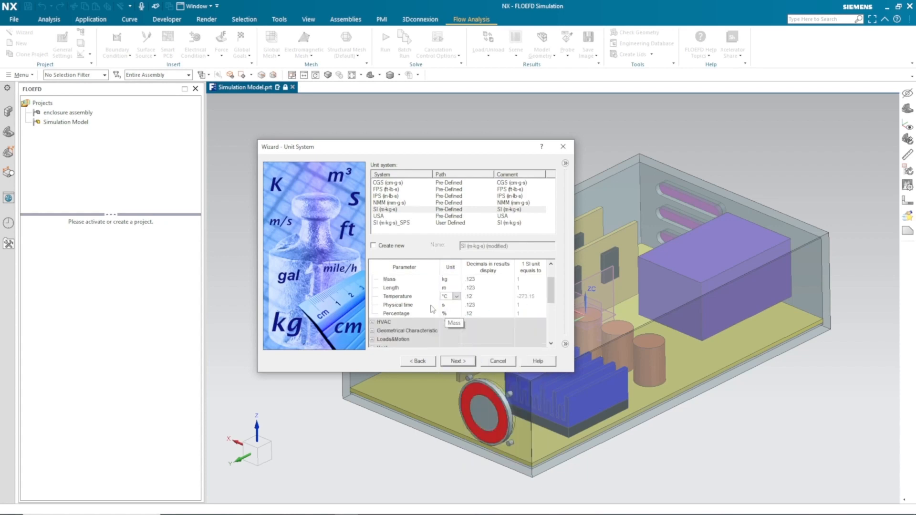
{"action": "scroll", "scroll_direction": "down", "scroll_amount": 3}
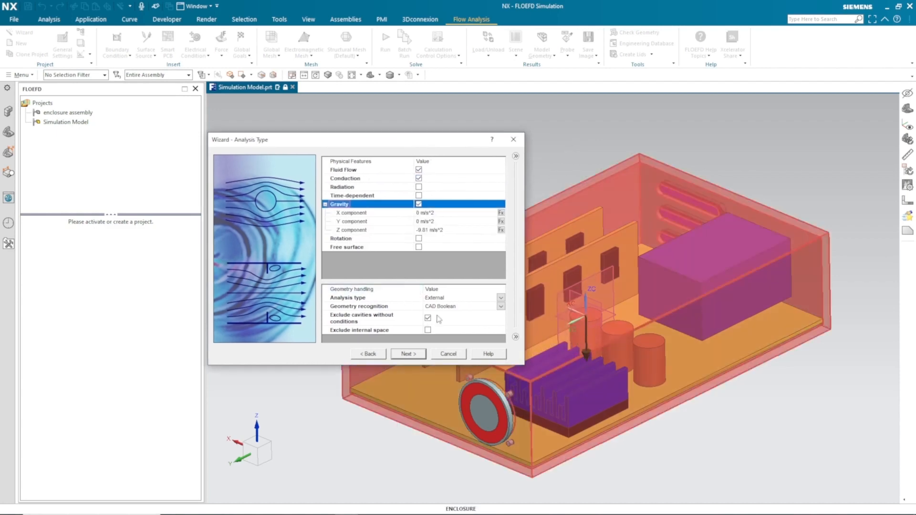
Set geometry recognition to Mesh Boolean and continue to the fluid settings.
{"action": "left_click", "coordinate": [347, 298]}
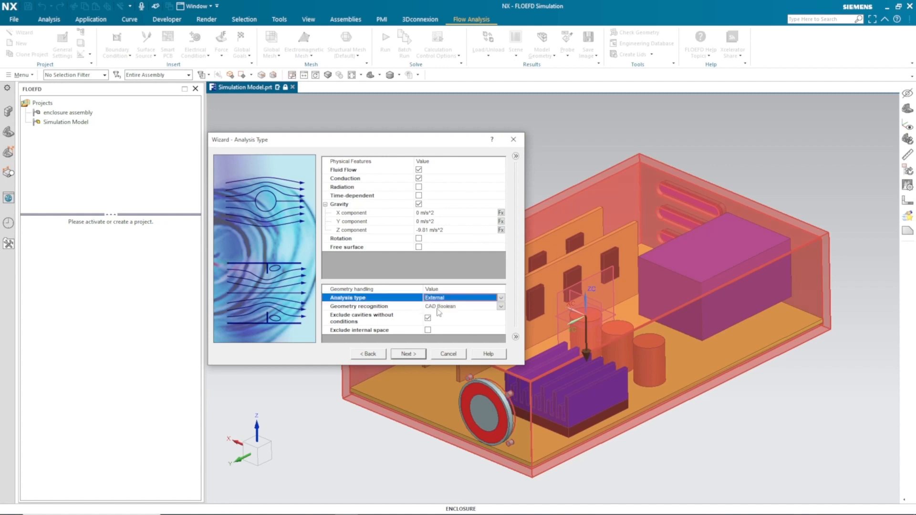
{"action": "left_click", "coordinate": [501, 306]}
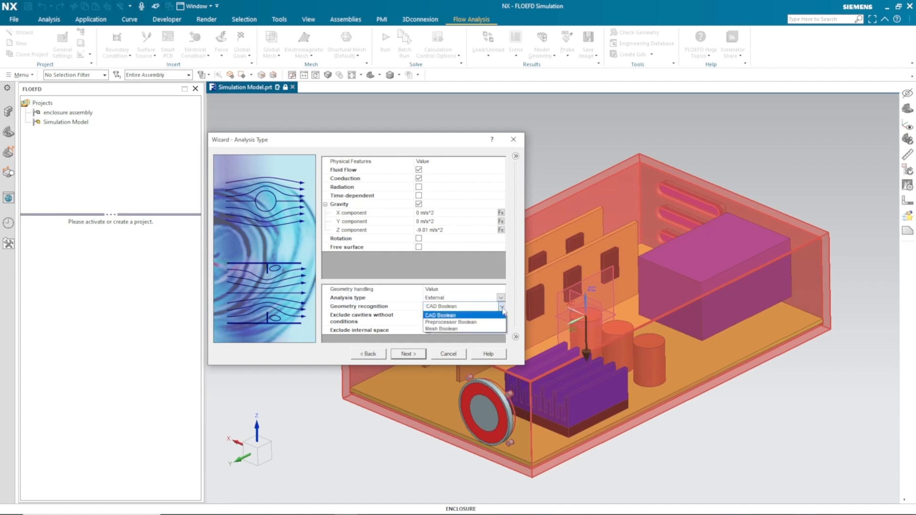
{"action": "left_click", "coordinate": [445, 329]}
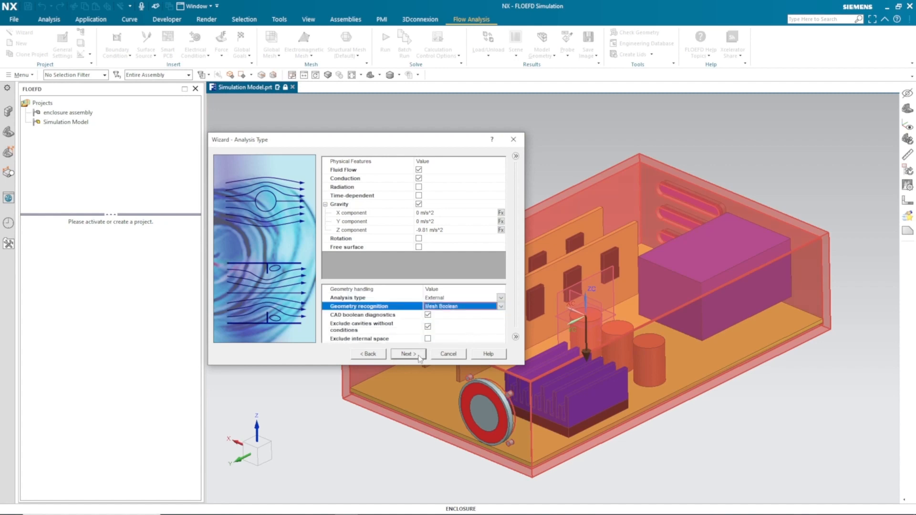
{"action": "left_click", "coordinate": [407, 353]}
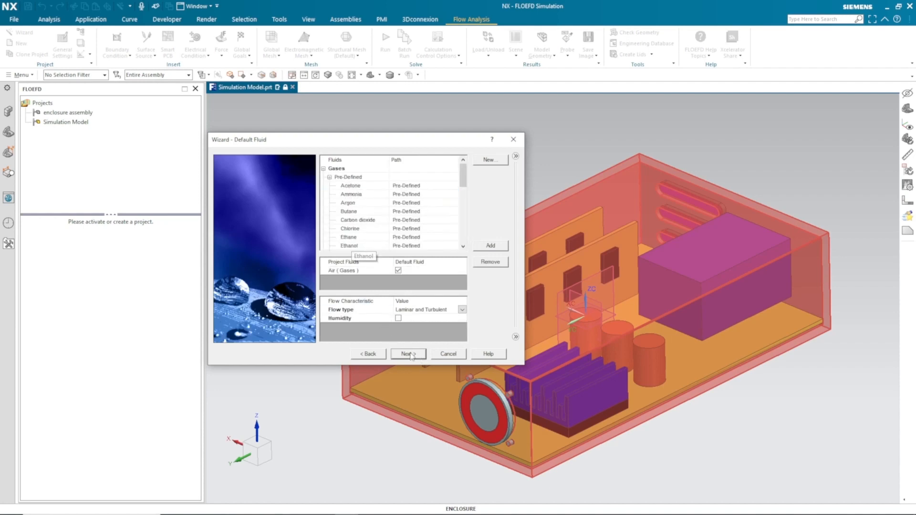
Keep Air, set Steel Stainless 321 as default solid, and finish the Enclosure project.
{"action": "left_click", "coordinate": [407, 353]}
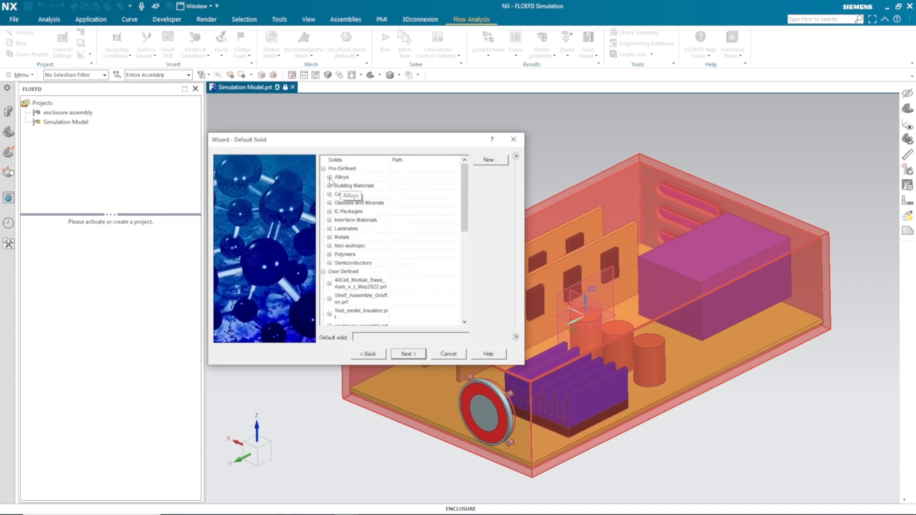
{"action": "left_click", "coordinate": [363, 202]}
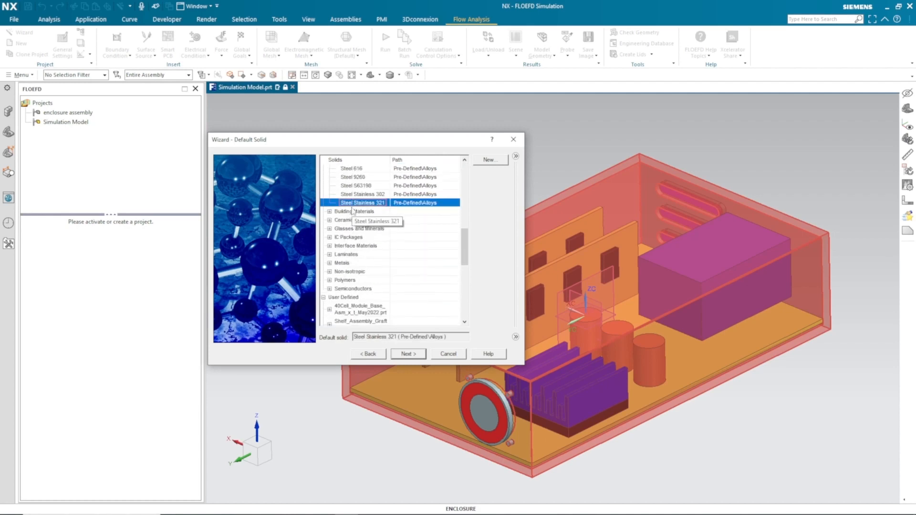
{"action": "left_click", "coordinate": [408, 354]}
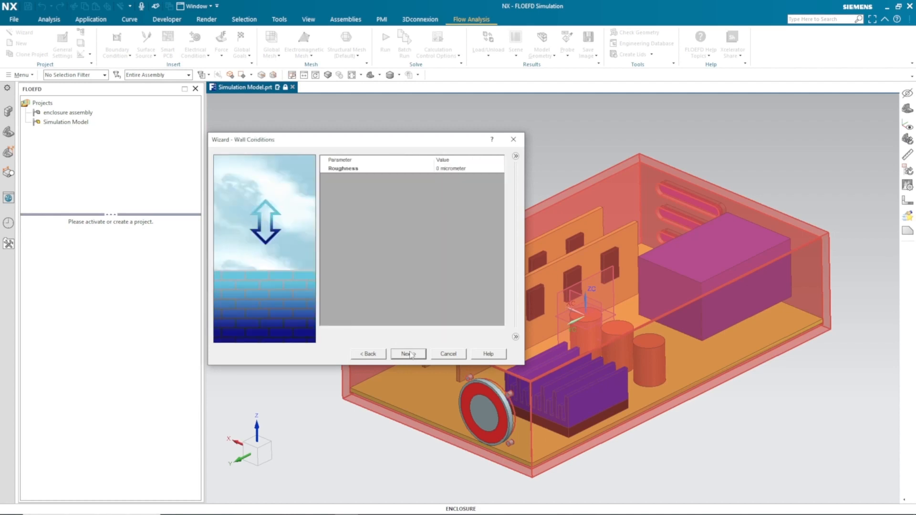
{"action": "left_click", "coordinate": [407, 353]}
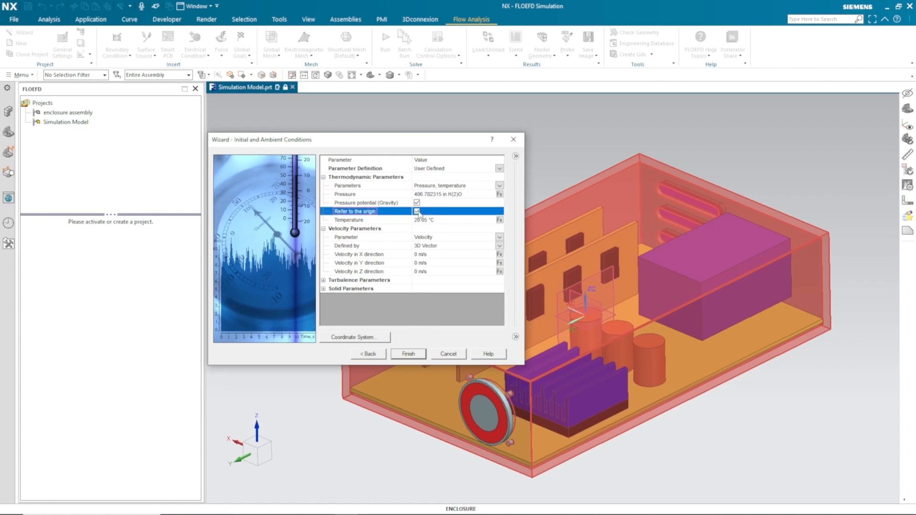
{"action": "left_click", "coordinate": [417, 211]}
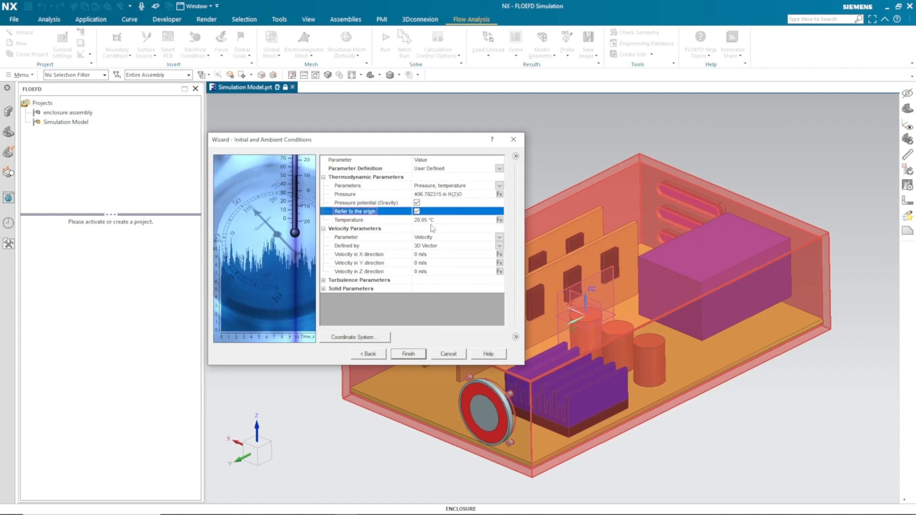
{"action": "left_click", "coordinate": [407, 354]}
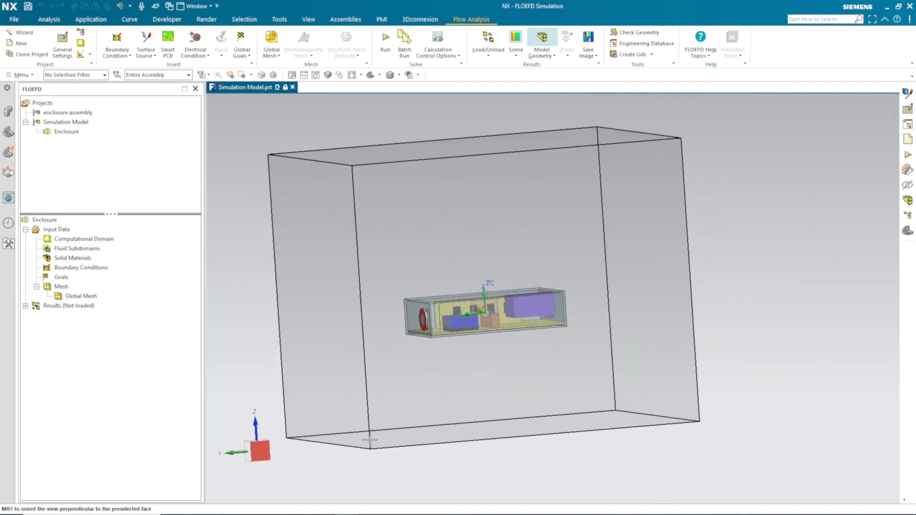
{"action": "left_click", "coordinate": [84, 238]}
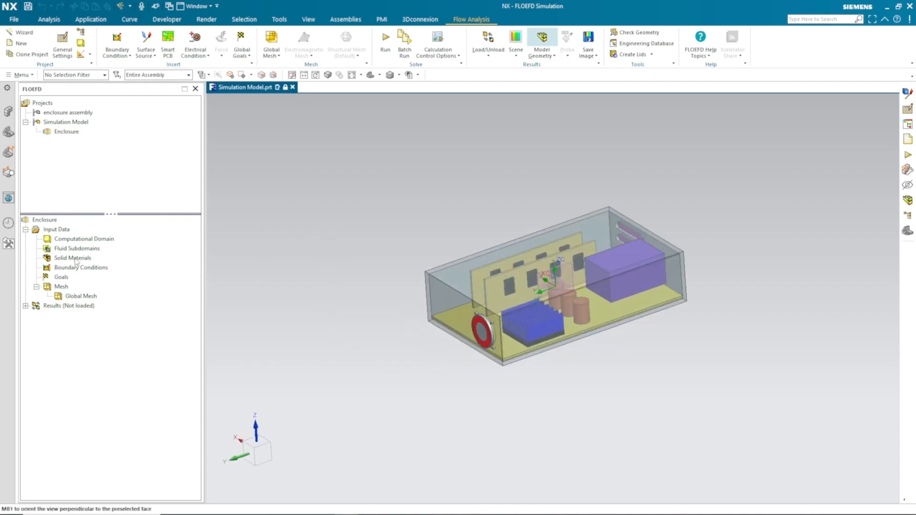
Assign a solid material to pcb-1, pcb-2 and motherboard-1.
{"action": "right_click", "coordinate": [71, 257]}
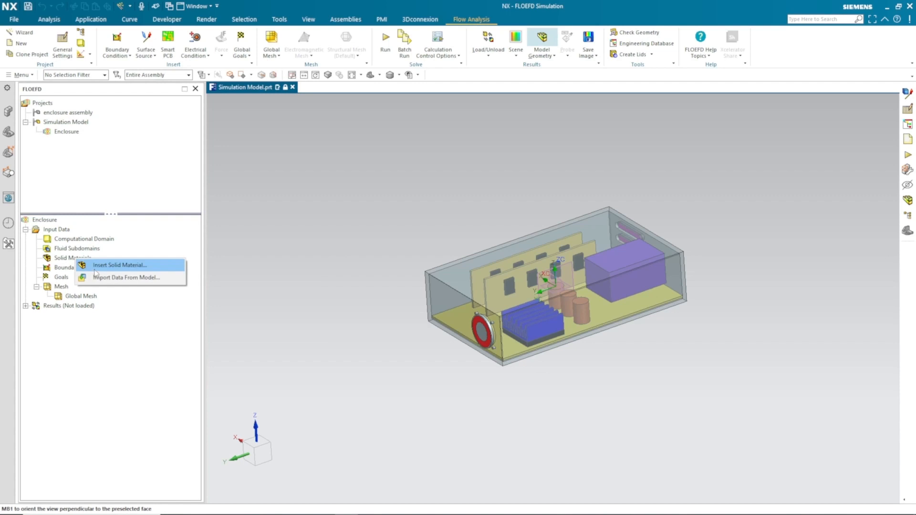
{"action": "left_click", "coordinate": [120, 265]}
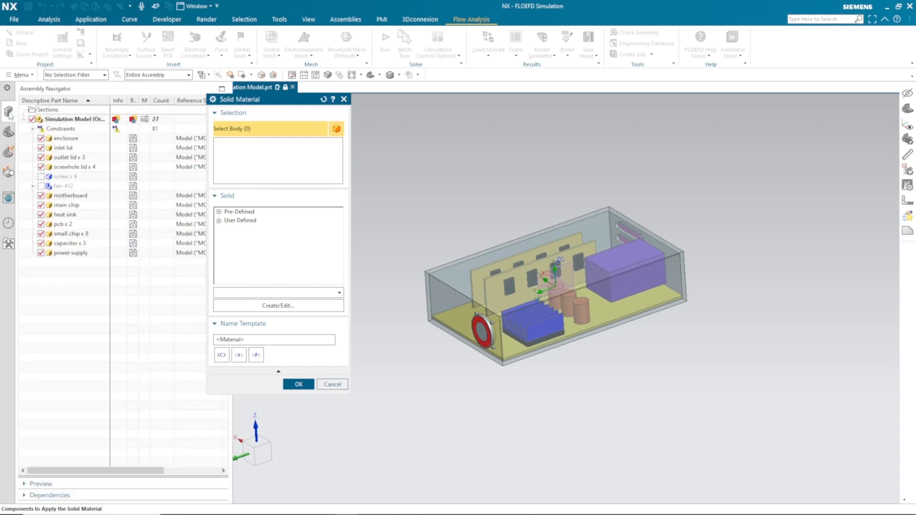
{"action": "left_click", "coordinate": [61, 224]}
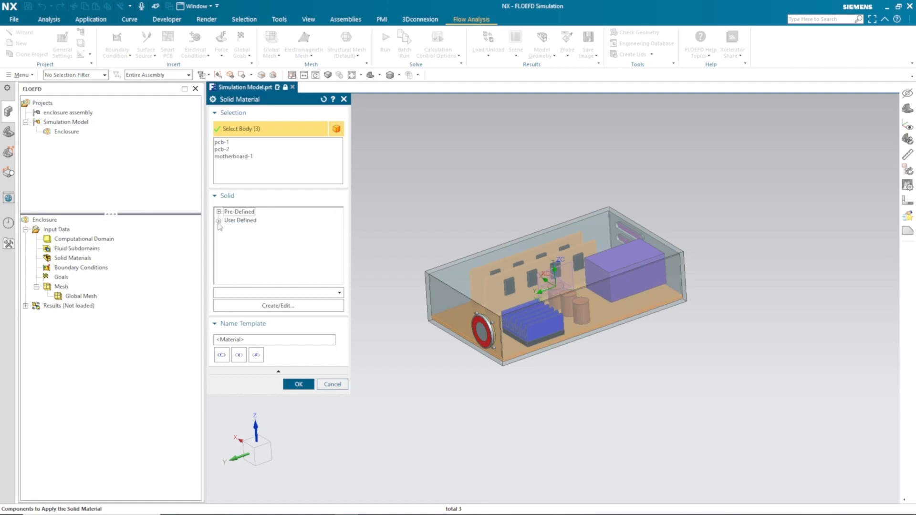
{"action": "left_click", "coordinate": [298, 385]}
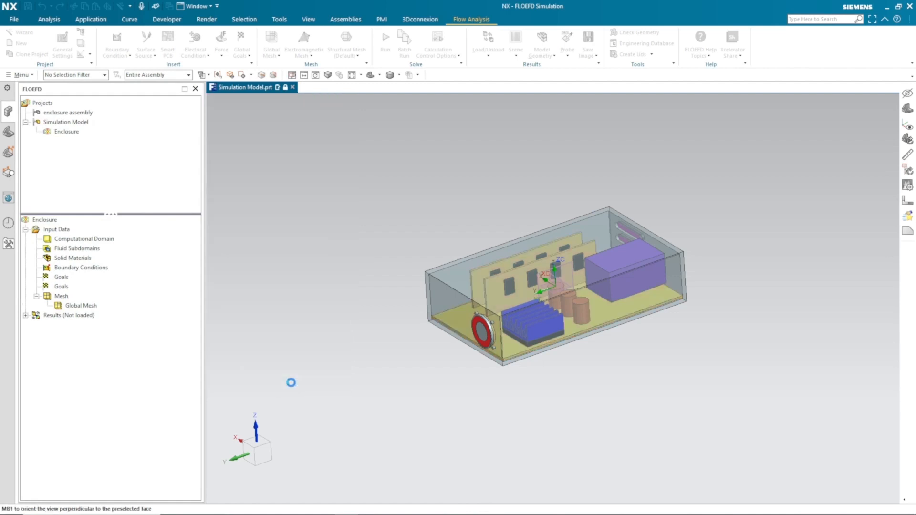
Assign a solid material to the main chip and small chips.
{"action": "right_click", "coordinate": [72, 258]}
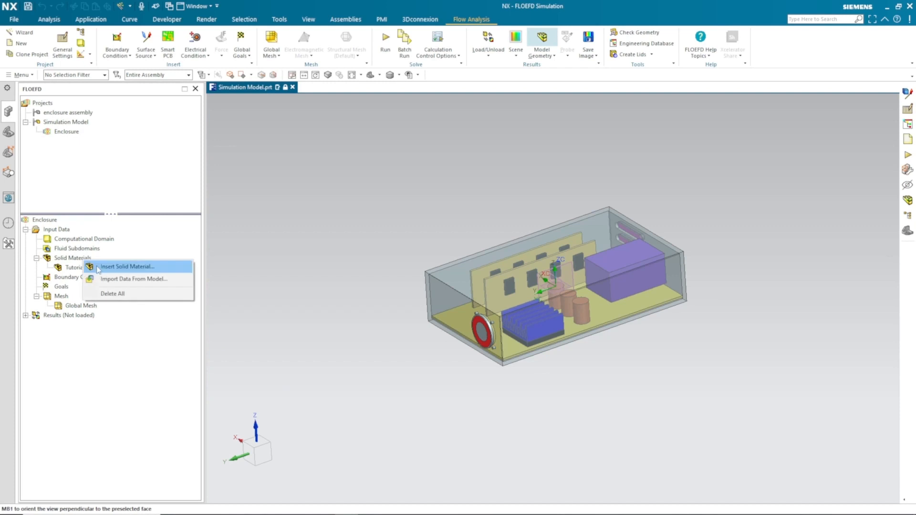
{"action": "left_click", "coordinate": [127, 266]}
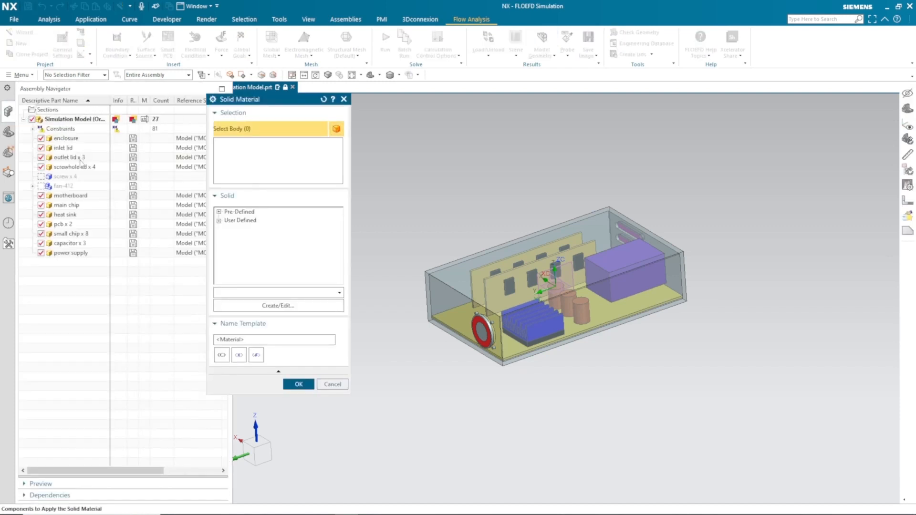
{"action": "left_click", "coordinate": [66, 204]}
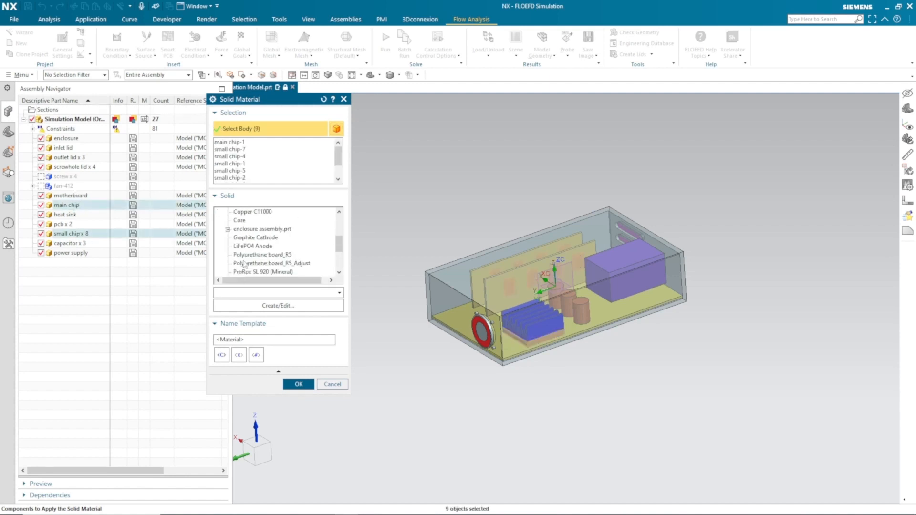
{"action": "left_click", "coordinate": [298, 383]}
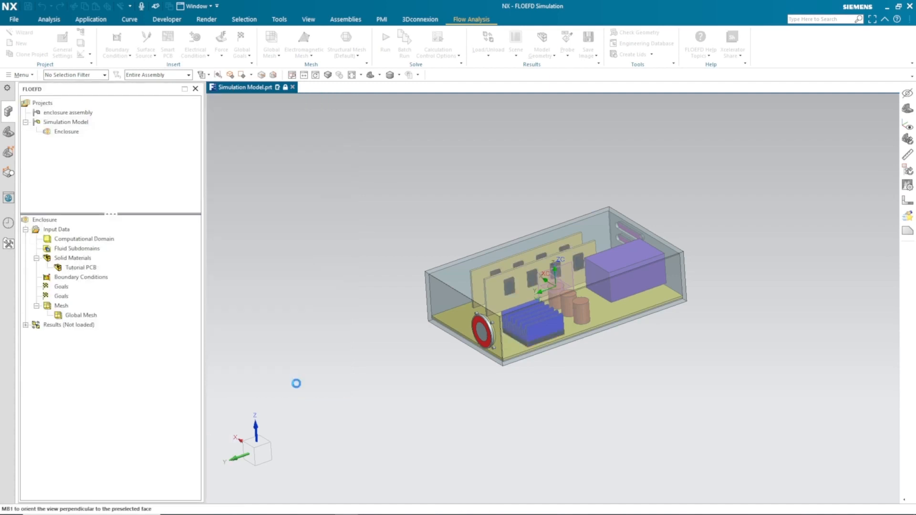
Add Aluminum from Pre-Defined Metals as a project solid material.
{"action": "right_click", "coordinate": [73, 257]}
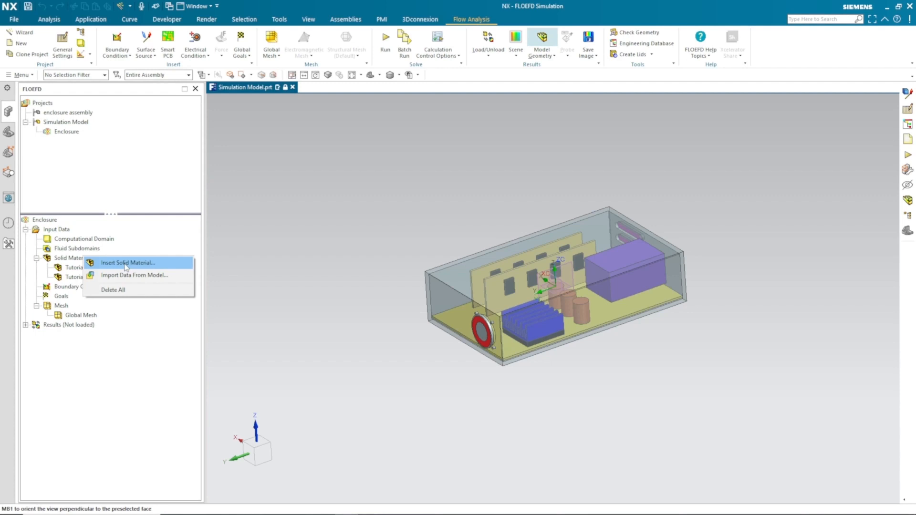
{"action": "left_click", "coordinate": [128, 263]}
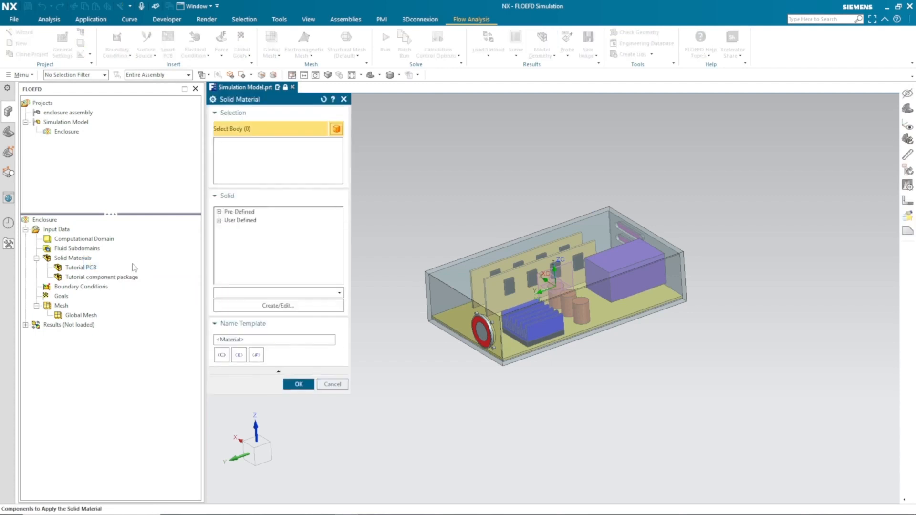
{"action": "left_click", "coordinate": [218, 212]}
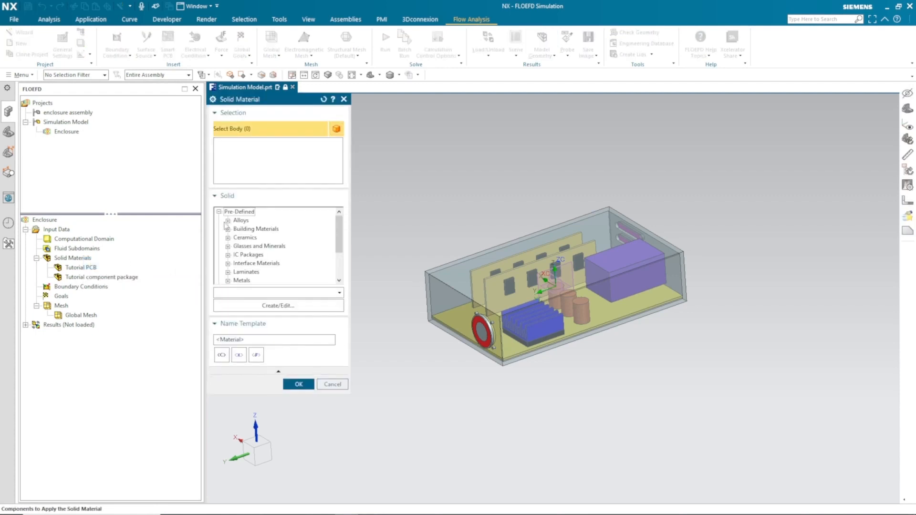
{"action": "left_click", "coordinate": [228, 281]}
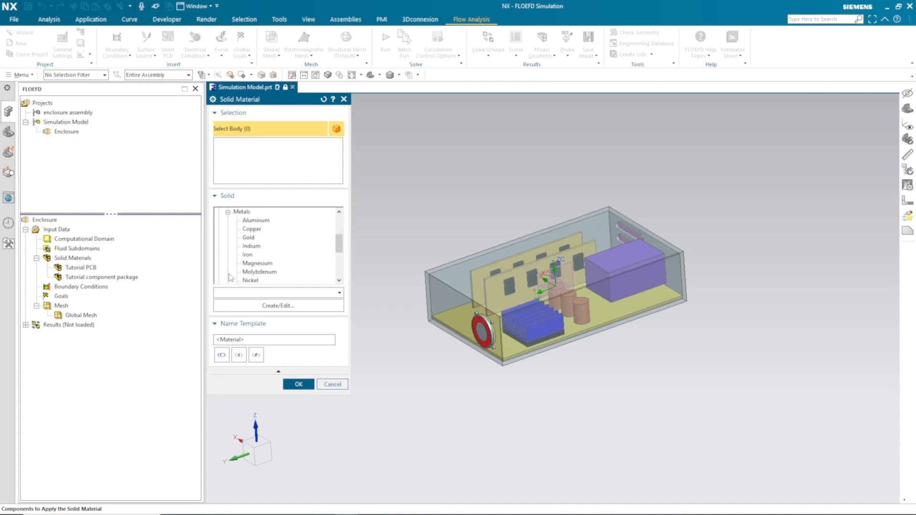
{"action": "left_click", "coordinate": [254, 221]}
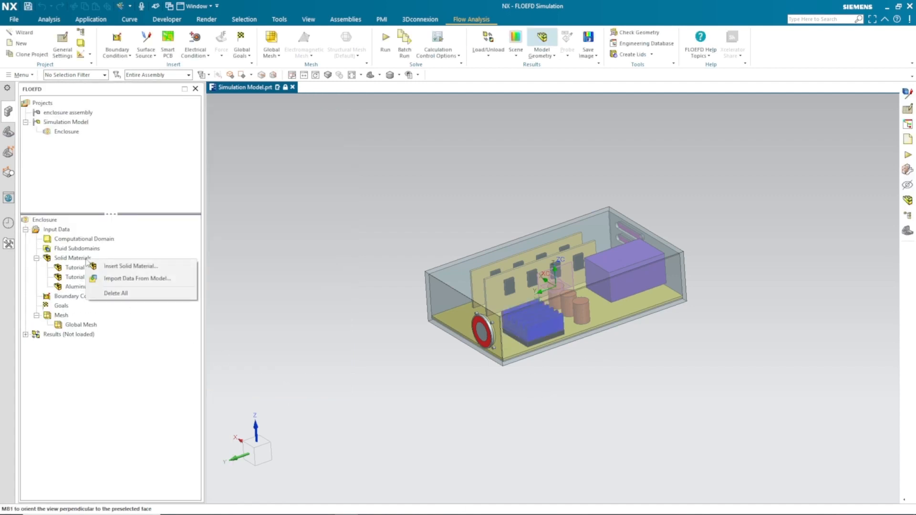
Add Insulator from Glasses and Minerals and apply it to the inlet lid.
{"action": "left_click", "coordinate": [131, 266]}
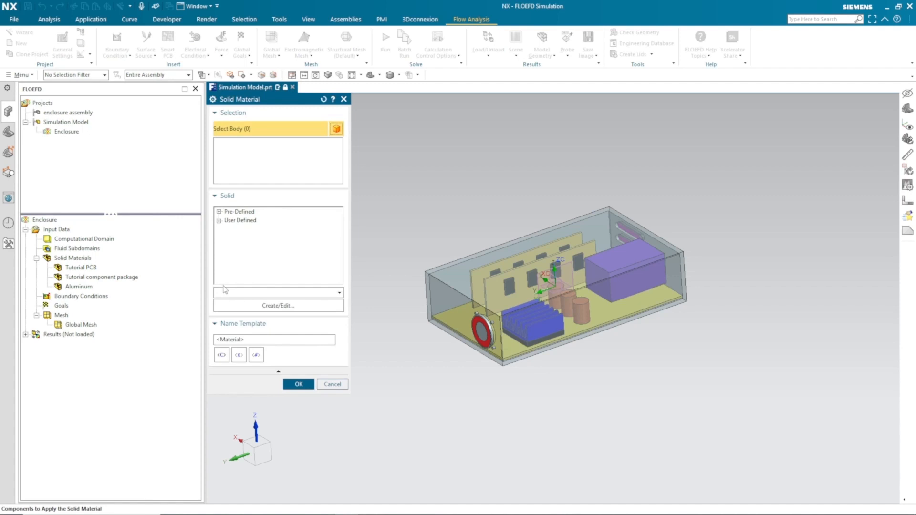
{"action": "left_click", "coordinate": [228, 229]}
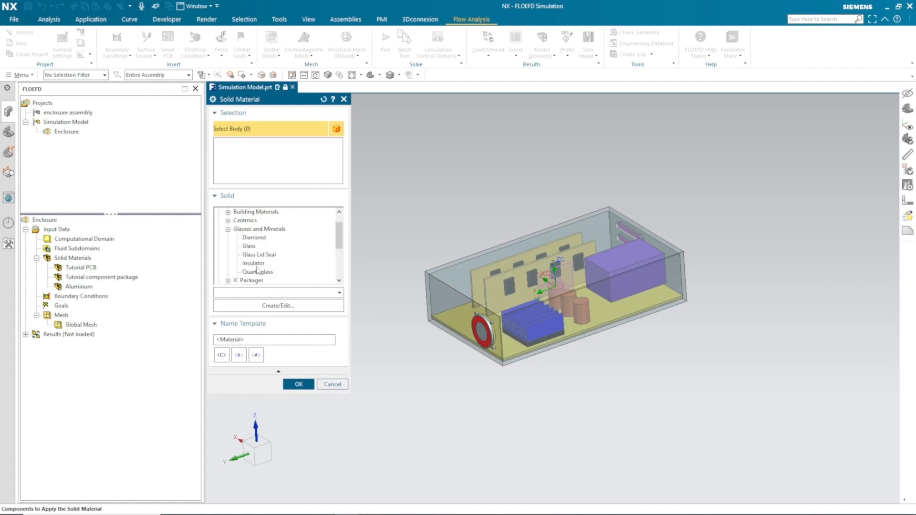
{"action": "left_click", "coordinate": [253, 264]}
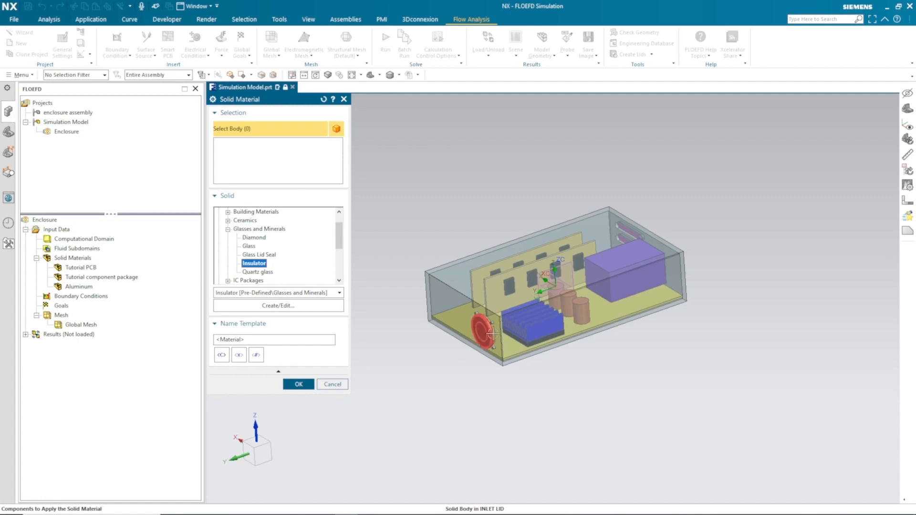
{"action": "left_click", "coordinate": [481, 335]}
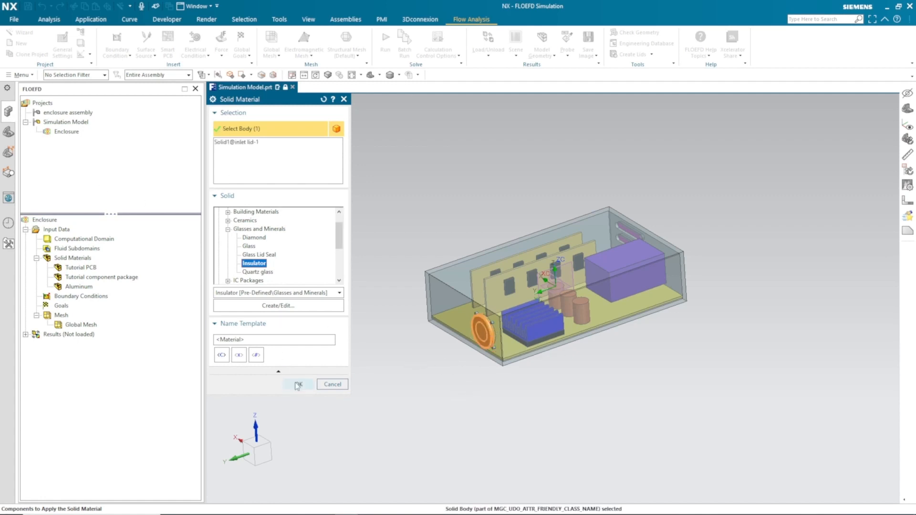
{"action": "left_click", "coordinate": [299, 384]}
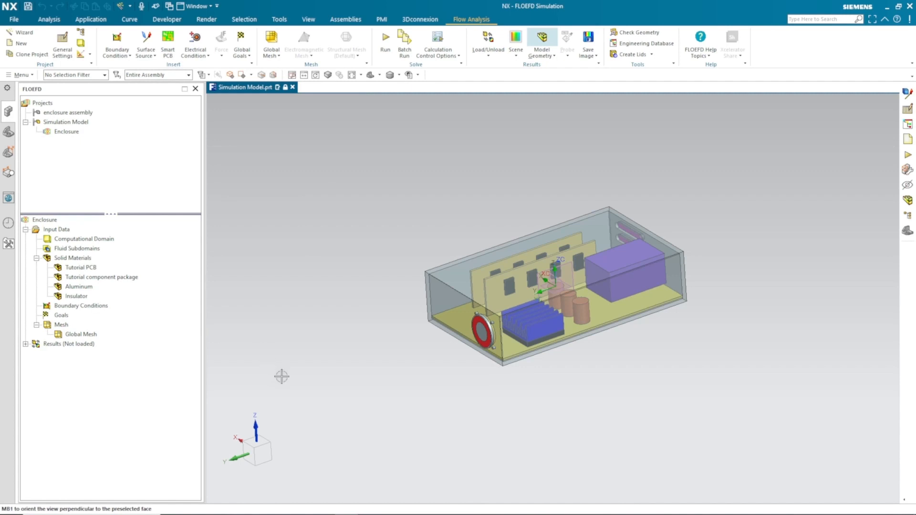
{"action": "mouse_move", "coordinate": [327, 323]}
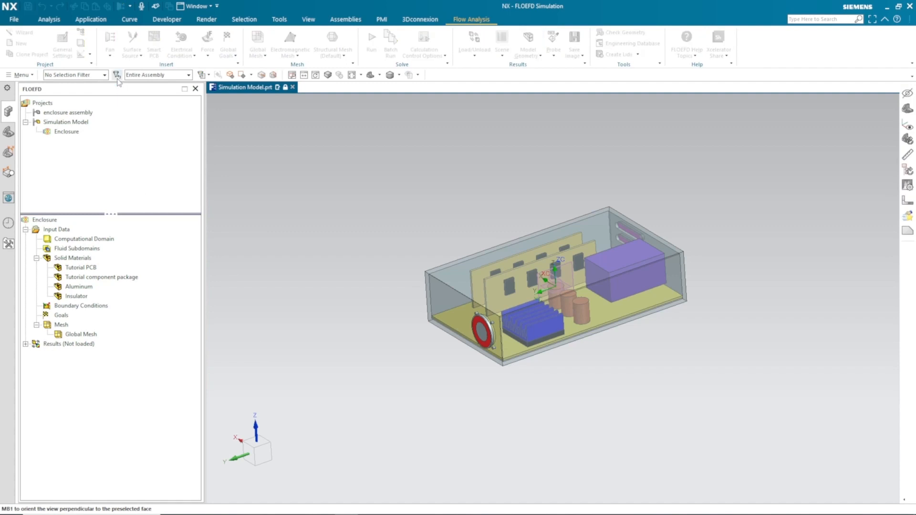
Define an internal Papst 412 fan on the inlet lid faces.
{"action": "left_click", "coordinate": [109, 44]}
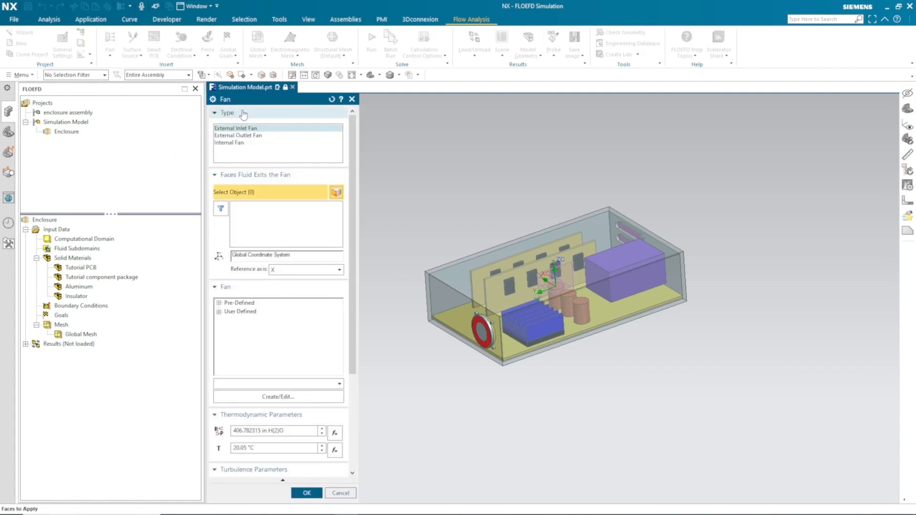
{"action": "left_click", "coordinate": [228, 142]}
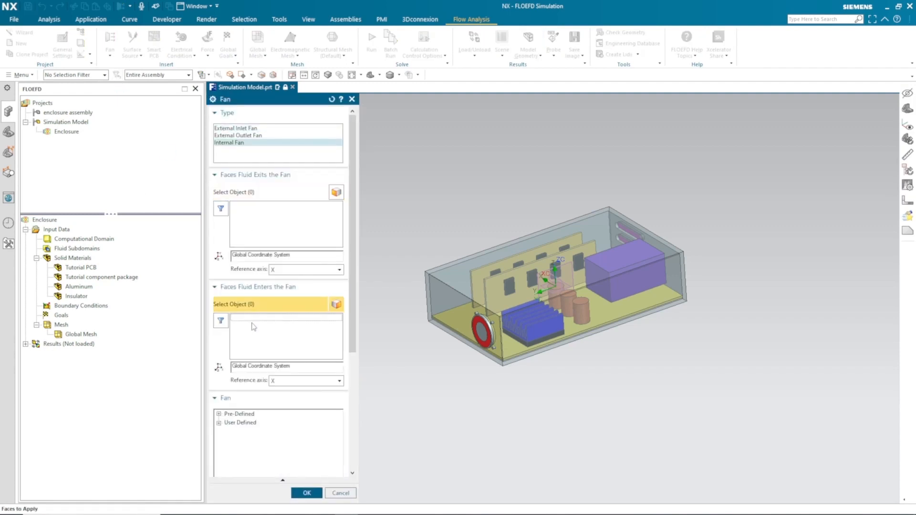
{"action": "left_click", "coordinate": [483, 326]}
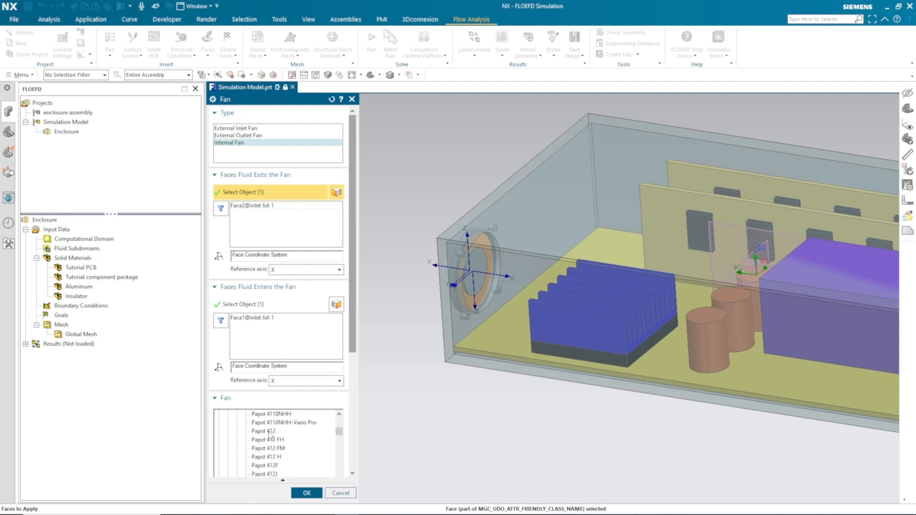
{"action": "left_click", "coordinate": [263, 431]}
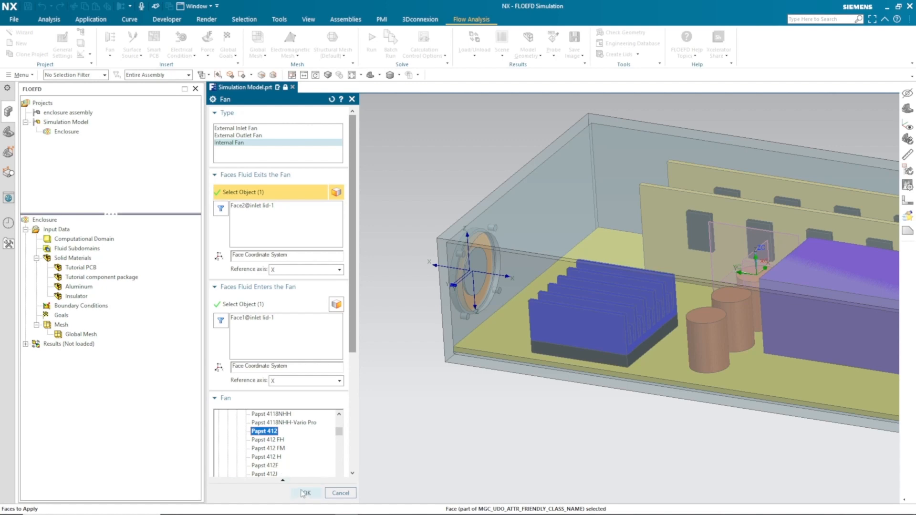
{"action": "left_click", "coordinate": [304, 494]}
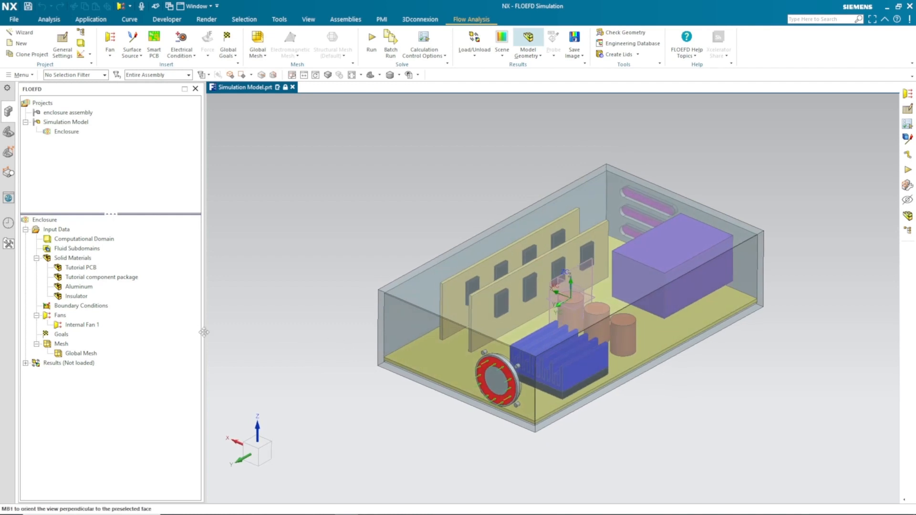
Add a 4 W volume heat source named small for the small chips.
{"action": "left_click", "coordinate": [132, 44]}
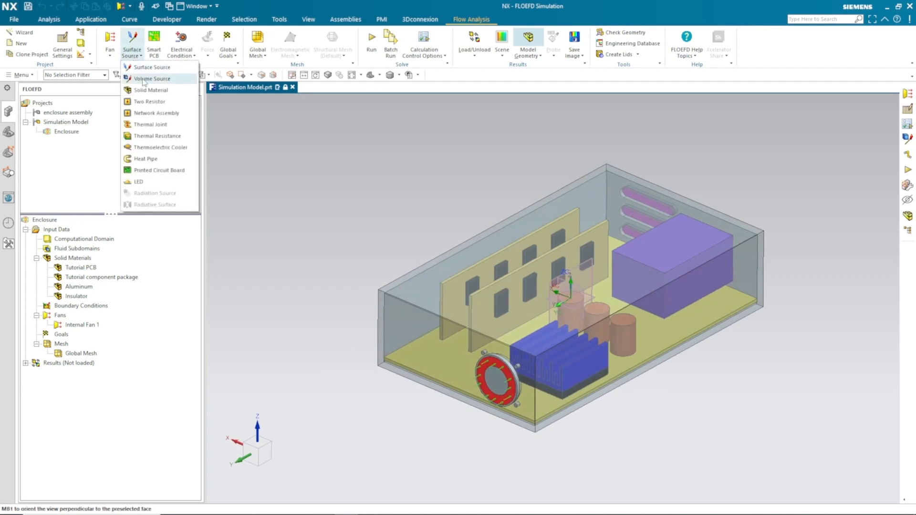
{"action": "left_click", "coordinate": [151, 78]}
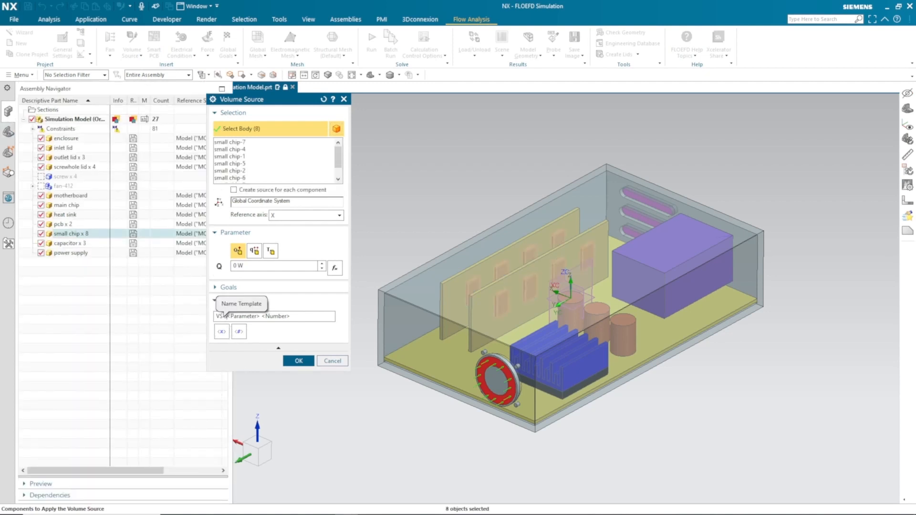
{"action": "type", "text": "small"}
{"action": "type", "text": "4"}
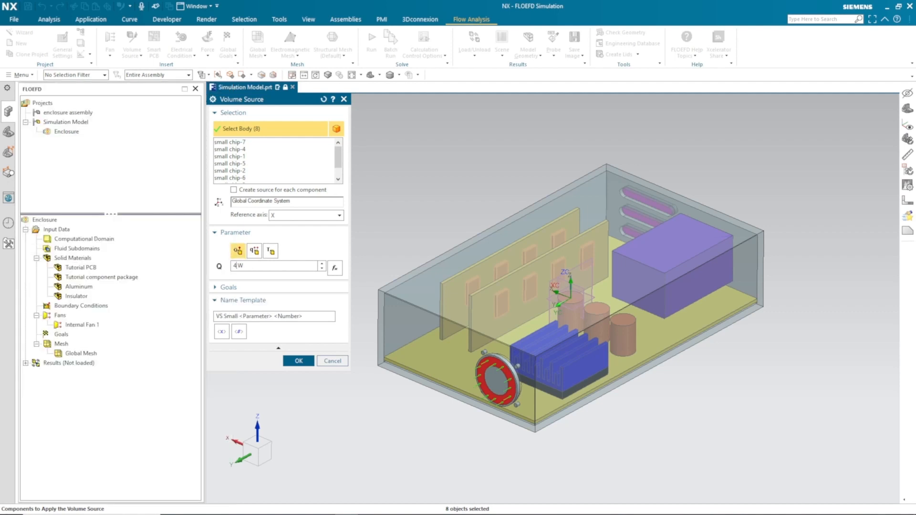
{"action": "left_click", "coordinate": [298, 361]}
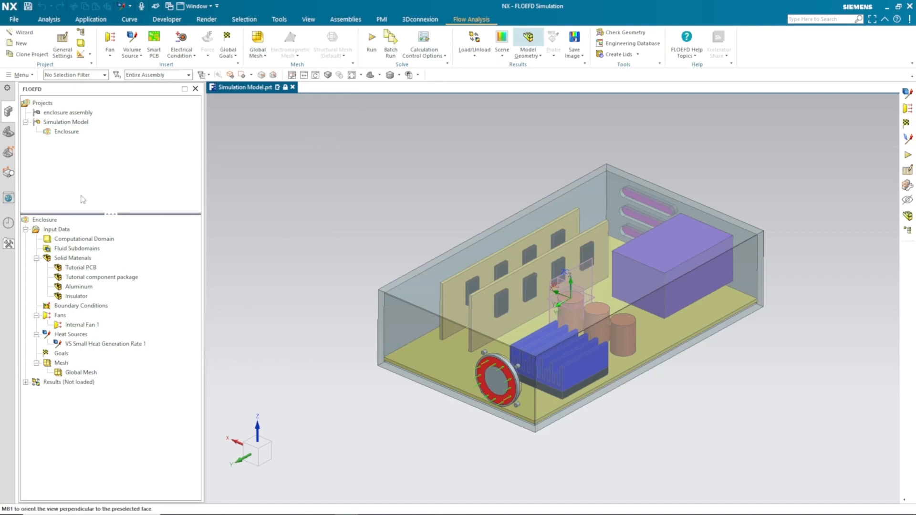
Add a 5 W volume source on the main chip and a 38 °C source on the capacitors.
{"action": "left_click", "coordinate": [131, 41]}
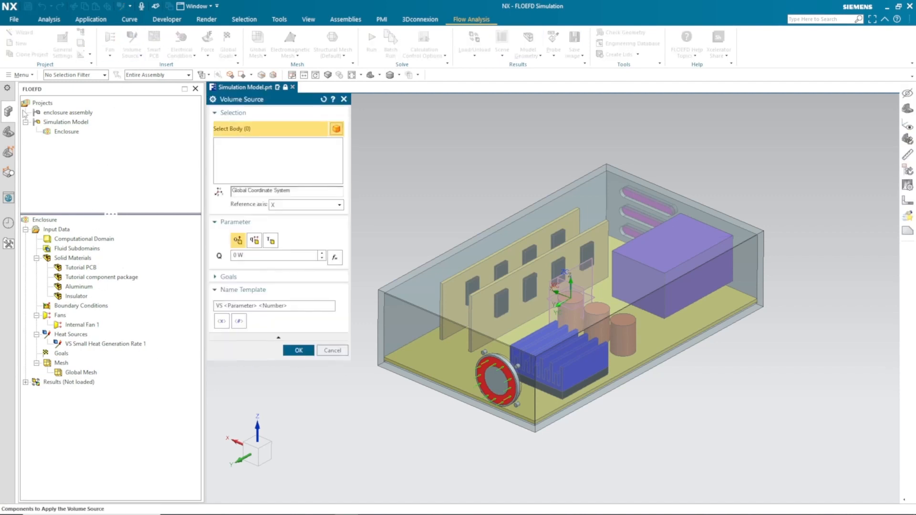
{"action": "left_click", "coordinate": [66, 204]}
{"action": "type", "text": " Main"}
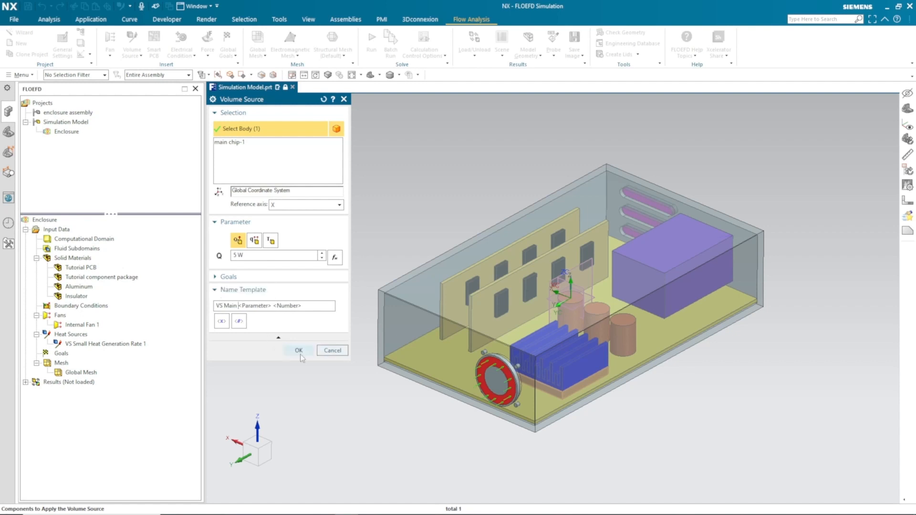
{"action": "left_click", "coordinate": [298, 350]}
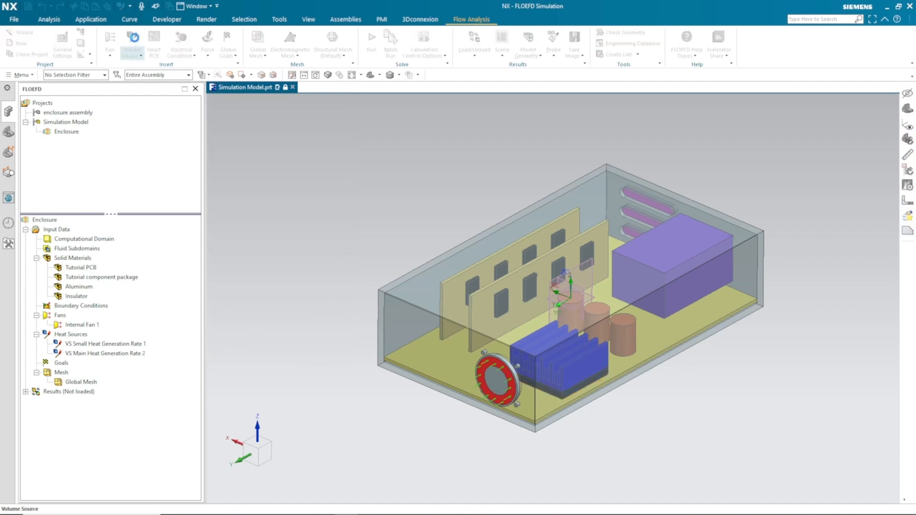
{"action": "left_click", "coordinate": [131, 41]}
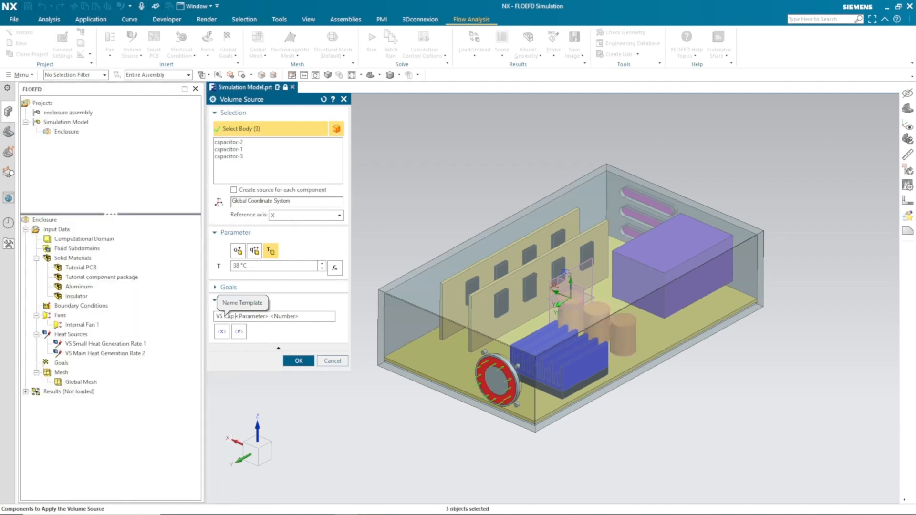
{"action": "left_click", "coordinate": [298, 361]}
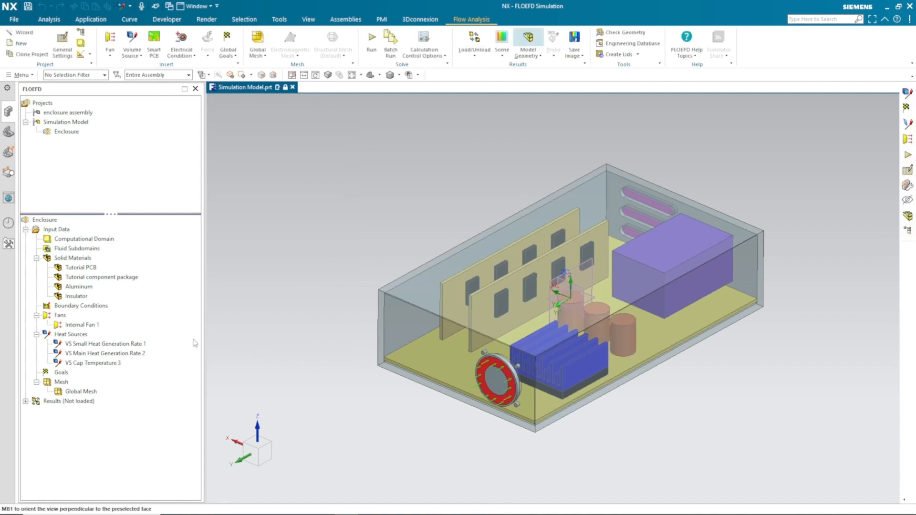
Add a power supply volume source with fixed temperature 50 °C.
{"action": "left_click", "coordinate": [132, 42]}
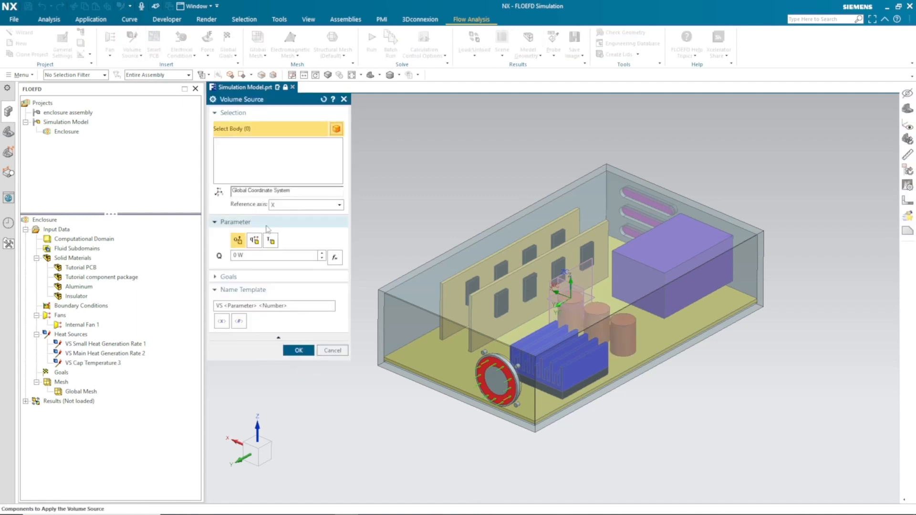
{"action": "left_click", "coordinate": [271, 240]}
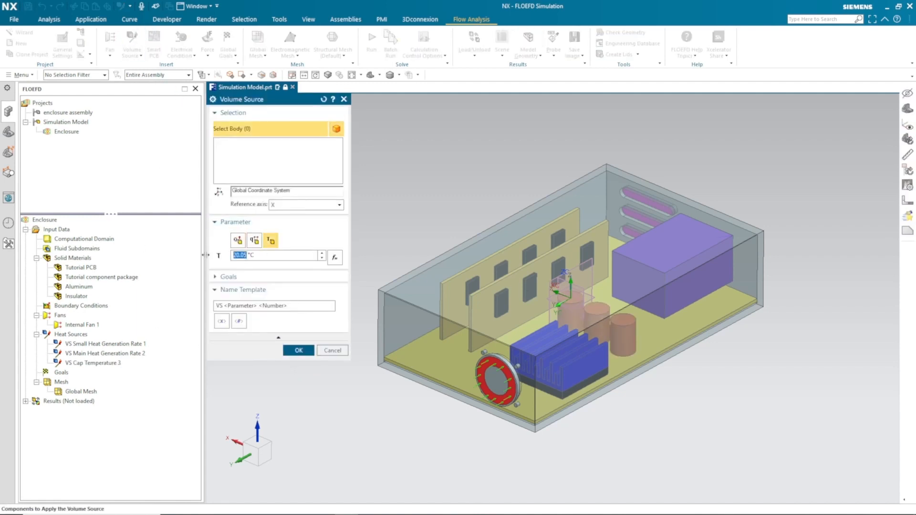
{"action": "type", "text": "50"}
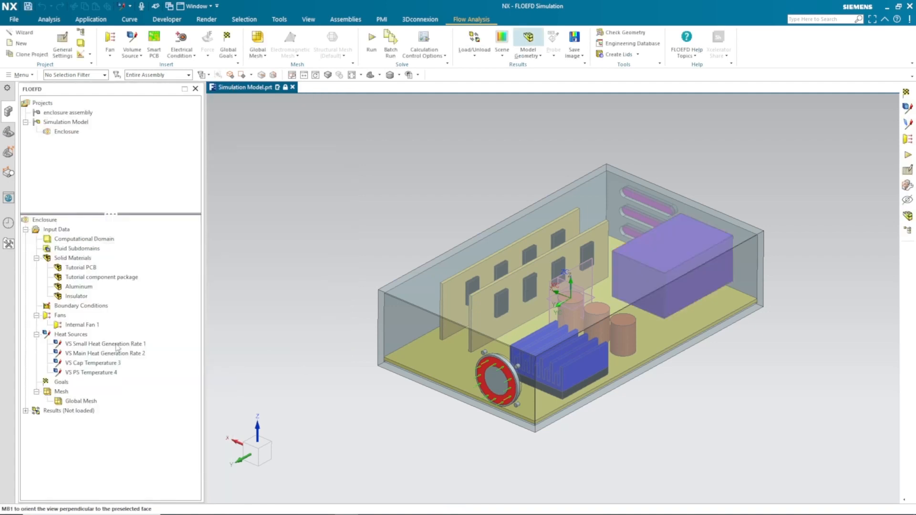
{"action": "mouse_move", "coordinate": [112, 382]}
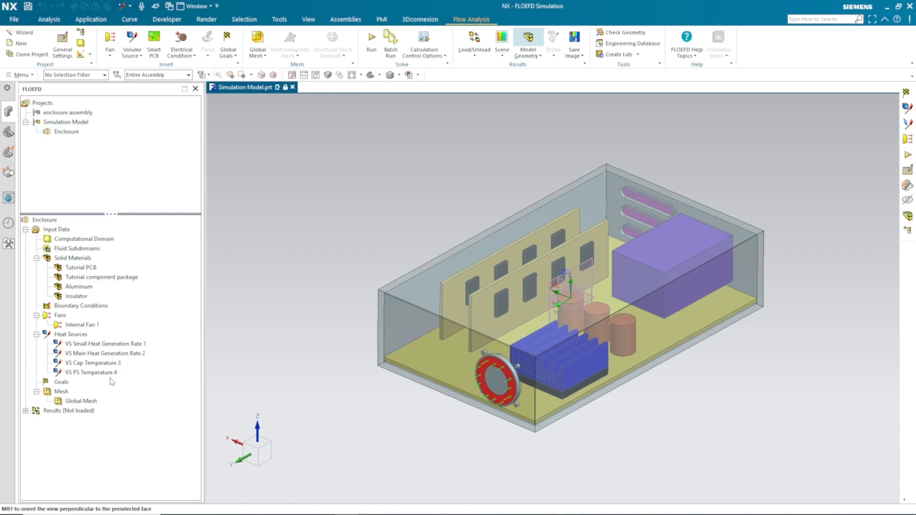
Add global goals for average static pressure and average fluid temperature.
{"action": "left_click", "coordinate": [228, 41]}
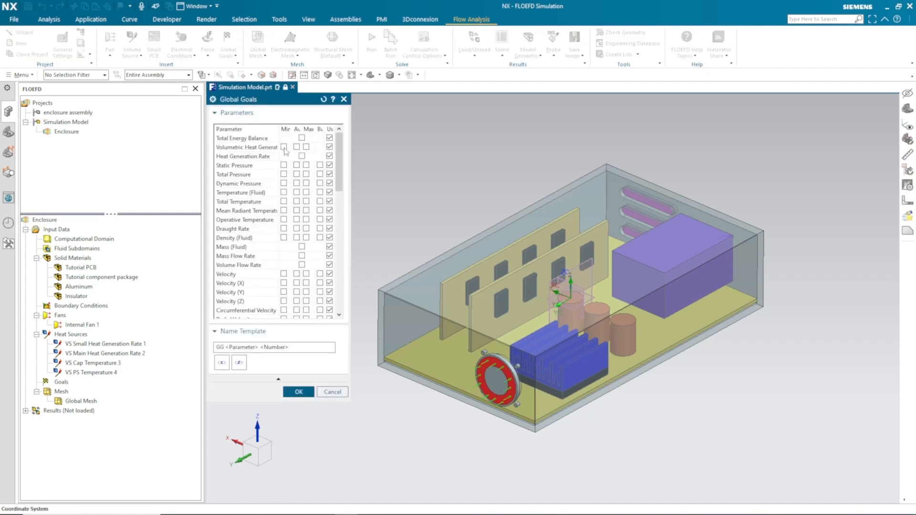
{"action": "left_click", "coordinate": [296, 165]}
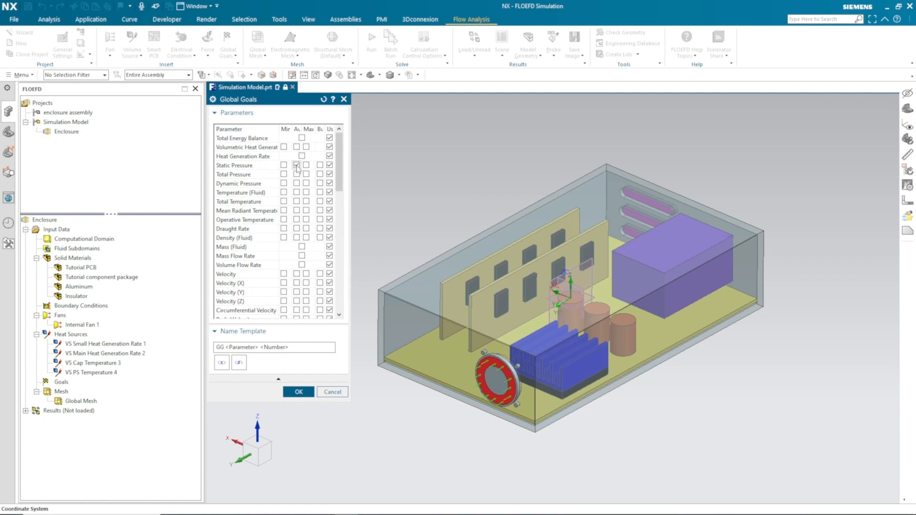
{"action": "left_click", "coordinate": [296, 165]}
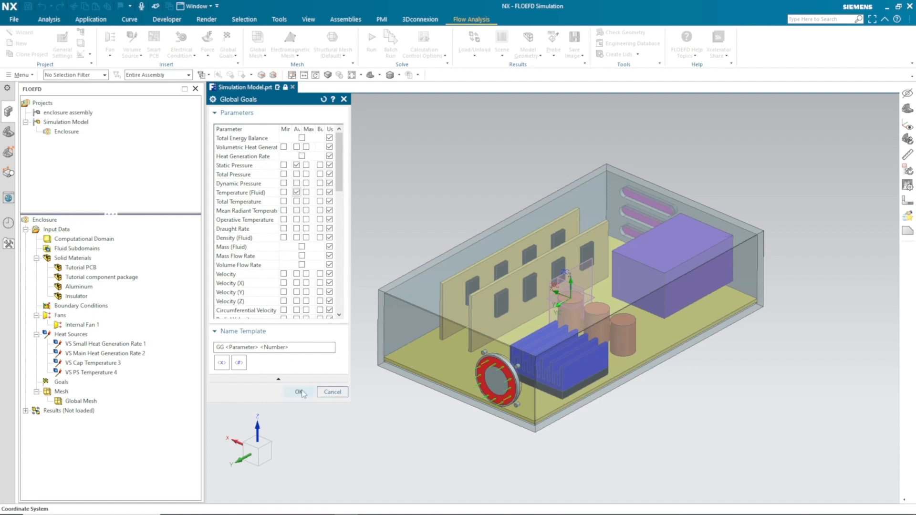
{"action": "left_click", "coordinate": [299, 393]}
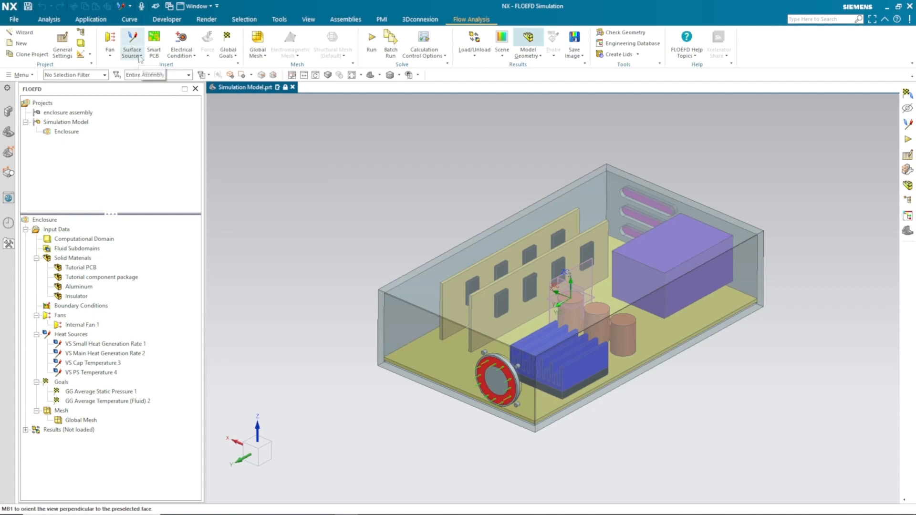
{"action": "left_click", "coordinate": [228, 42]}
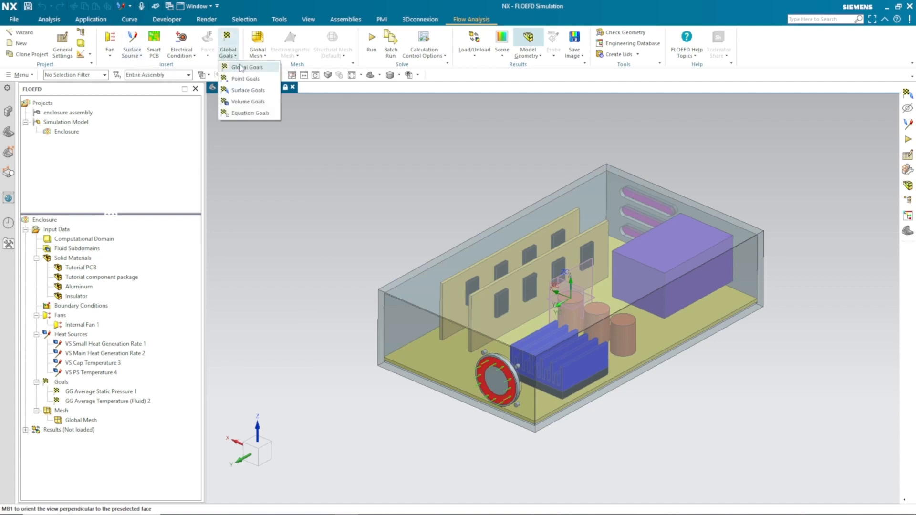
Add the Exhaust surface goal for average static pressure on the three outlet lid faces.
{"action": "left_click", "coordinate": [246, 90]}
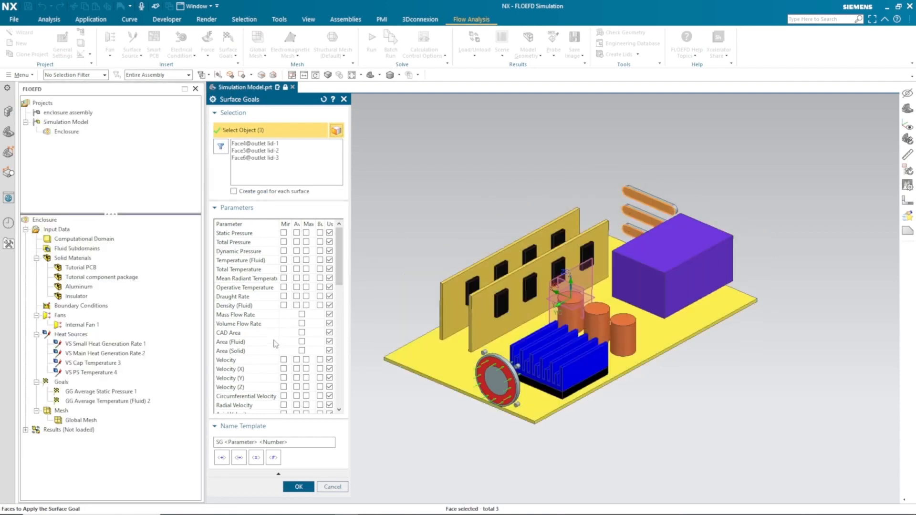
{"action": "left_click", "coordinate": [296, 233]}
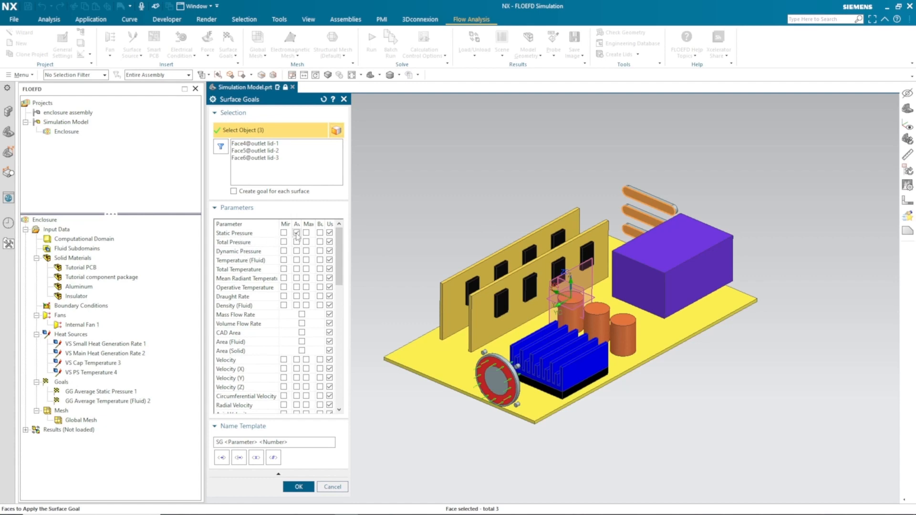
{"action": "left_click", "coordinate": [296, 233]}
{"action": "type", "text": " Exhaust"}
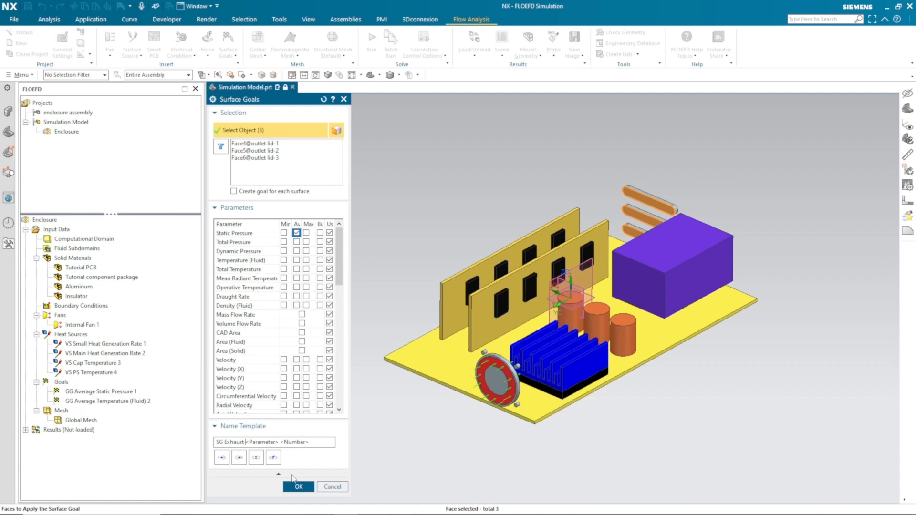
{"action": "left_click", "coordinate": [298, 487]}
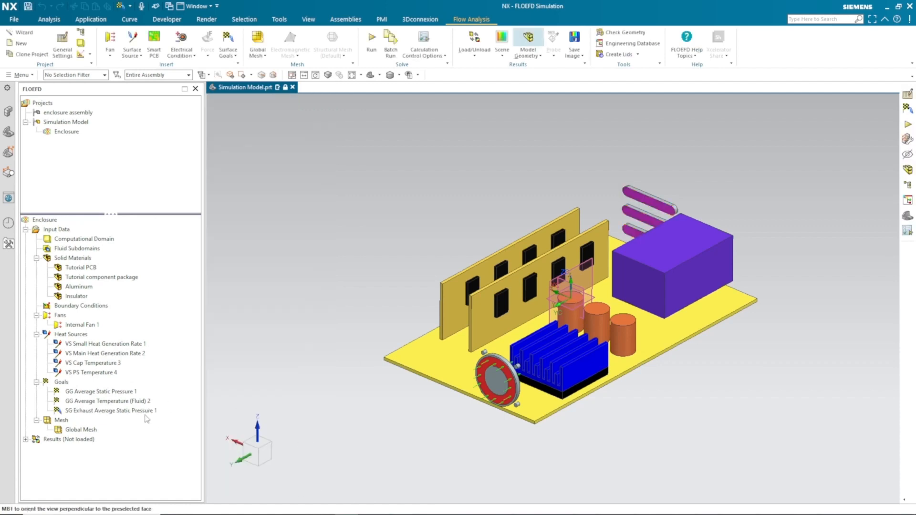
Add a volume goal for maximum solid temperature on the eight small chips, named Small.
{"action": "right_click", "coordinate": [61, 382]}
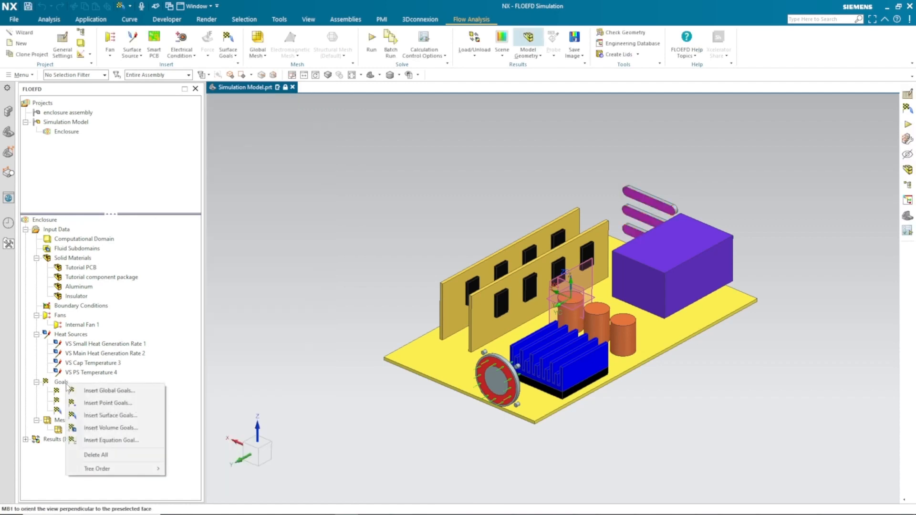
{"action": "left_click", "coordinate": [111, 427]}
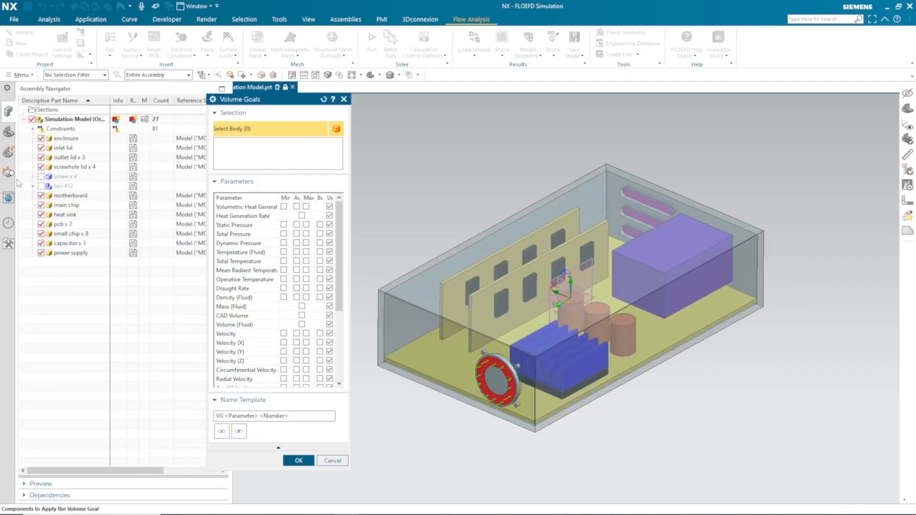
{"action": "scroll", "scroll_direction": "down", "scroll_amount": 3}
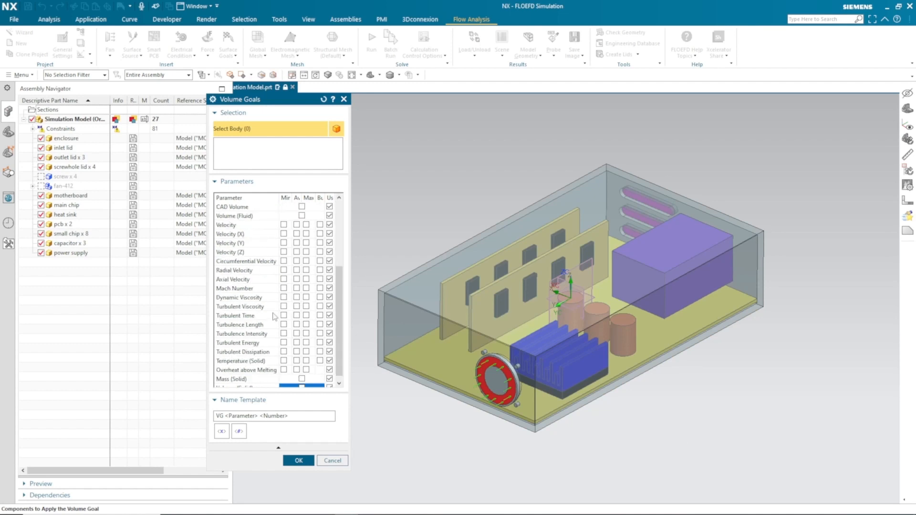
{"action": "scroll", "scroll_direction": "down", "scroll_amount": 3}
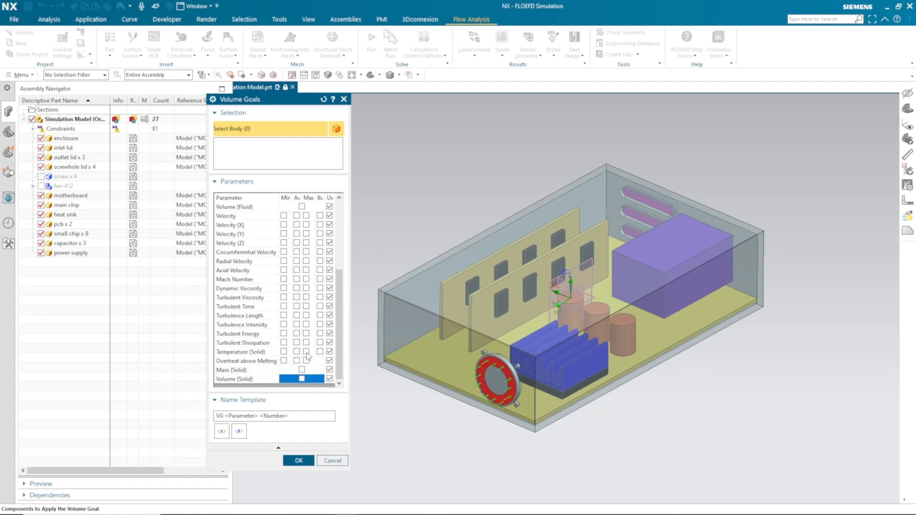
{"action": "left_click", "coordinate": [307, 352]}
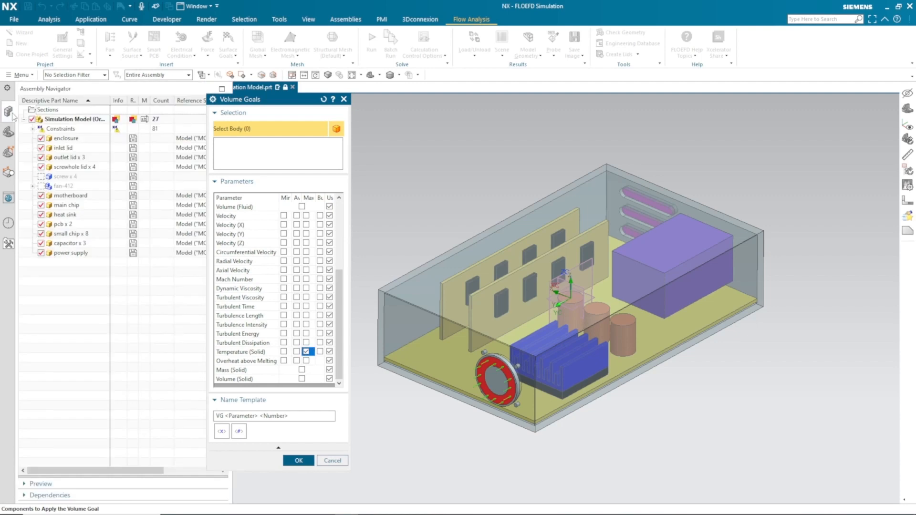
{"action": "left_click", "coordinate": [69, 233]}
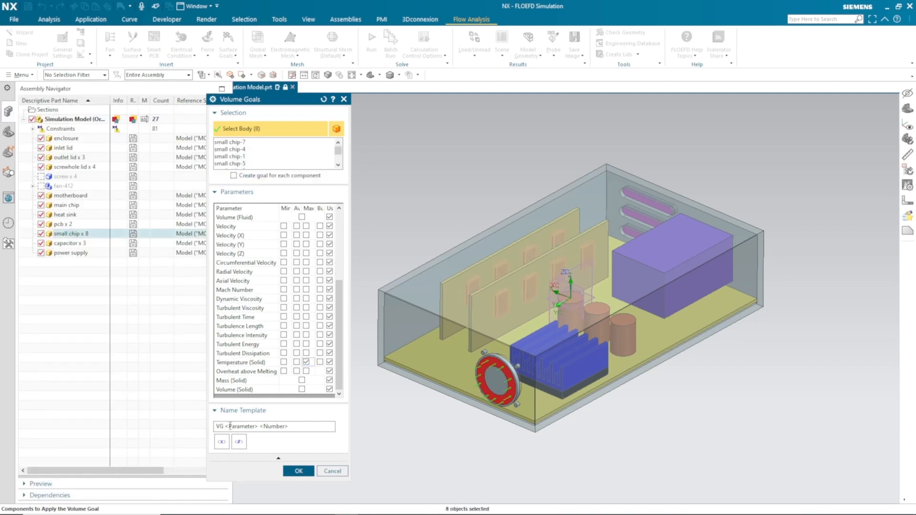
{"action": "left_click", "coordinate": [307, 362]}
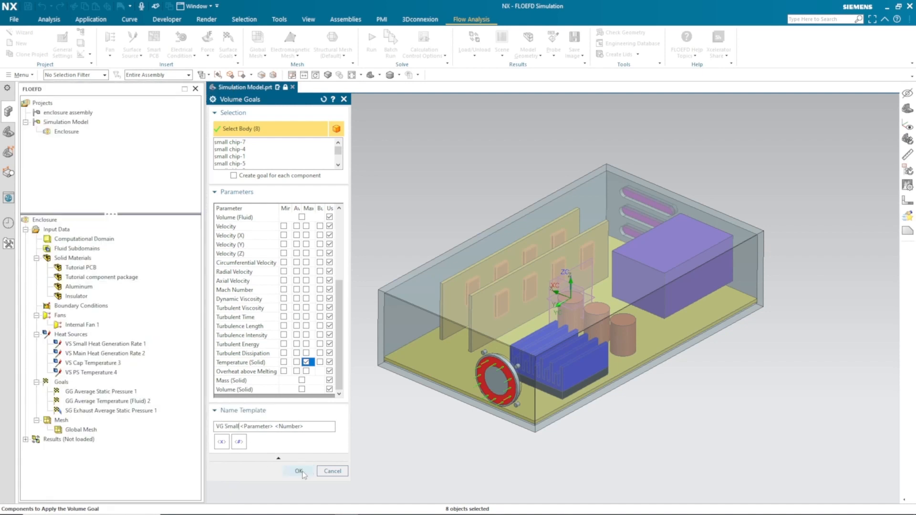
{"action": "left_click", "coordinate": [299, 471]}
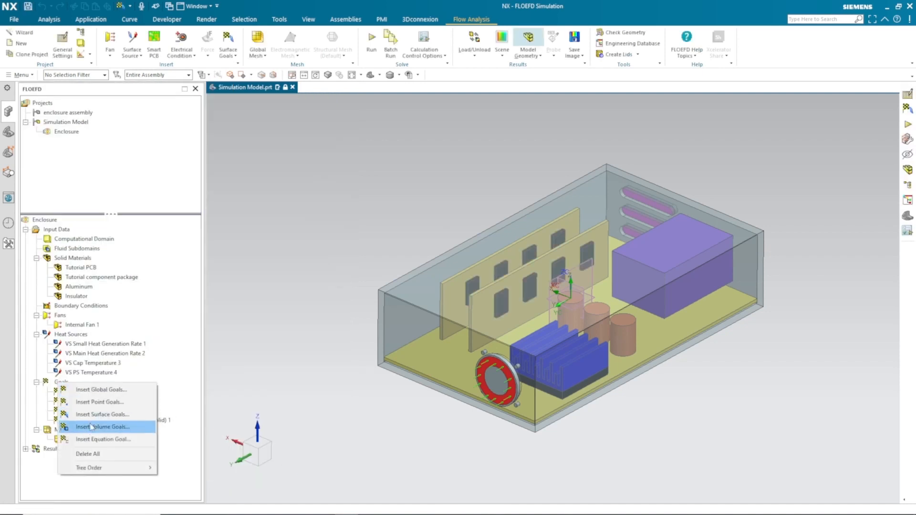
Add a second volume goal for maximum solid temperature on the main chip, named Main.
{"action": "left_click", "coordinate": [103, 427]}
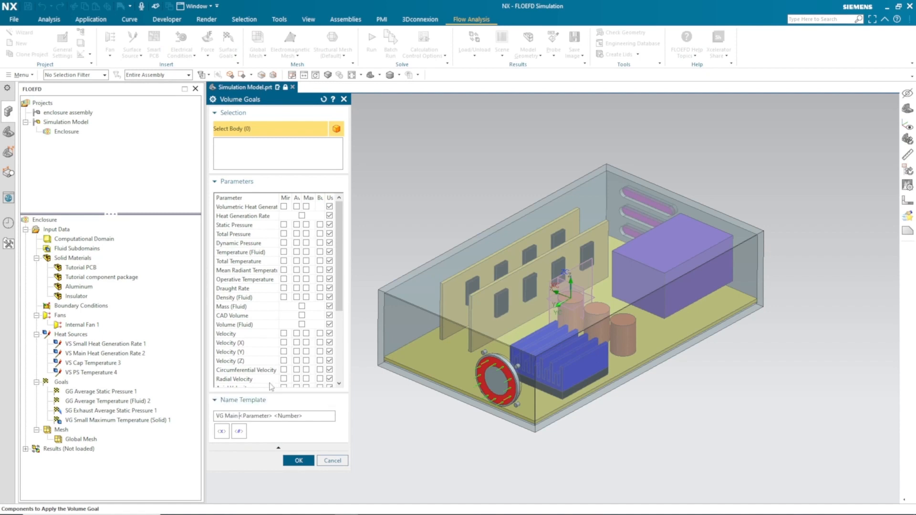
{"action": "scroll", "scroll_direction": "down", "scroll_amount": 3}
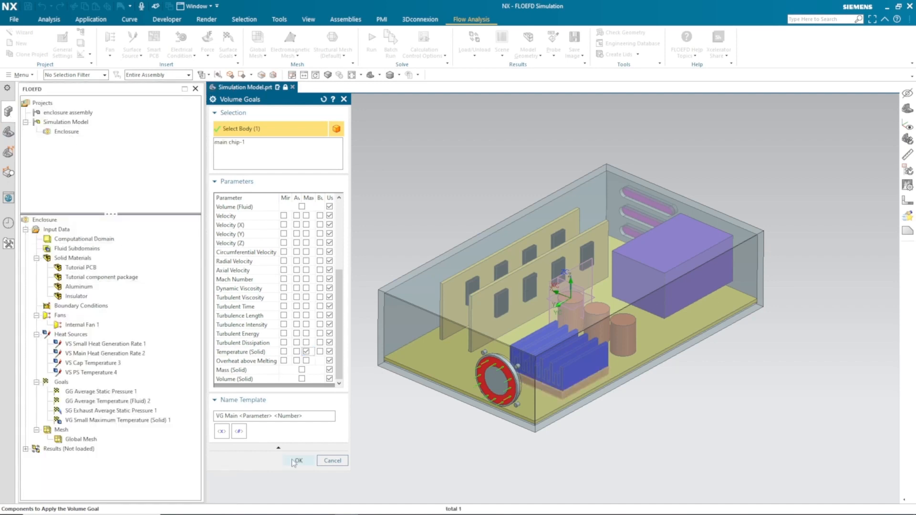
{"action": "left_click", "coordinate": [298, 461]}
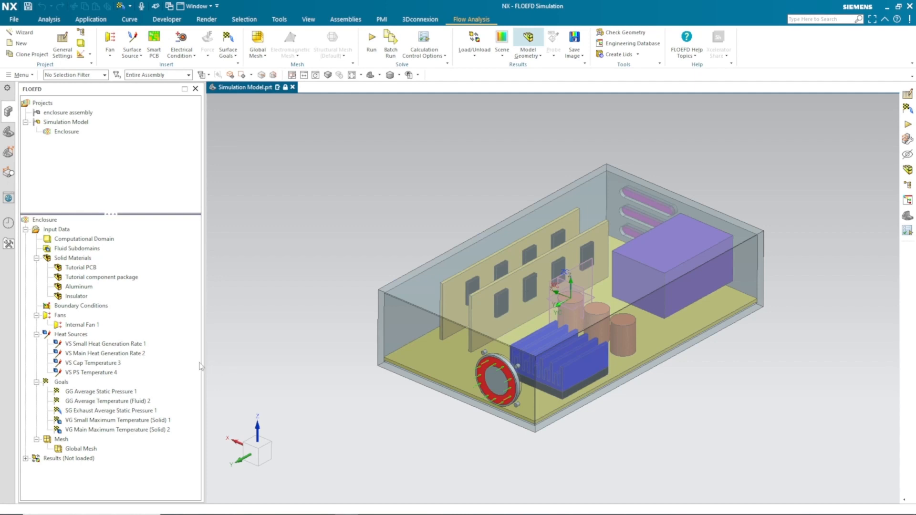
Orbit the model to another side and bring up the Mesh node's options.
{"action": "left_click_drag", "start_coordinate": [561, 287], "coordinate": [640, 216]}
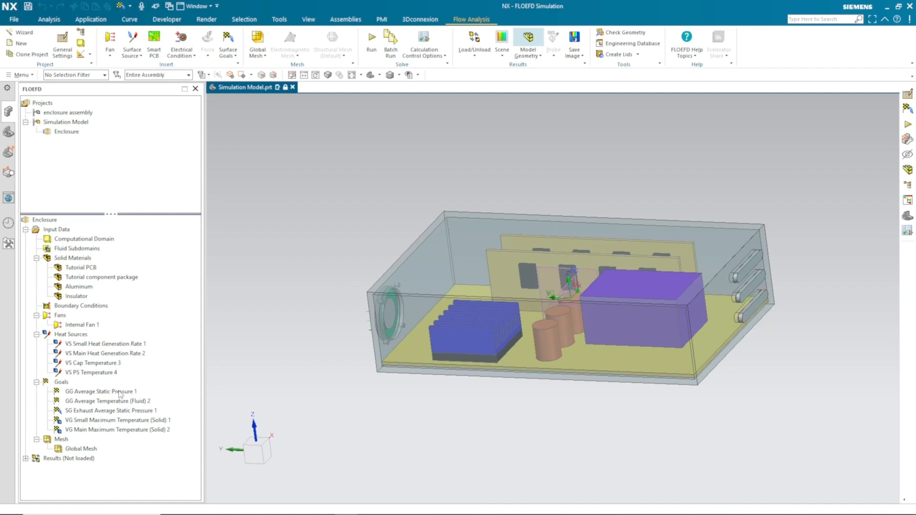
{"action": "mouse_move", "coordinate": [153, 420]}
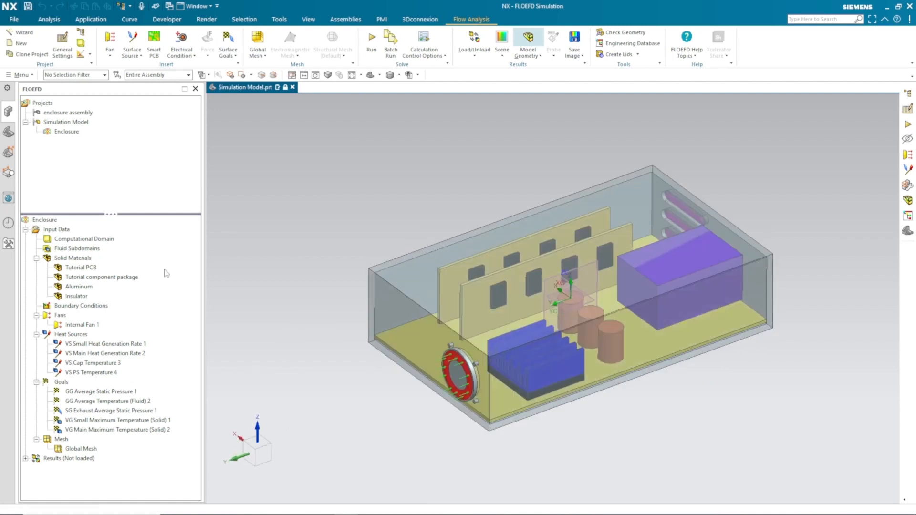
{"action": "left_click", "coordinate": [8, 100]}
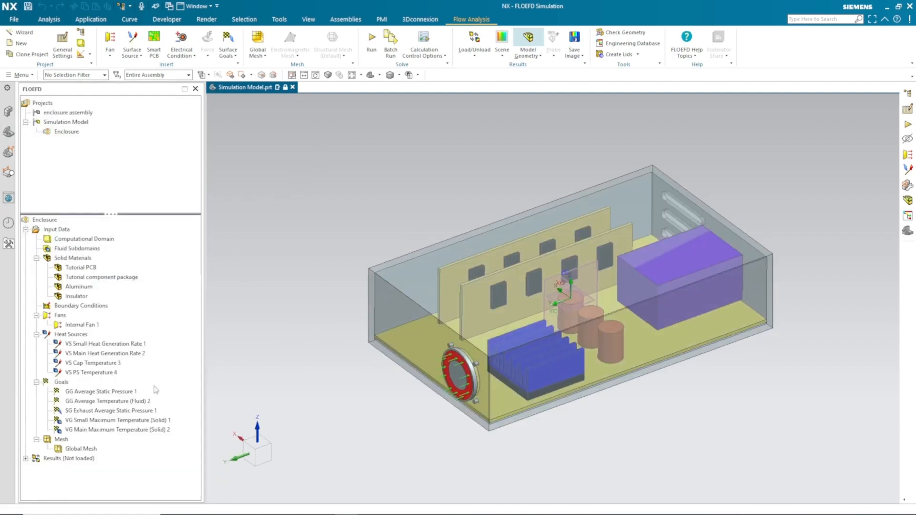
{"action": "right_click", "coordinate": [61, 439]}
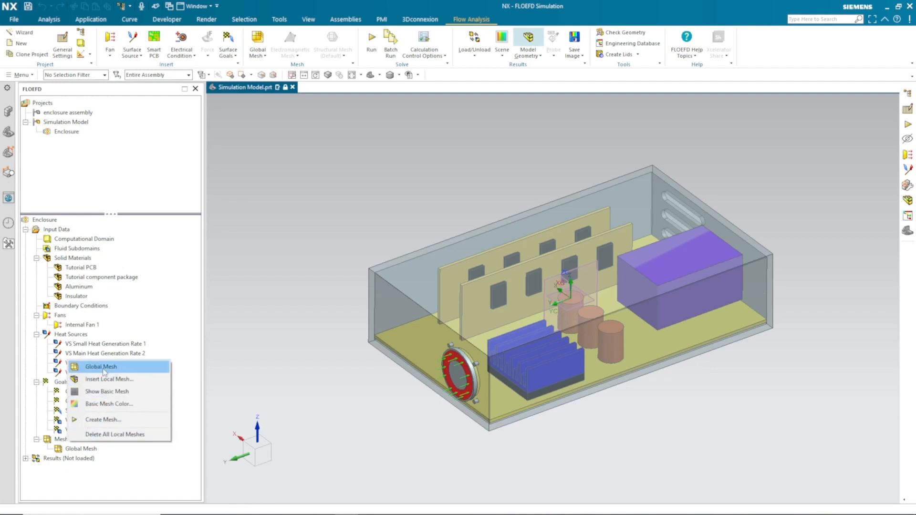
{"action": "left_click", "coordinate": [100, 367]}
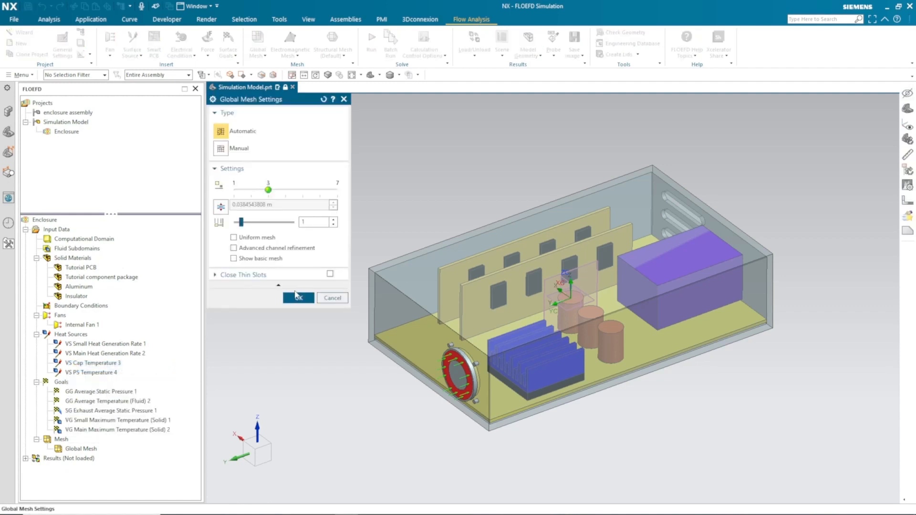
{"action": "left_click", "coordinate": [234, 259]}
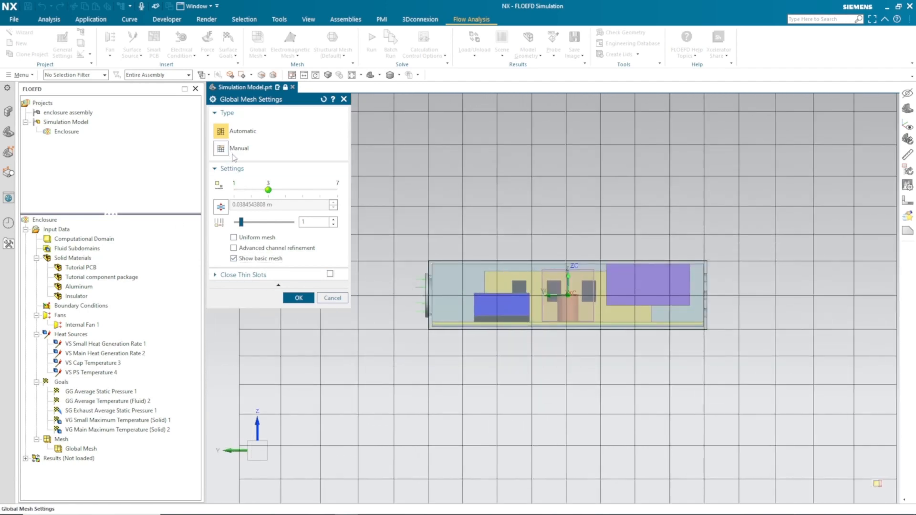
{"action": "left_click", "coordinate": [240, 148]}
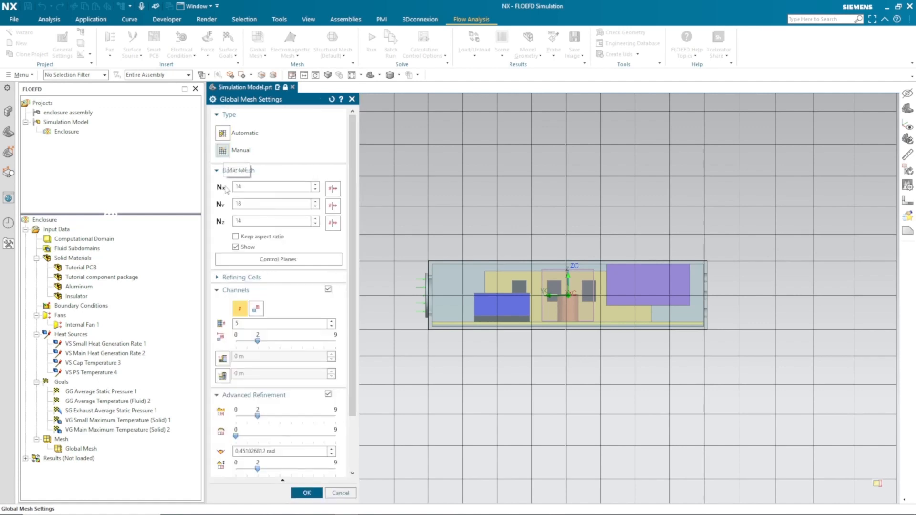
{"action": "left_click", "coordinate": [241, 277]}
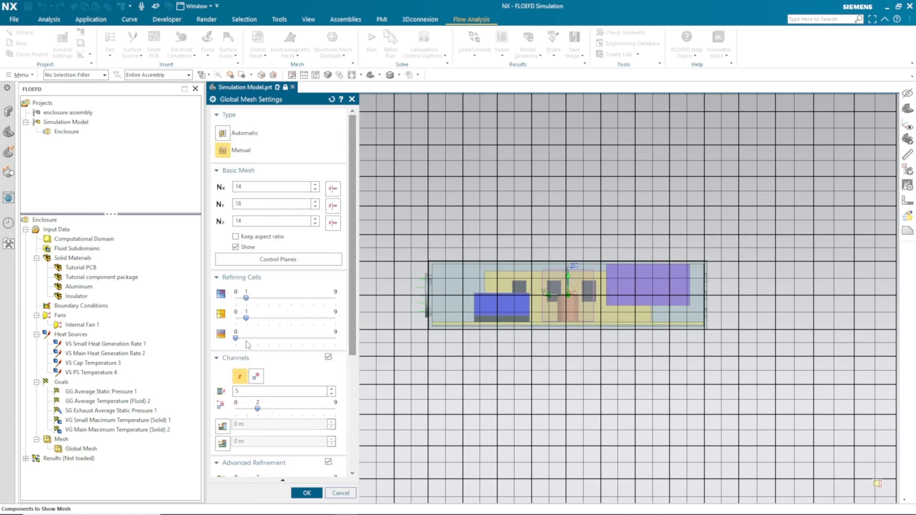
{"action": "left_click_drag", "start_coordinate": [234, 339], "coordinate": [257, 338]}
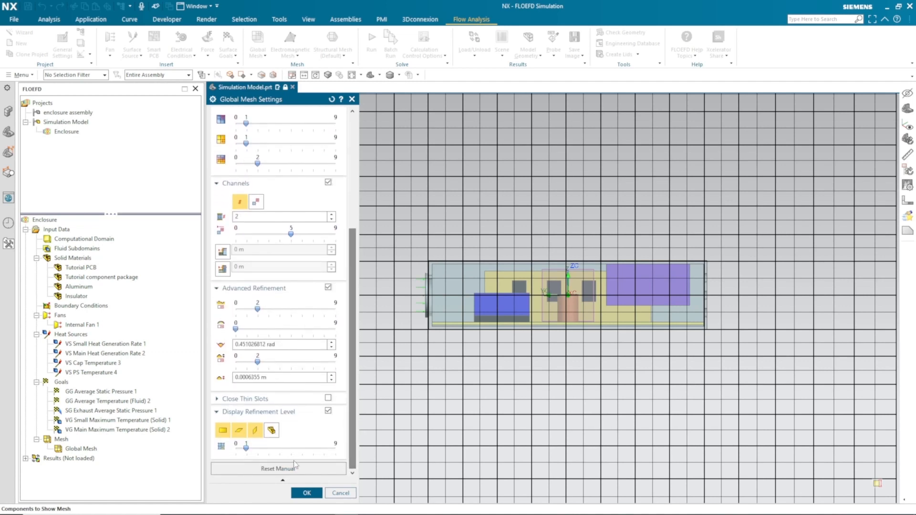
{"action": "left_click_drag", "start_coordinate": [245, 447], "coordinate": [283, 446]}
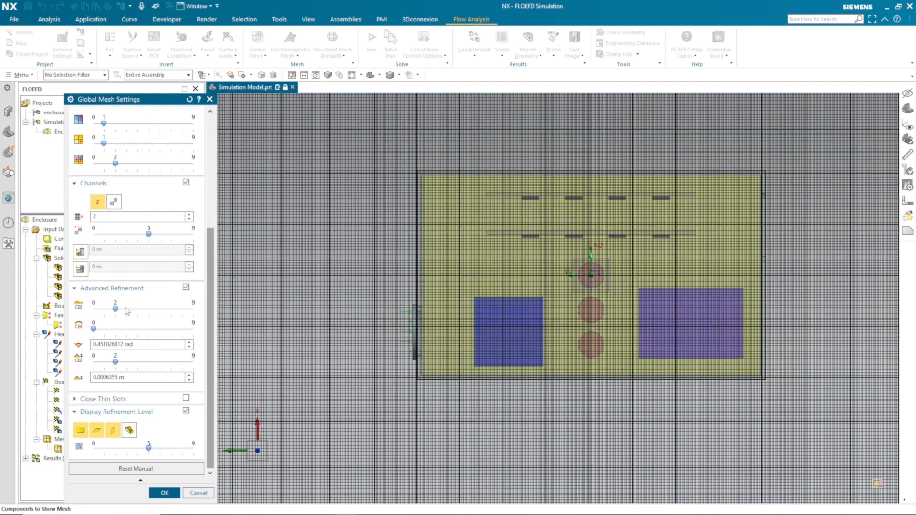
{"action": "left_click_drag", "start_coordinate": [115, 308], "coordinate": [149, 305]}
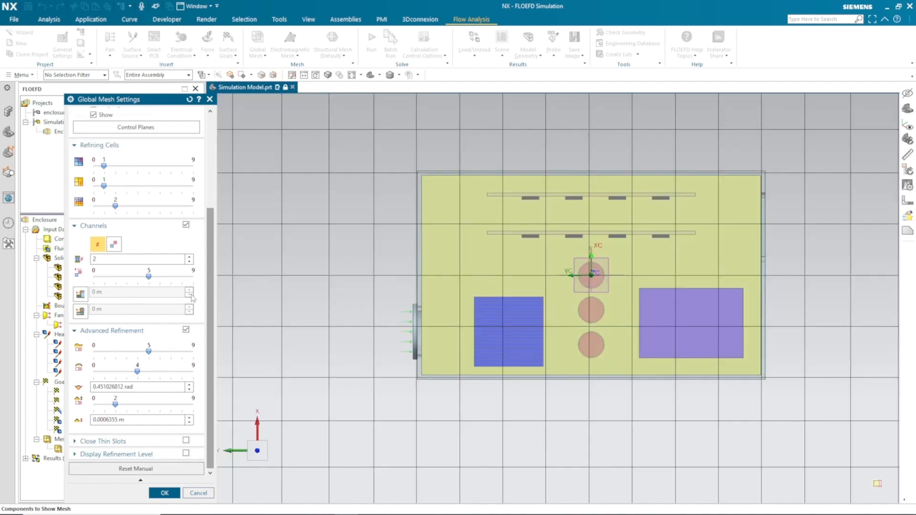
{"action": "left_click", "coordinate": [164, 493]}
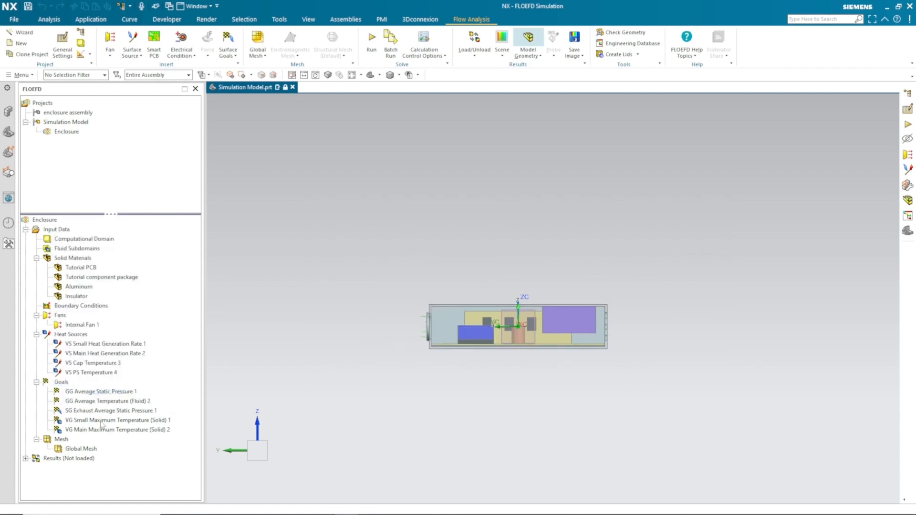
{"action": "right_click", "coordinate": [62, 325]}
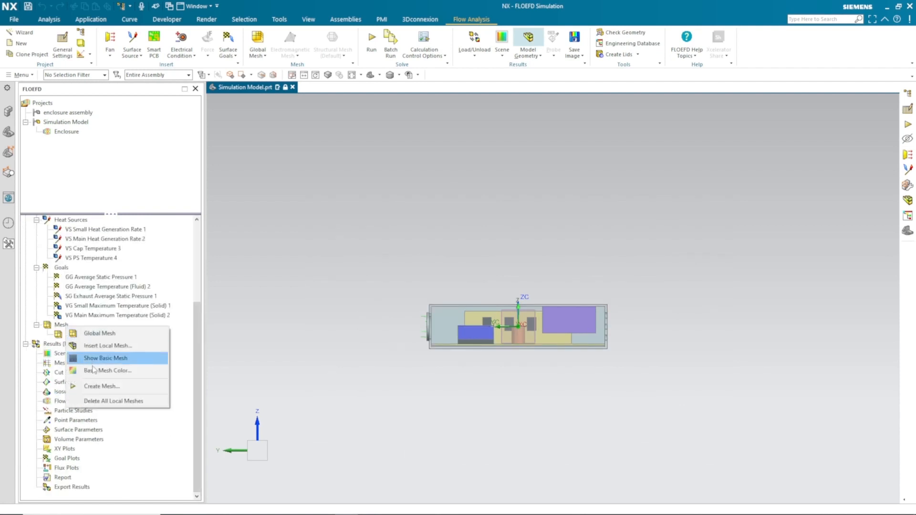
Generate the mesh and add a mesh plot sectioned on the XY plane.
{"action": "left_click", "coordinate": [105, 358]}
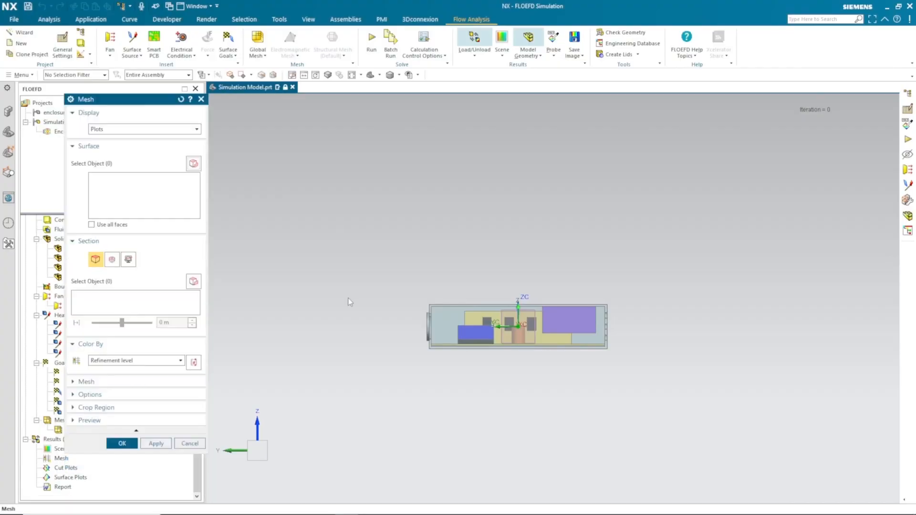
{"action": "left_click", "coordinate": [111, 259]}
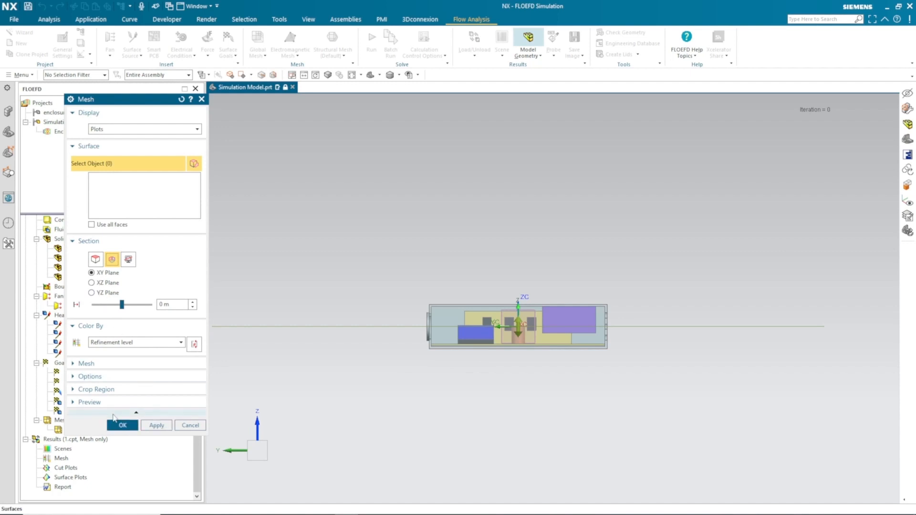
{"action": "left_click", "coordinate": [75, 415]}
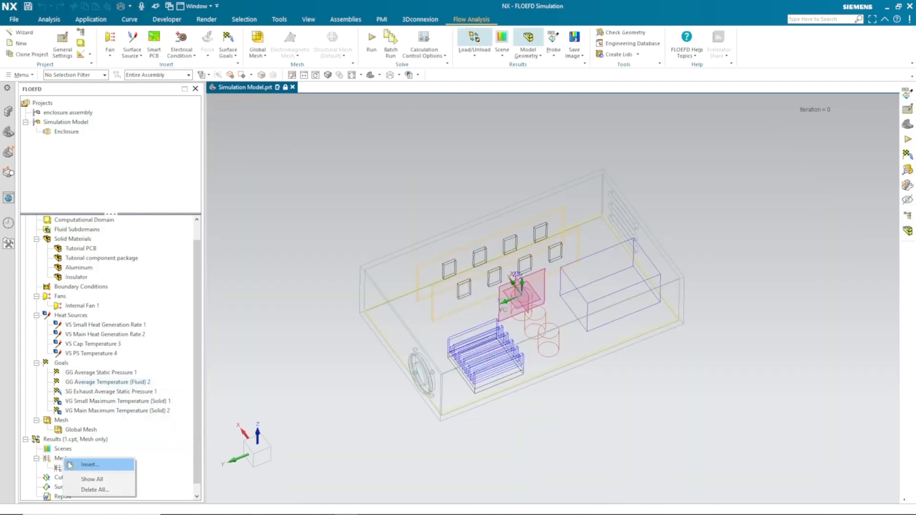
Add Mesh 2 on the 22 solid bodies coloured by refinement level and inspect it.
{"action": "left_click", "coordinate": [90, 465]}
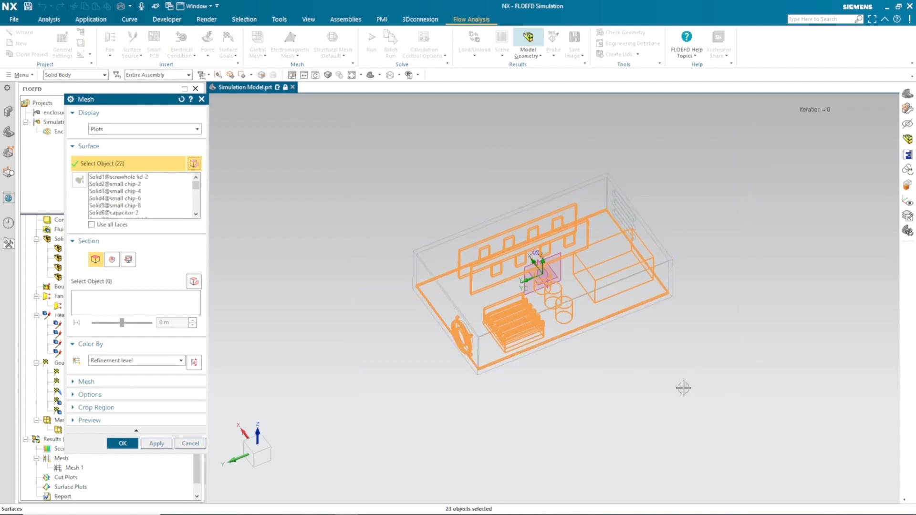
{"action": "left_click", "coordinate": [155, 443]}
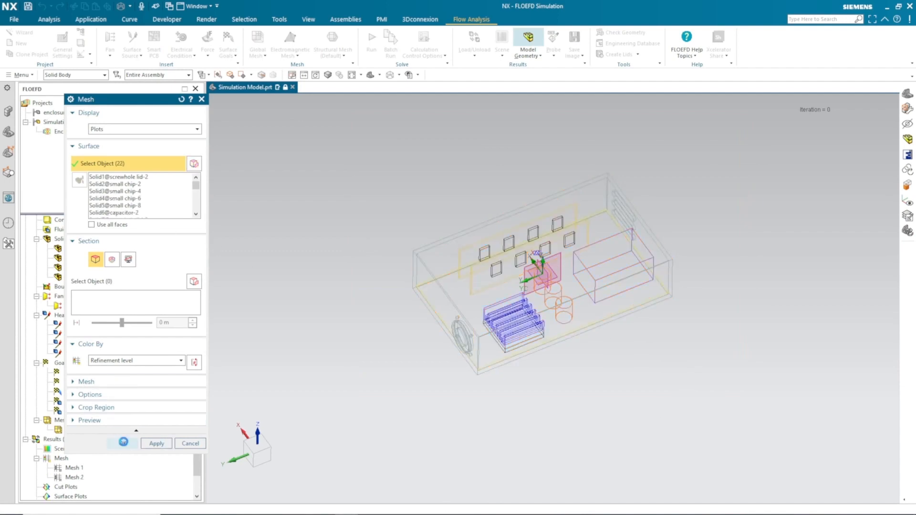
{"action": "left_click", "coordinate": [156, 443]}
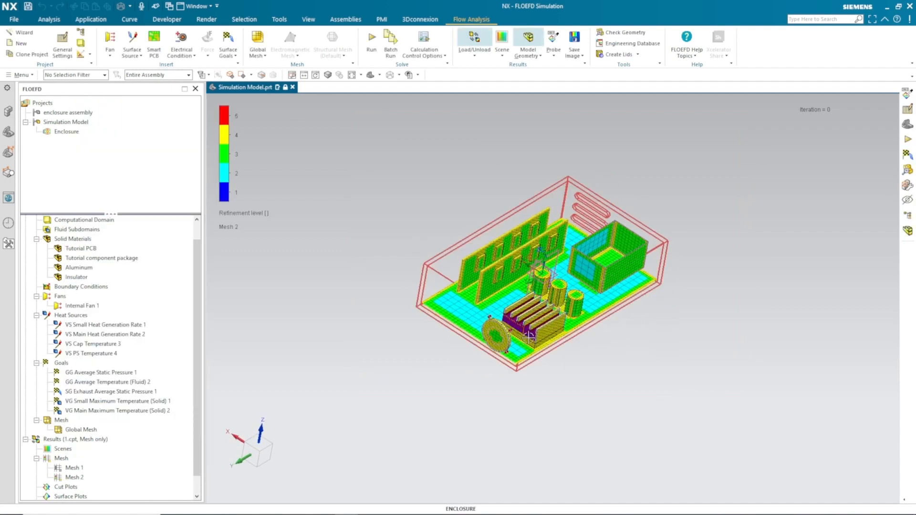
{"action": "left_click_drag", "start_coordinate": [529, 336], "coordinate": [385, 308]}
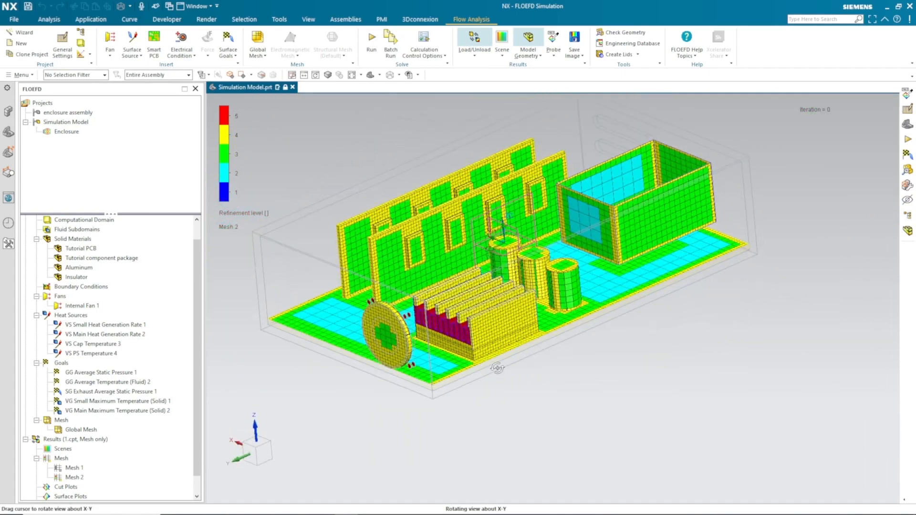
Hide the Mesh 2 plot from the view.
{"action": "right_click", "coordinate": [73, 478]}
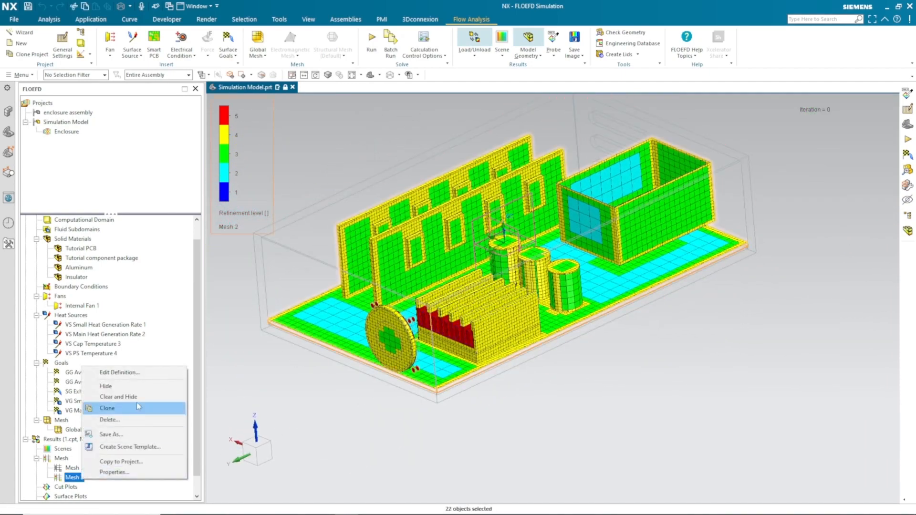
{"action": "left_click", "coordinate": [118, 397]}
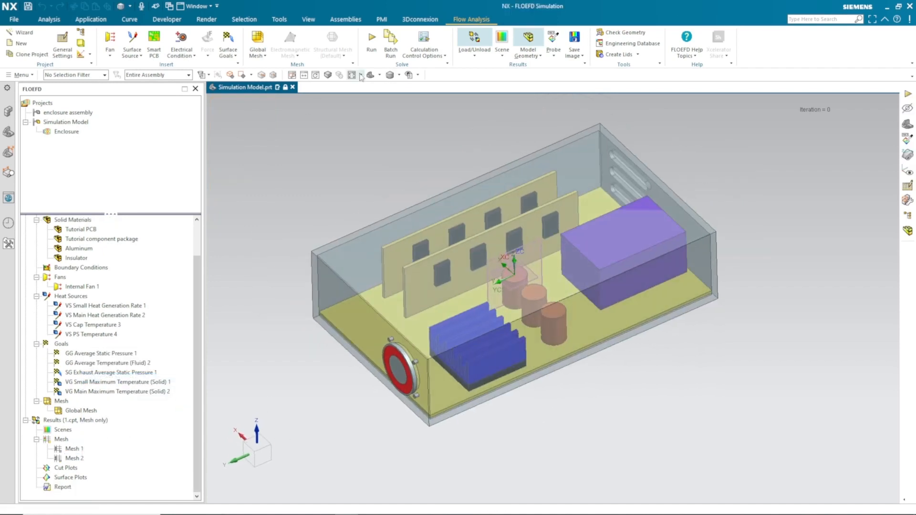
Run a new calculation of the Enclosure project on this computer with results loaded afterwards.
{"action": "left_click", "coordinate": [371, 41]}
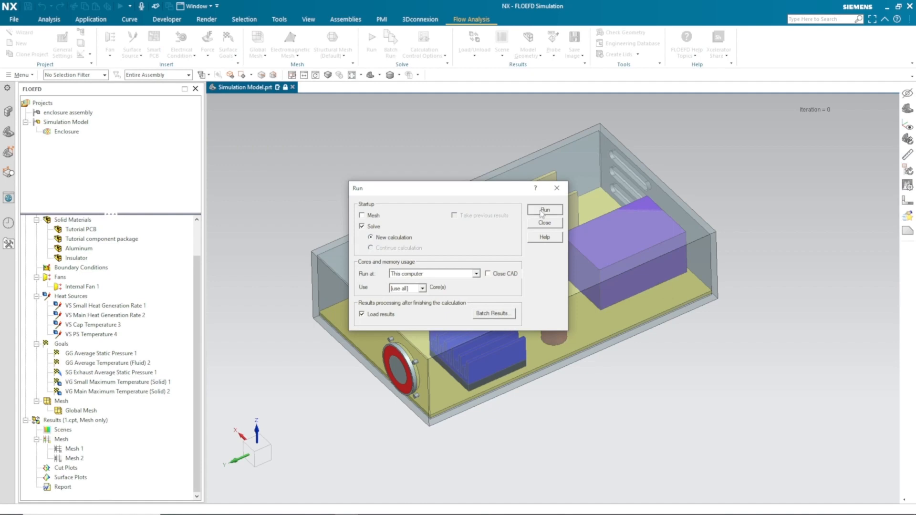
{"action": "left_click", "coordinate": [544, 210]}
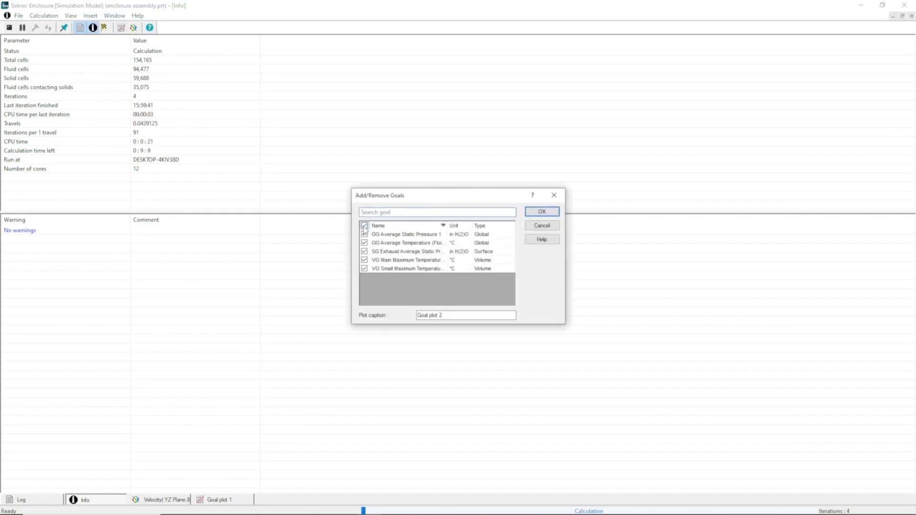
Add a goal plot of all five goals and highlight the average fluid and small-chip temperature curves.
{"action": "left_click", "coordinate": [541, 212]}
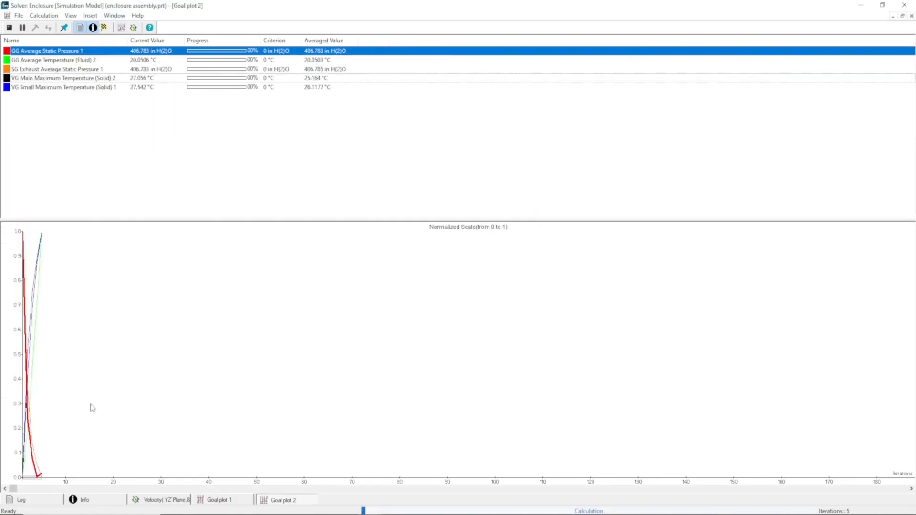
{"action": "left_click", "coordinate": [52, 59]}
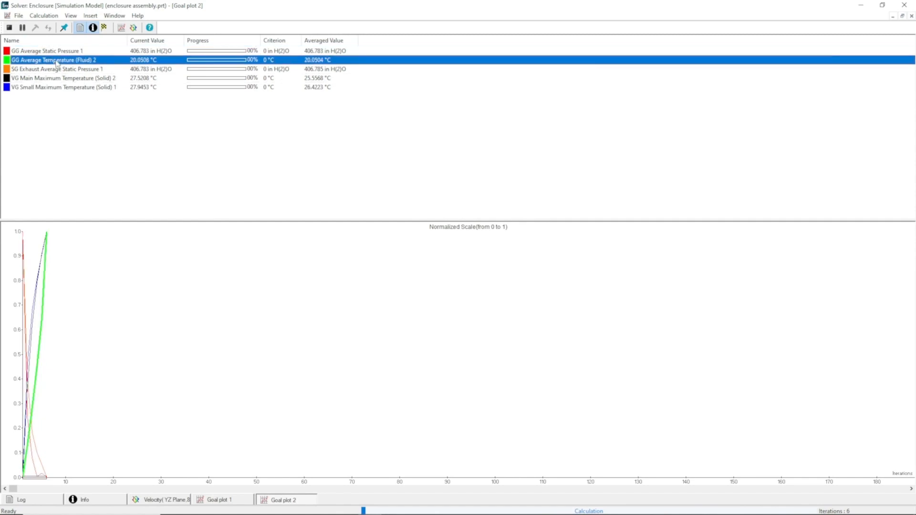
{"action": "left_click", "coordinate": [63, 87]}
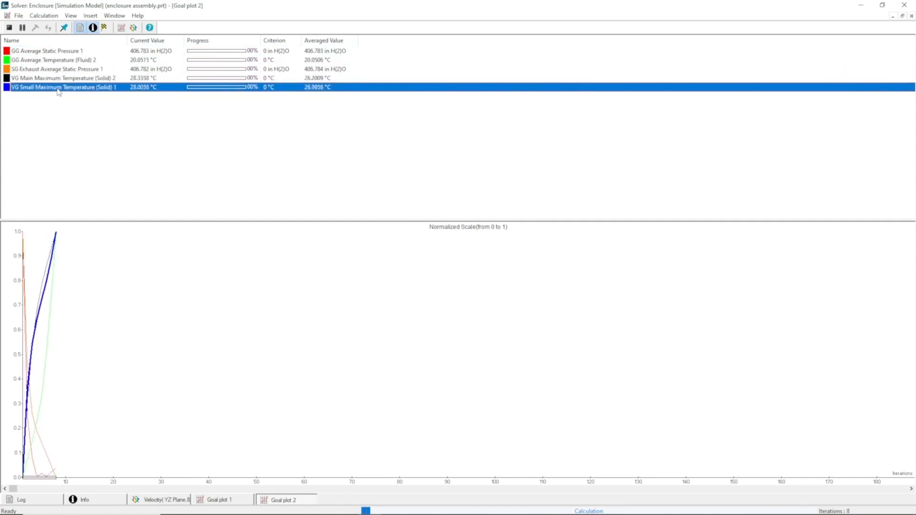
{"action": "left_click", "coordinate": [165, 499]}
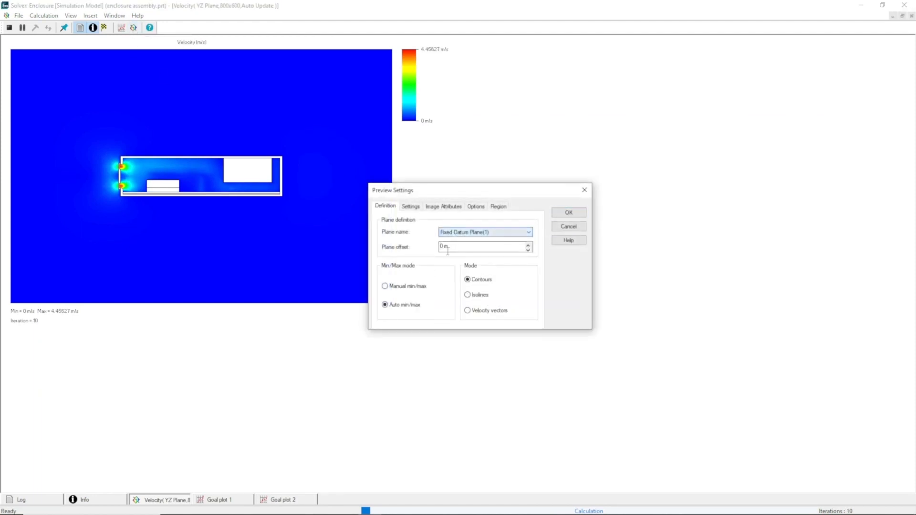
Browse the velocity preview's Settings and Region tabs, then close the preview settings.
{"action": "left_click", "coordinate": [410, 207]}
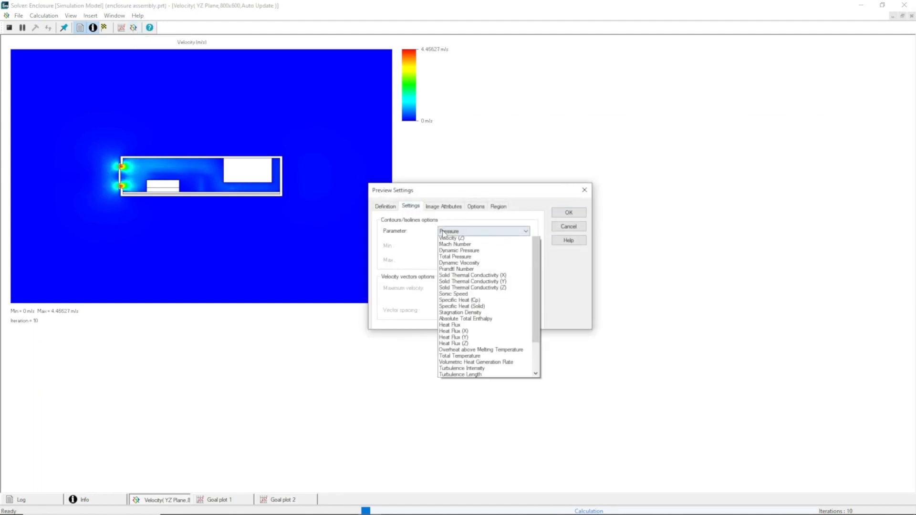
{"action": "left_click", "coordinate": [498, 207]}
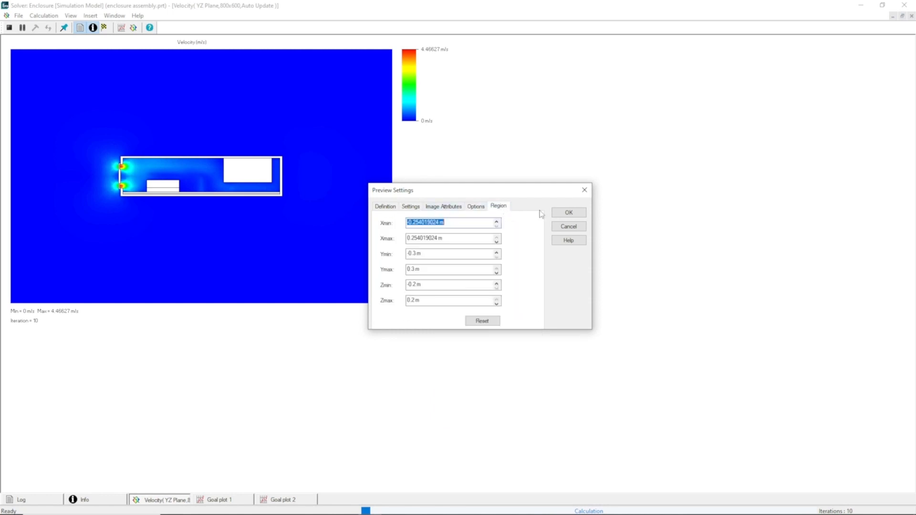
{"action": "left_click", "coordinate": [103, 15]}
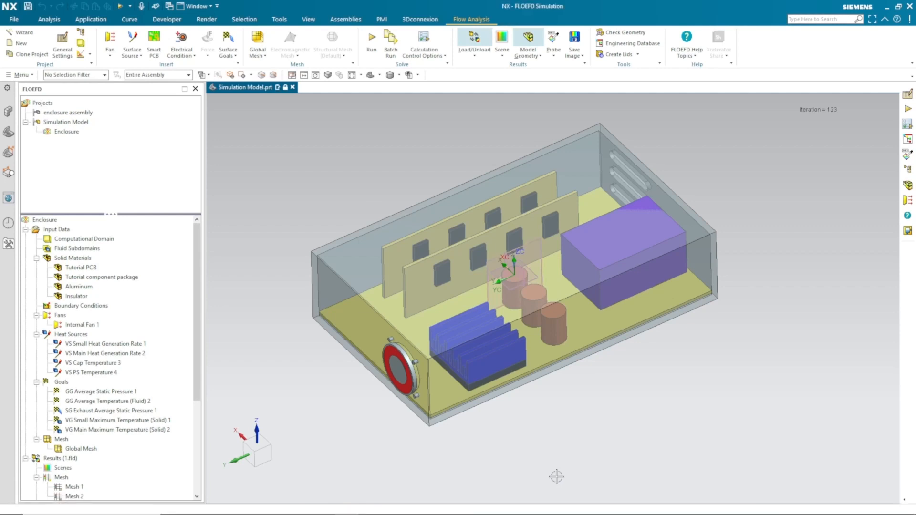
Switch the model display to static wireframe so the cut plot contours are visible.
{"action": "scroll", "scroll_direction": "down", "scroll_amount": 3}
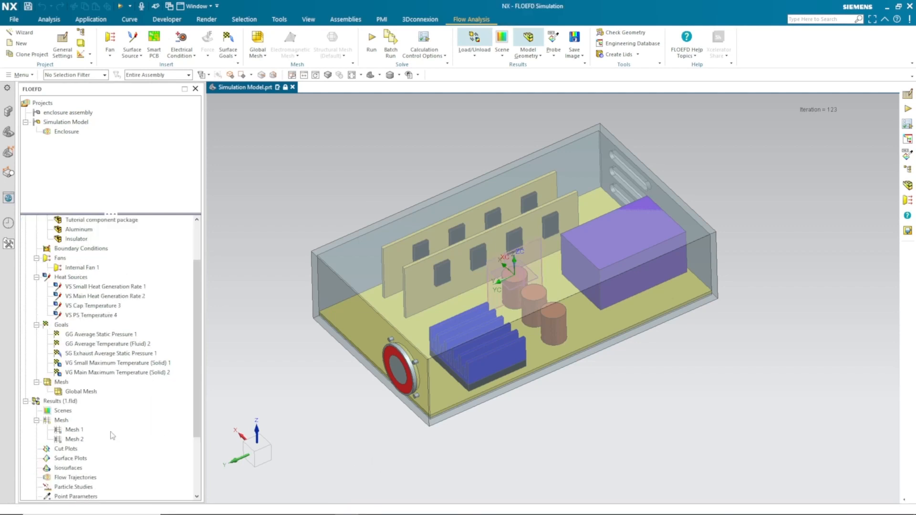
{"action": "scroll", "scroll_direction": "down", "scroll_amount": 3}
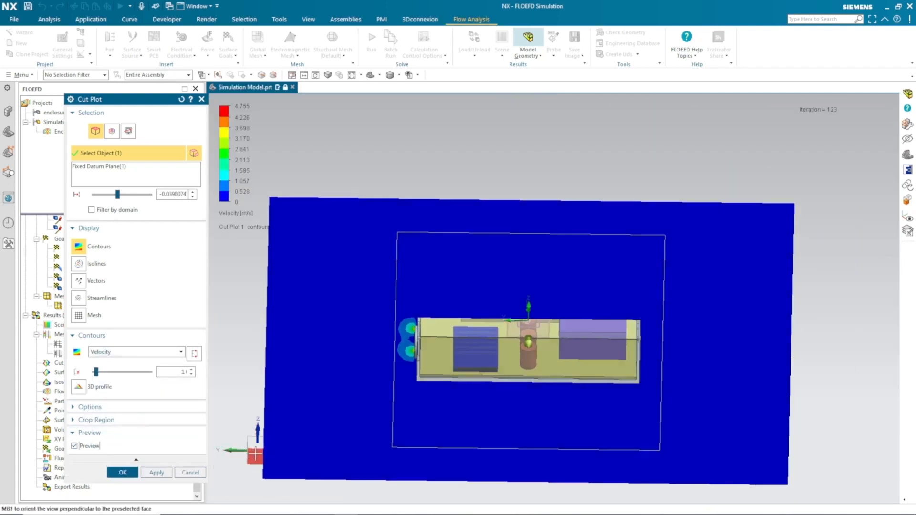
{"action": "left_click", "coordinate": [398, 75]}
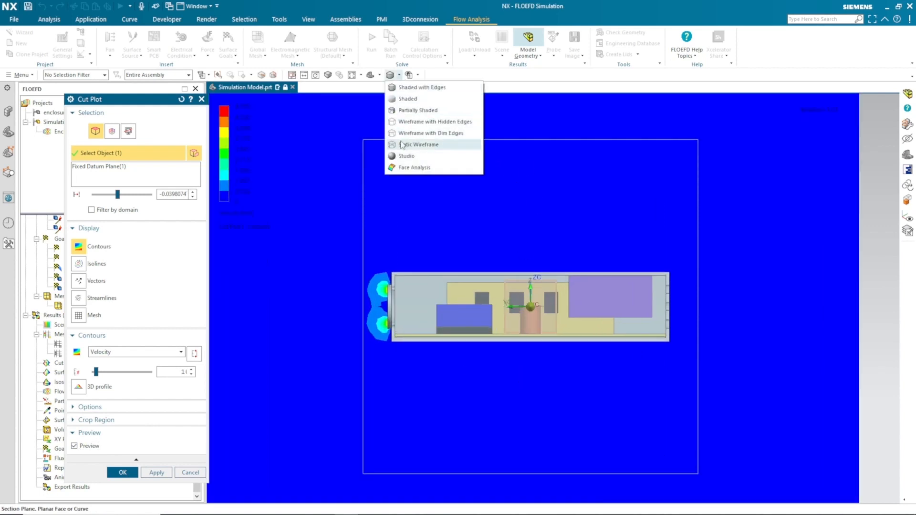
{"action": "left_click", "coordinate": [430, 133]}
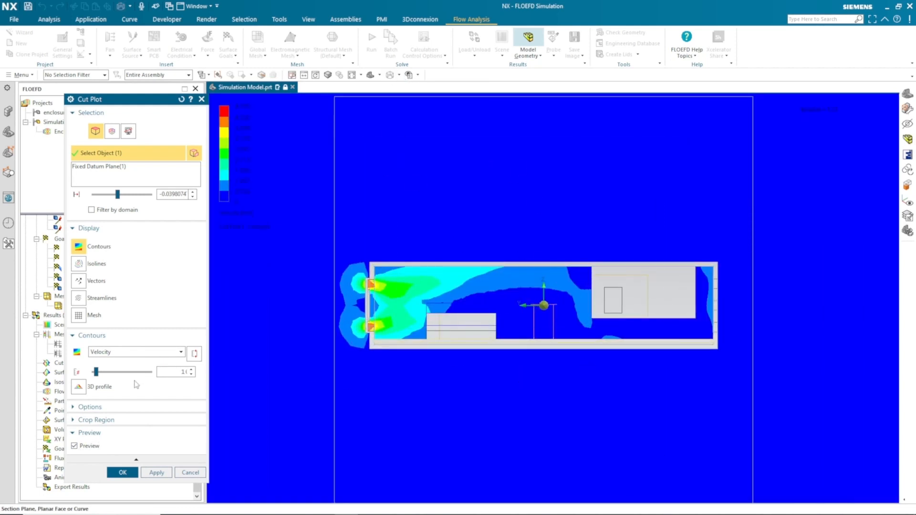
Create Cut Plot 1 with fluid temperature contours and velocity vectors on the datum plane.
{"action": "left_click", "coordinate": [89, 387]}
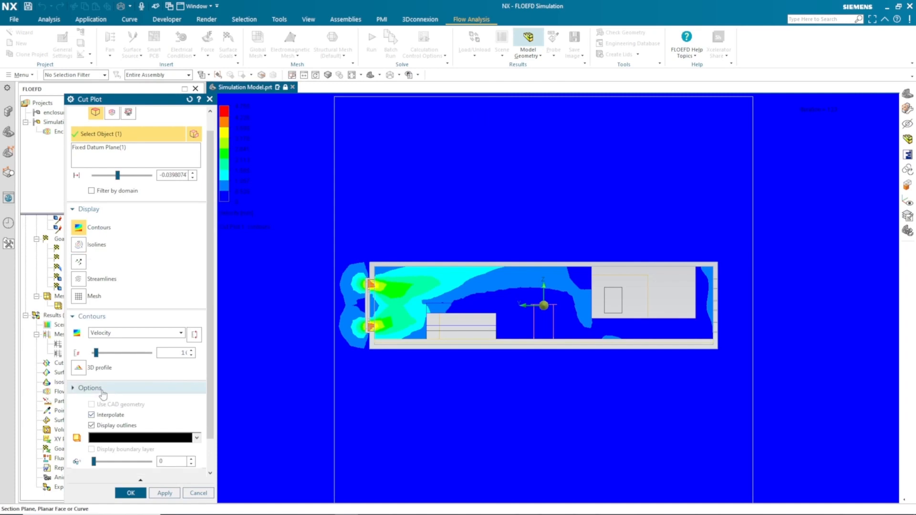
{"action": "left_click", "coordinate": [95, 281]}
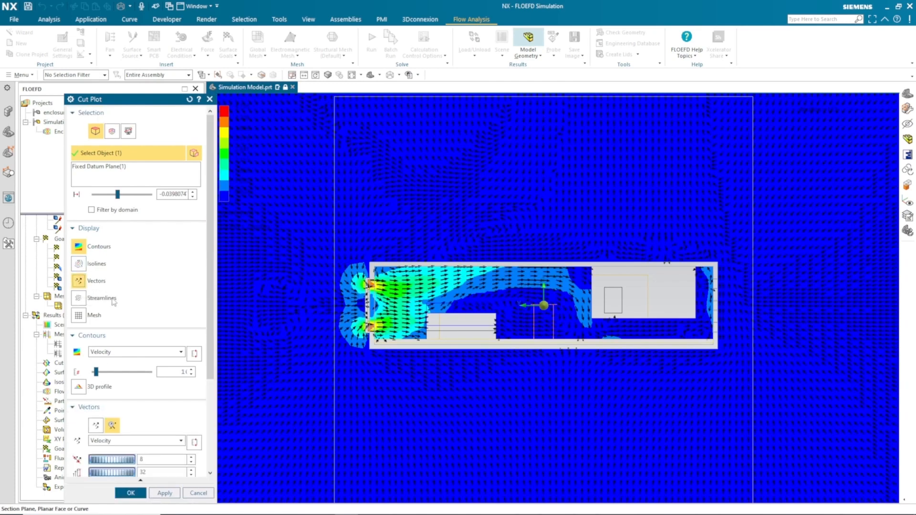
{"action": "scroll", "scroll_direction": "down", "scroll_amount": 3}
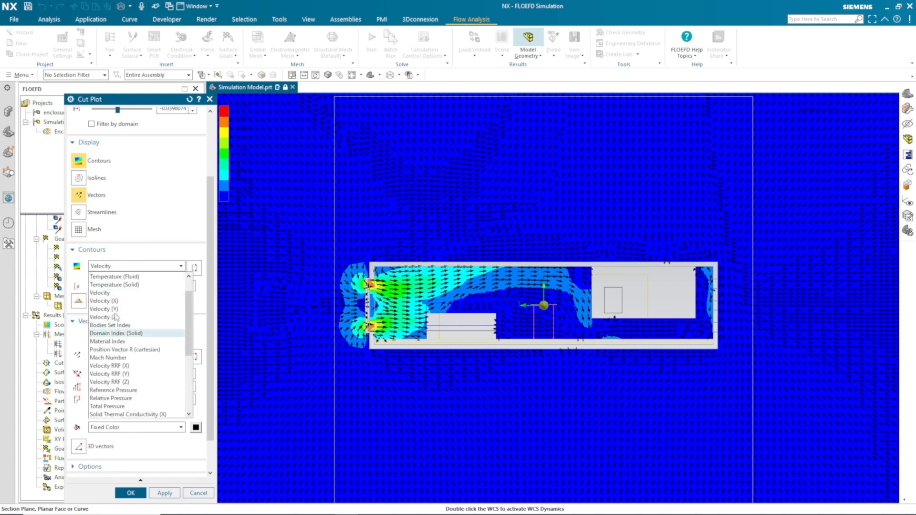
{"action": "left_click", "coordinate": [114, 277]}
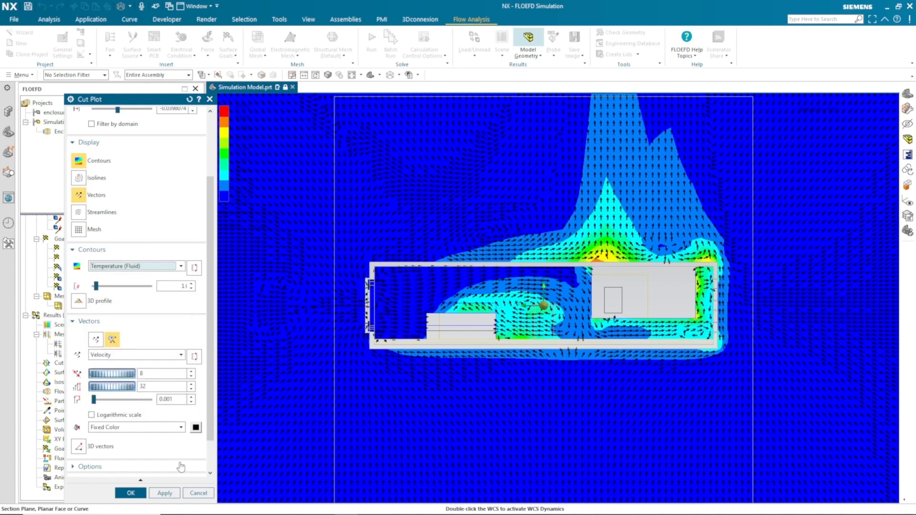
{"action": "left_click", "coordinate": [164, 492]}
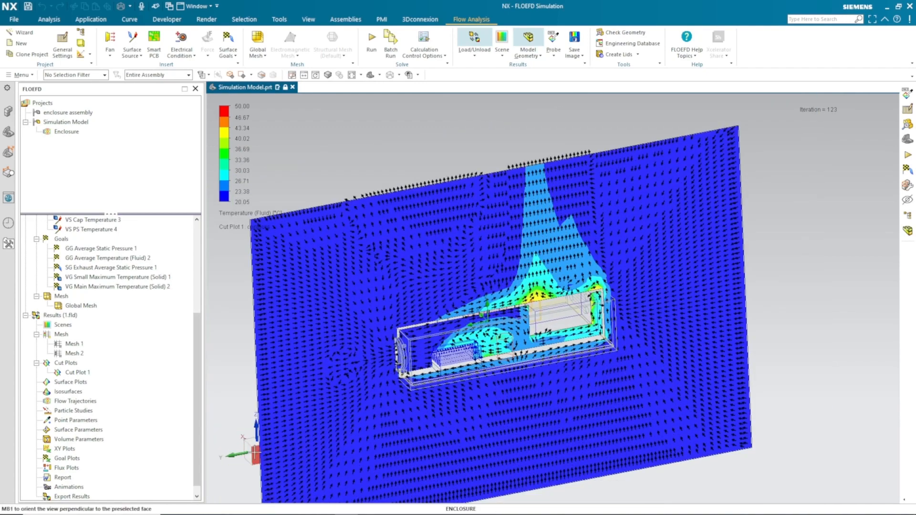
Create Cut Plot 2 through the enclosure and switch the contours to Velocity.
{"action": "right_click", "coordinate": [76, 372]}
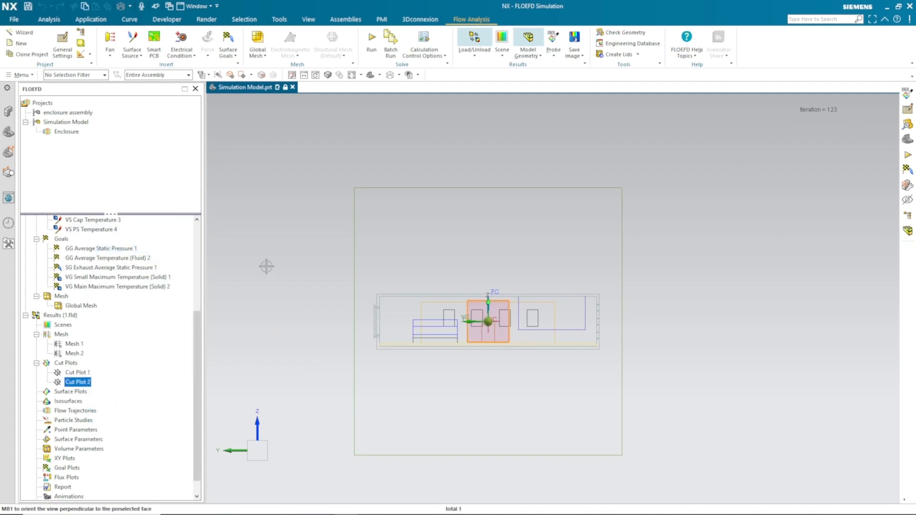
{"action": "double_click", "coordinate": [77, 382]}
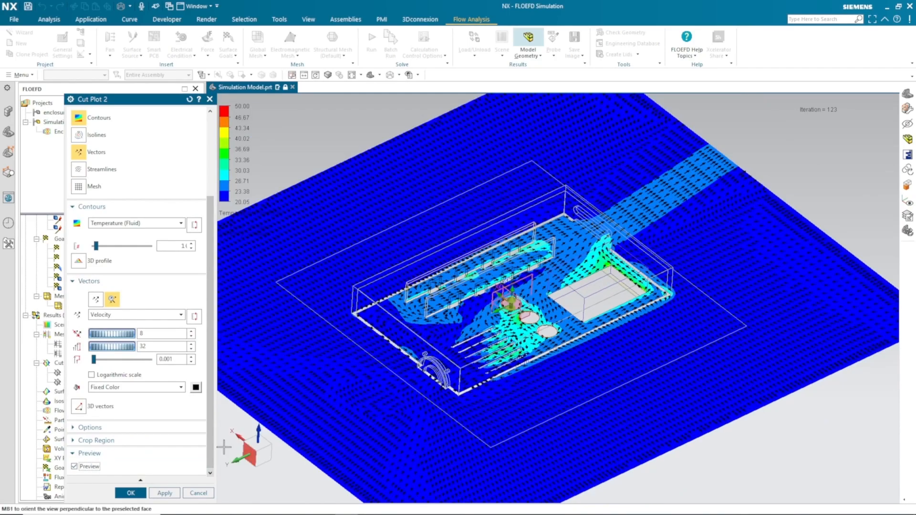
{"action": "left_click", "coordinate": [131, 493]}
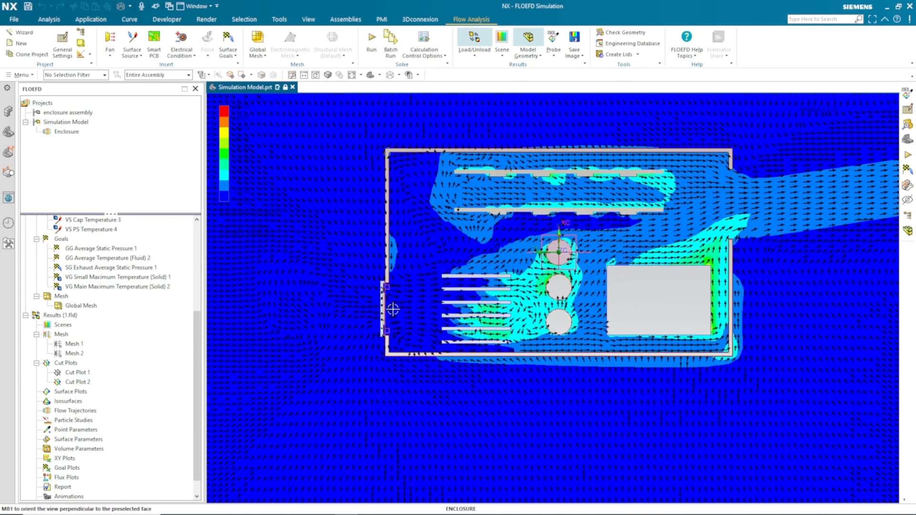
{"action": "mouse_move", "coordinate": [393, 309]}
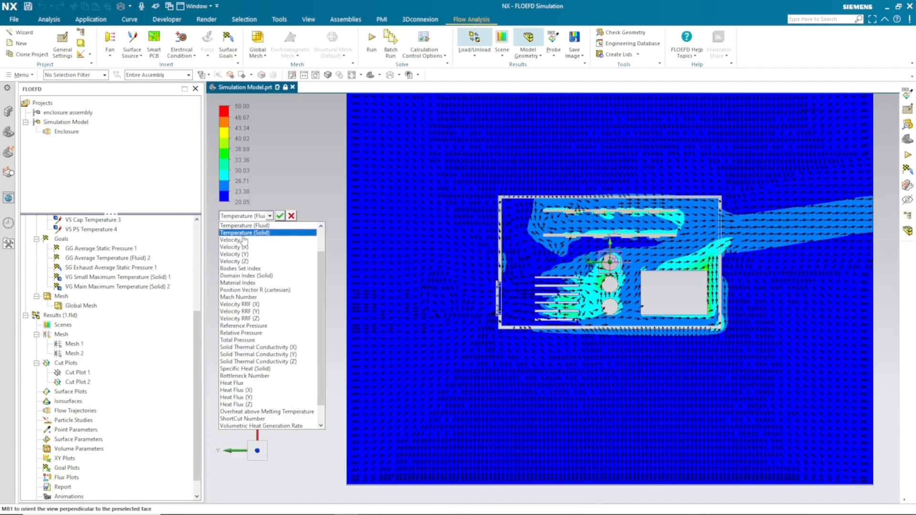
{"action": "left_click", "coordinate": [233, 239]}
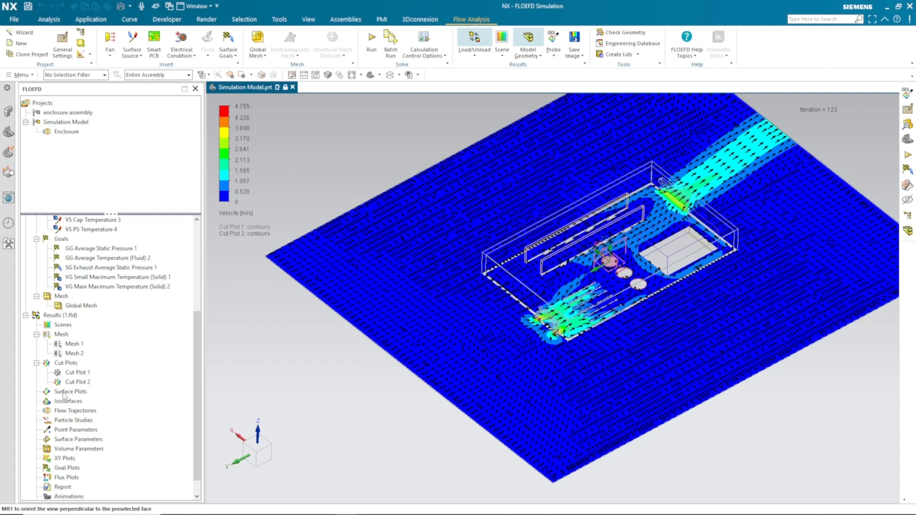
{"action": "mouse_move", "coordinate": [88, 405]}
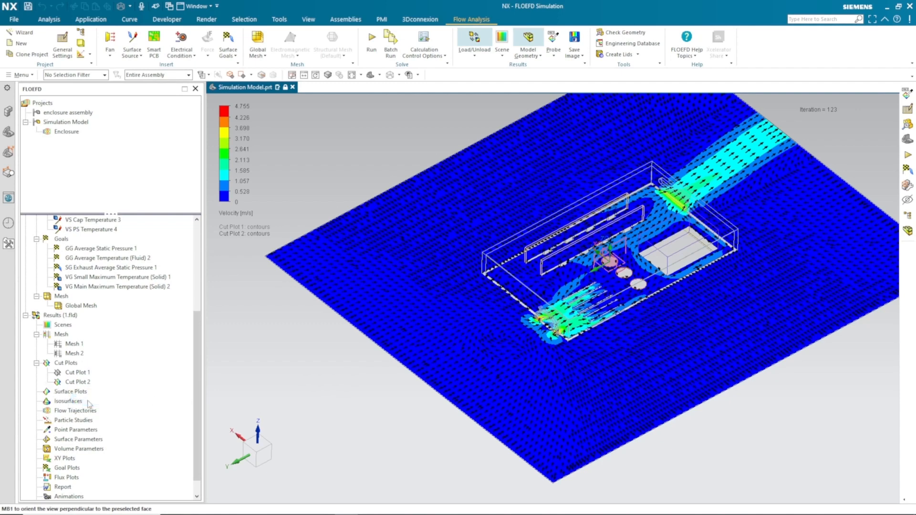
Create Surface Plot 1 of solid temperature on the nine small chips and inspect it.
{"action": "double_click", "coordinate": [72, 391]}
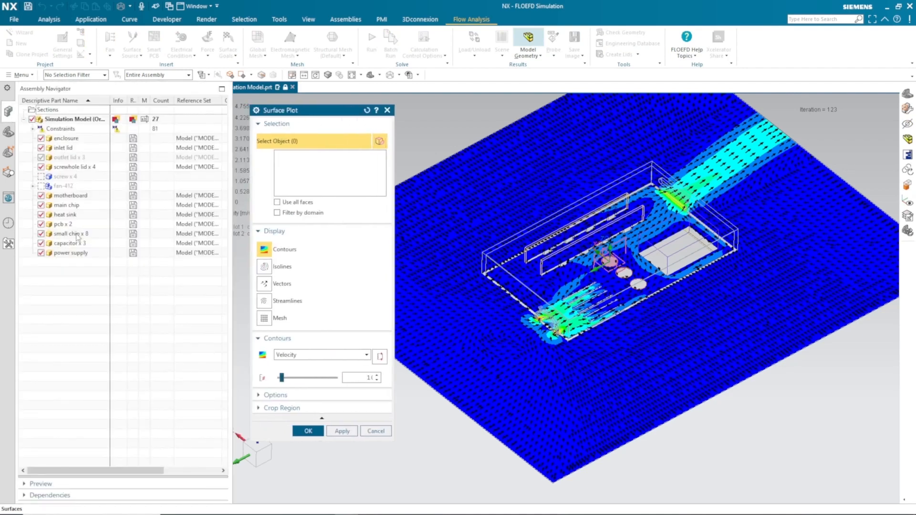
{"action": "left_click", "coordinate": [68, 234]}
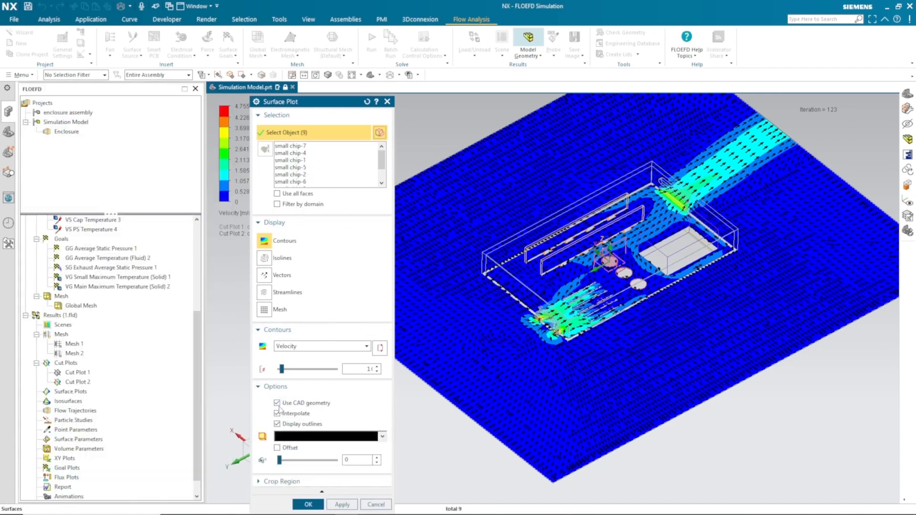
{"action": "left_click", "coordinate": [366, 345]}
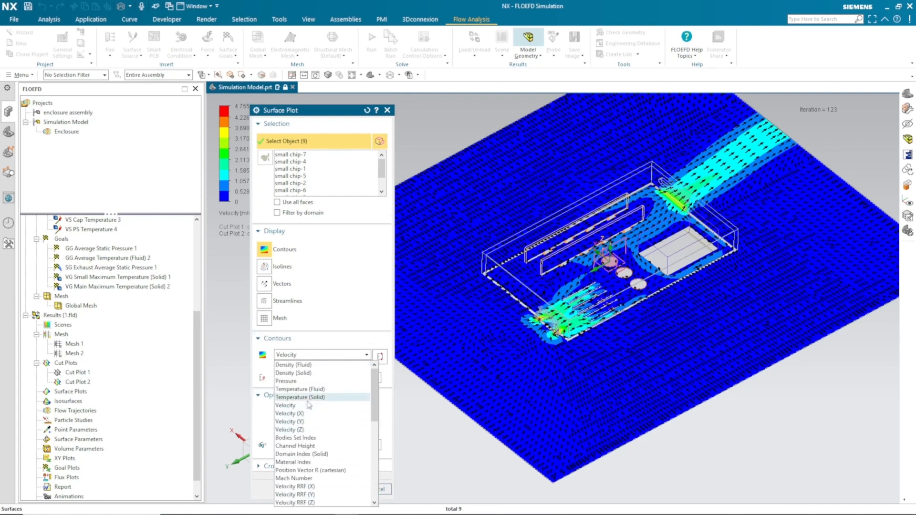
{"action": "left_click", "coordinate": [300, 397]}
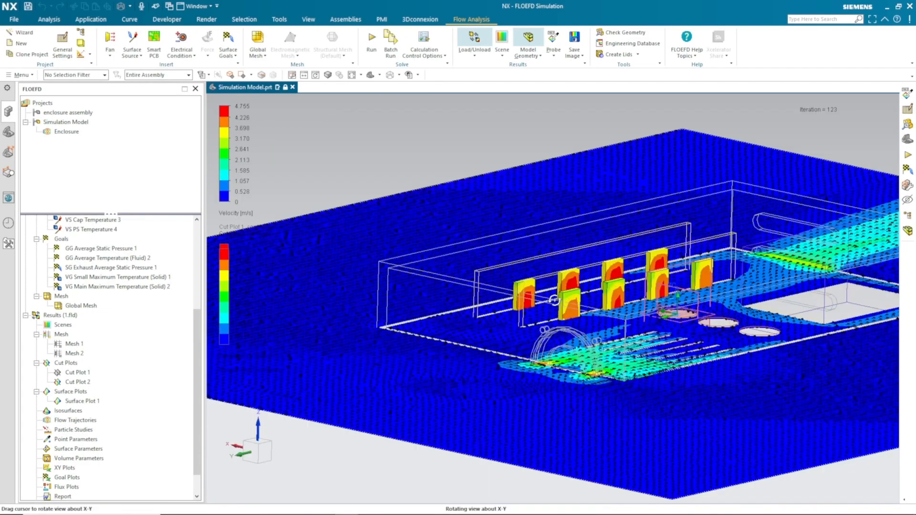
{"action": "left_click_drag", "start_coordinate": [556, 292], "coordinate": [642, 234]}
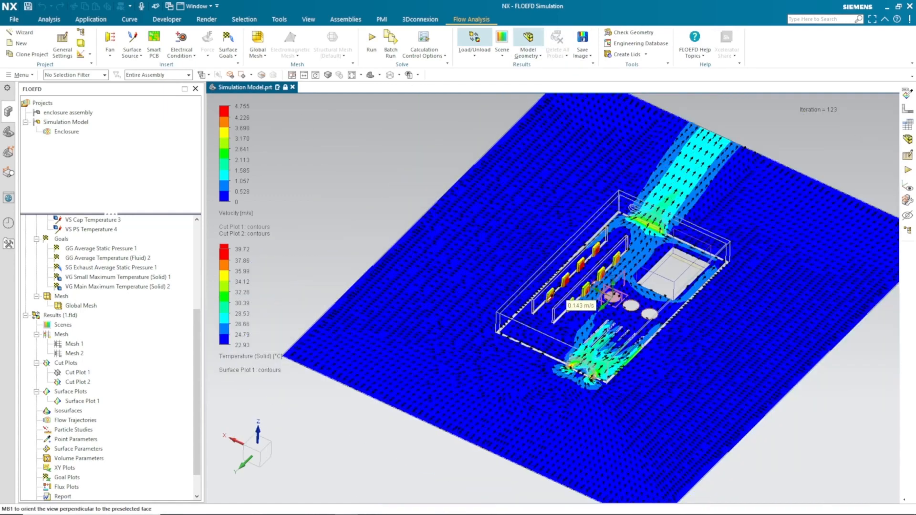
{"action": "left_click", "coordinate": [556, 41]}
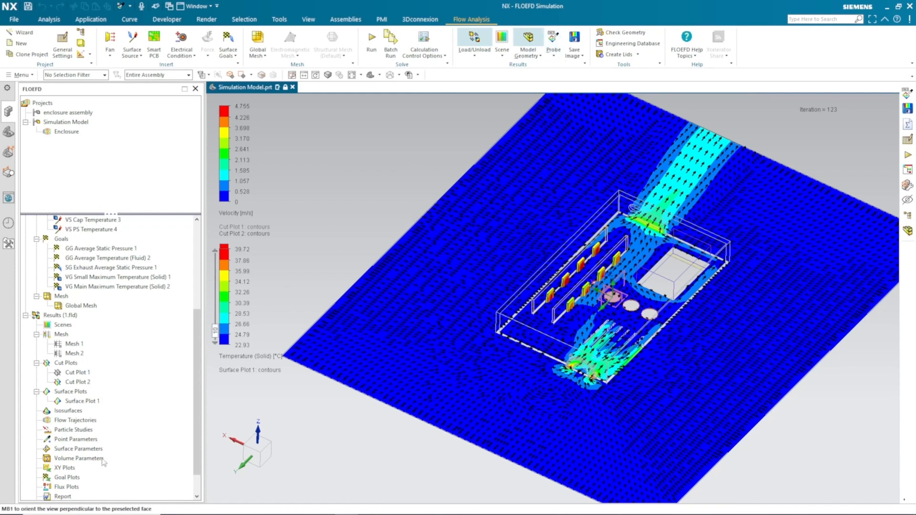
Hide the cut plots and seed new flow trajectories from the inlet lid face.
{"action": "right_click", "coordinate": [78, 382]}
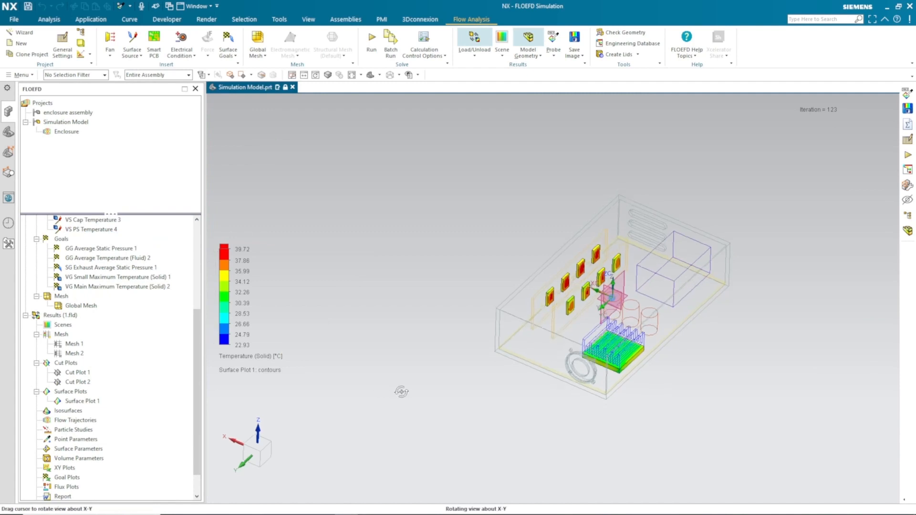
{"action": "right_click", "coordinate": [74, 420]}
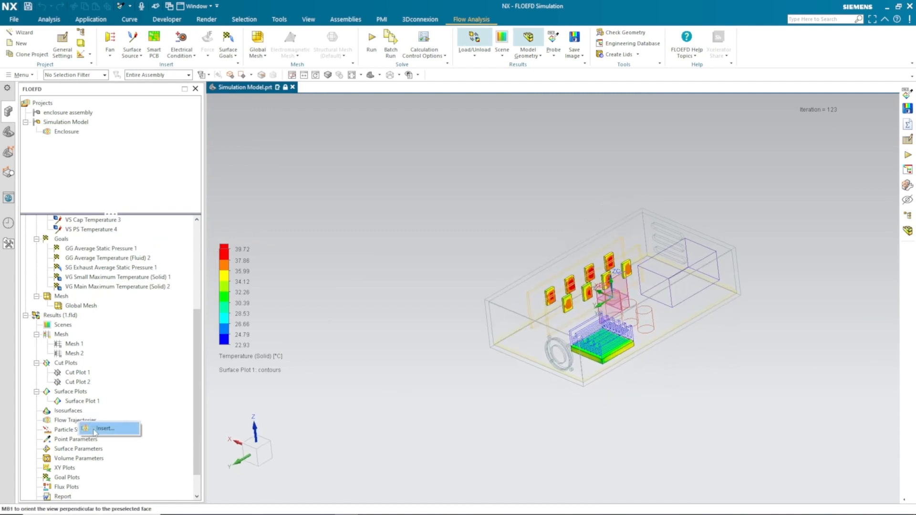
{"action": "left_click", "coordinate": [105, 428]}
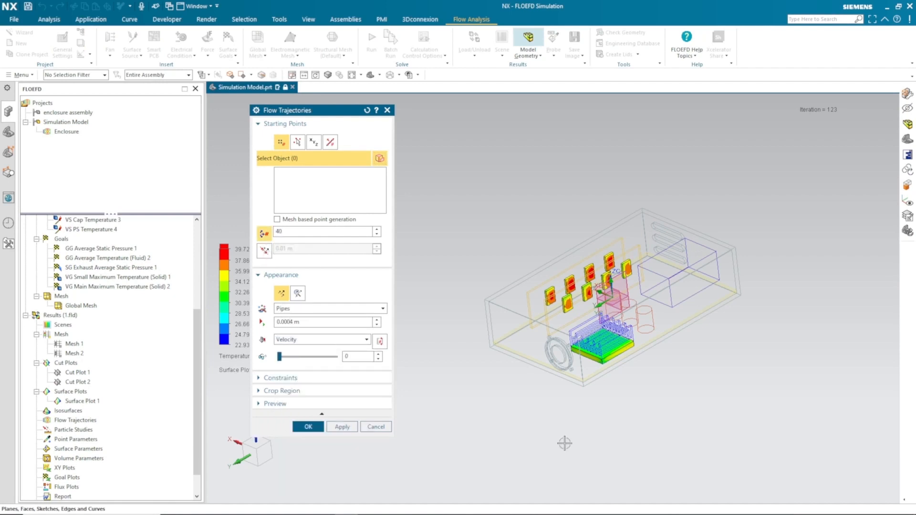
{"action": "left_click_drag", "start_coordinate": [564, 442], "coordinate": [482, 435]}
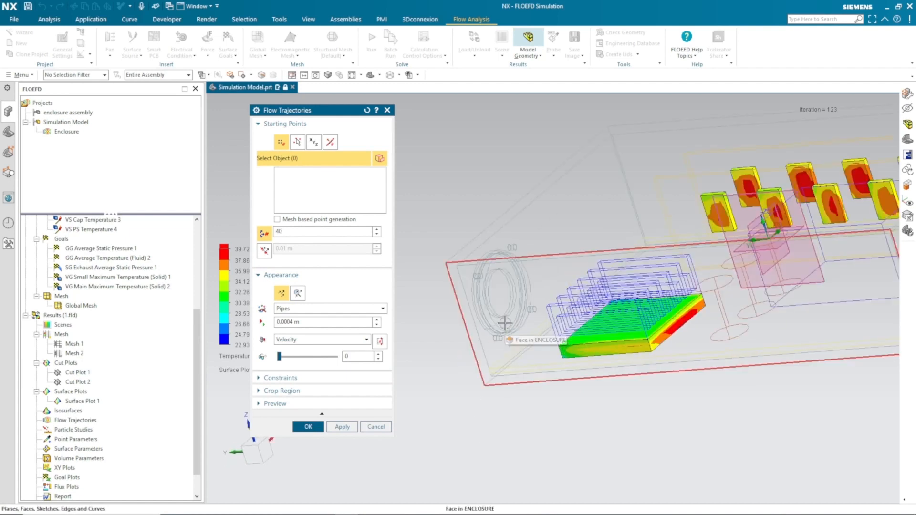
{"action": "left_click", "coordinate": [507, 323]}
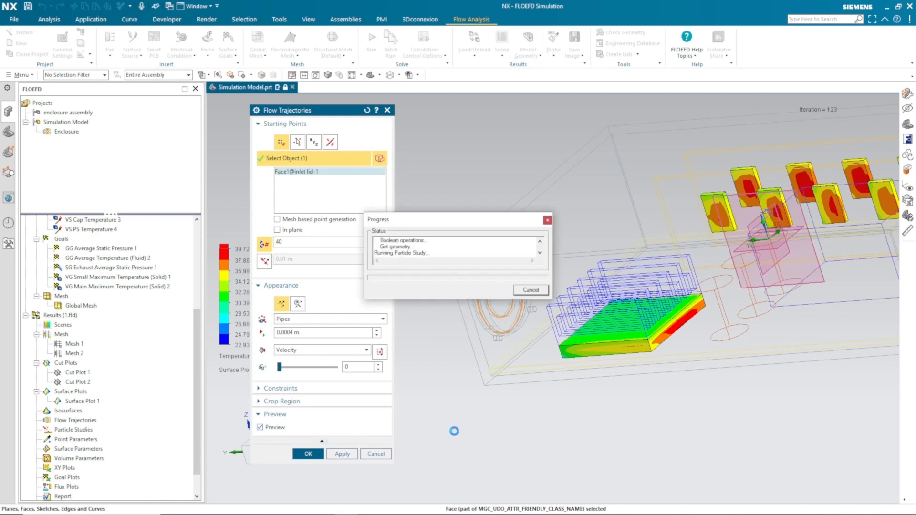
{"action": "left_click", "coordinate": [281, 389]}
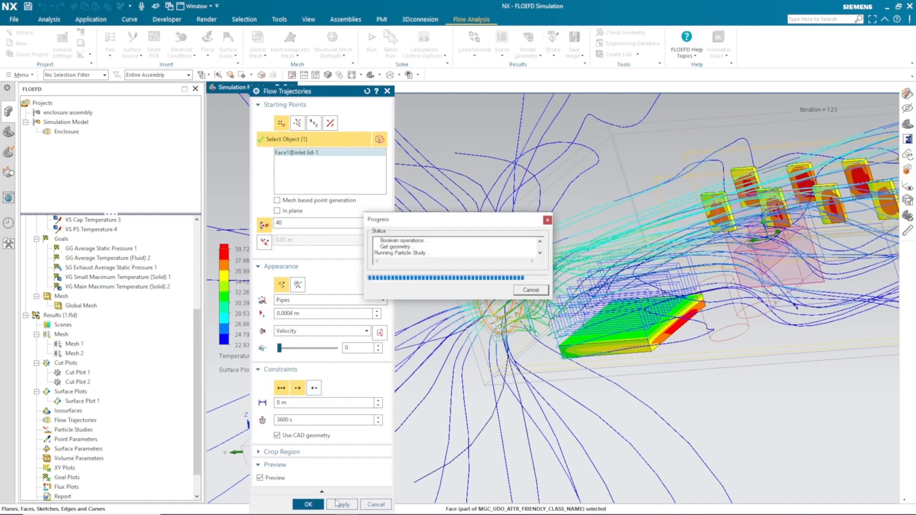
Apply and confirm Flow Trajectories 1, then inspect the velocity-coloured pipes through the enclosure.
{"action": "left_click", "coordinate": [342, 503]}
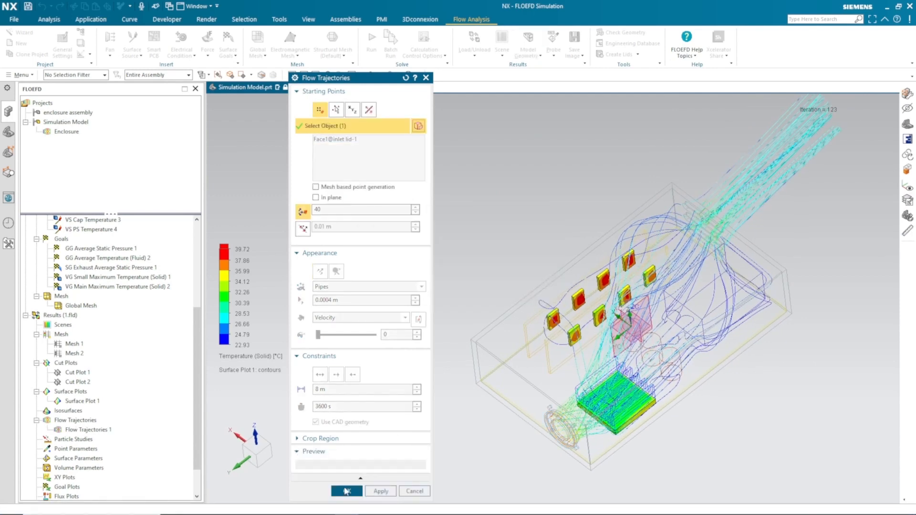
{"action": "left_click", "coordinate": [345, 490]}
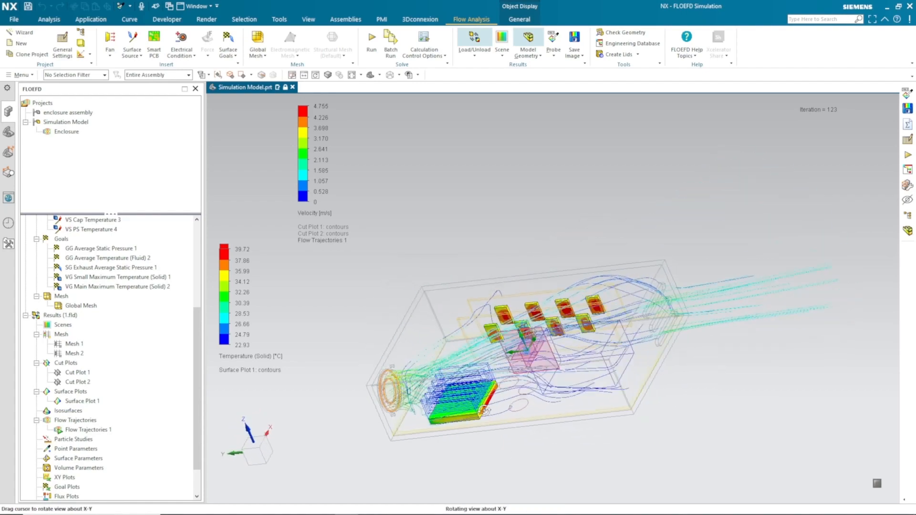
{"action": "left_click_drag", "start_coordinate": [526, 350], "coordinate": [476, 435]}
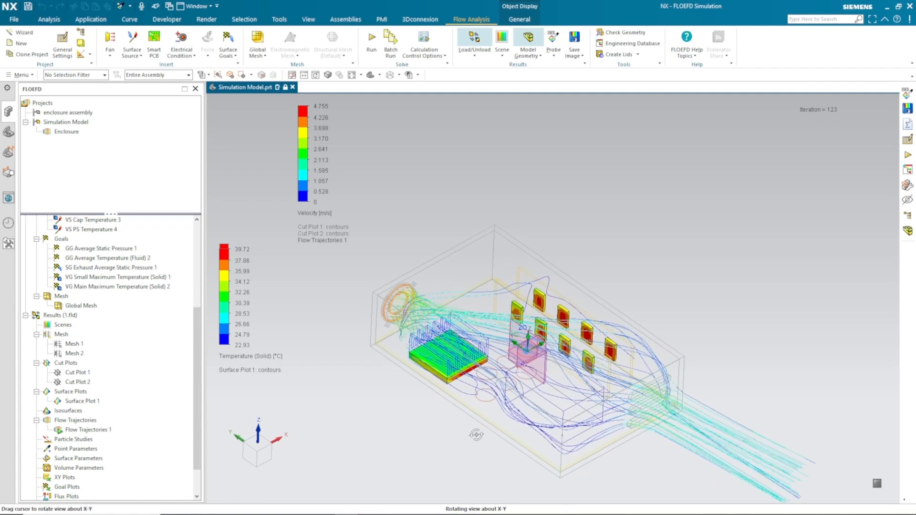
{"action": "left_click_drag", "start_coordinate": [476, 435], "coordinate": [470, 449]}
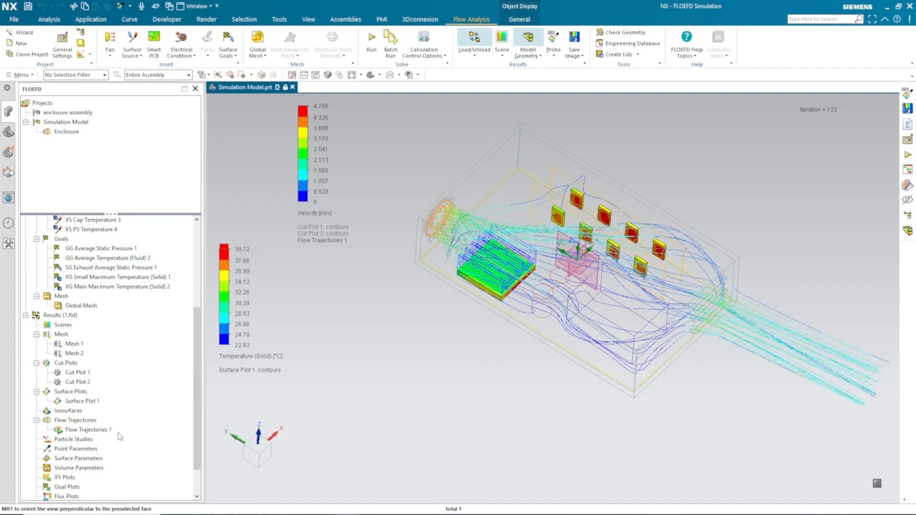
{"action": "scroll", "scroll_direction": "down", "scroll_amount": 3}
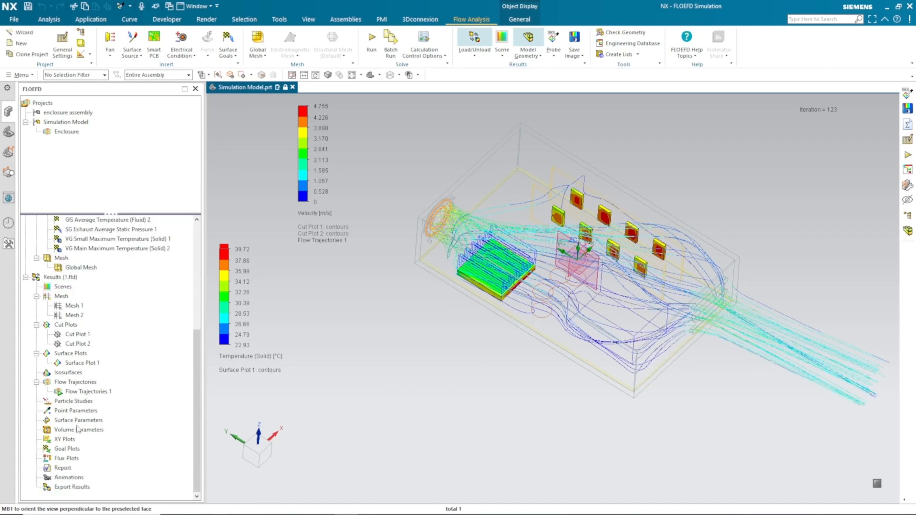
Create Goal Plot 1 with all five goals charted against iterations and view the convergence curves.
{"action": "left_click", "coordinate": [67, 448]}
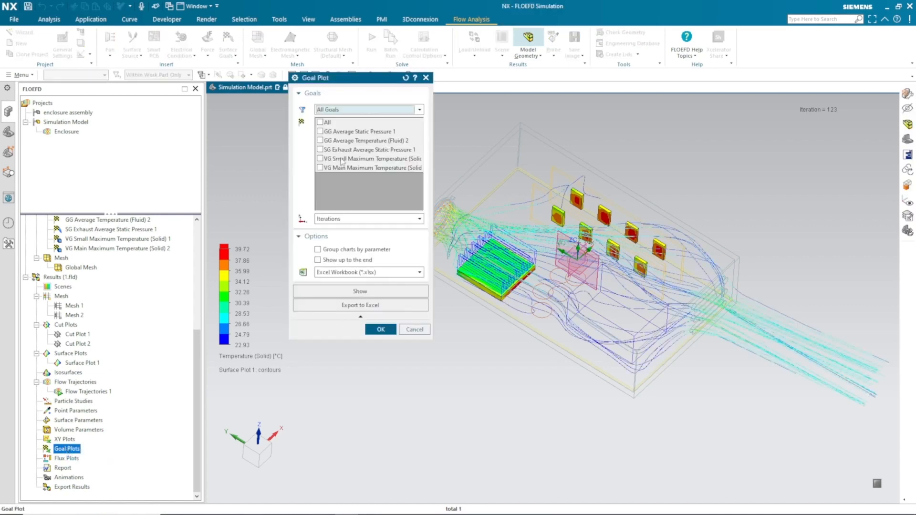
{"action": "left_click", "coordinate": [320, 121]}
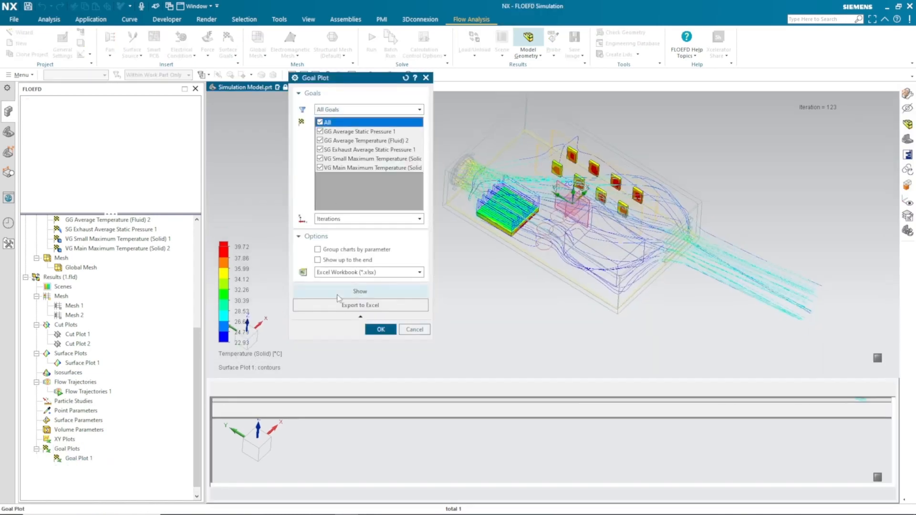
{"action": "left_click", "coordinate": [360, 291]}
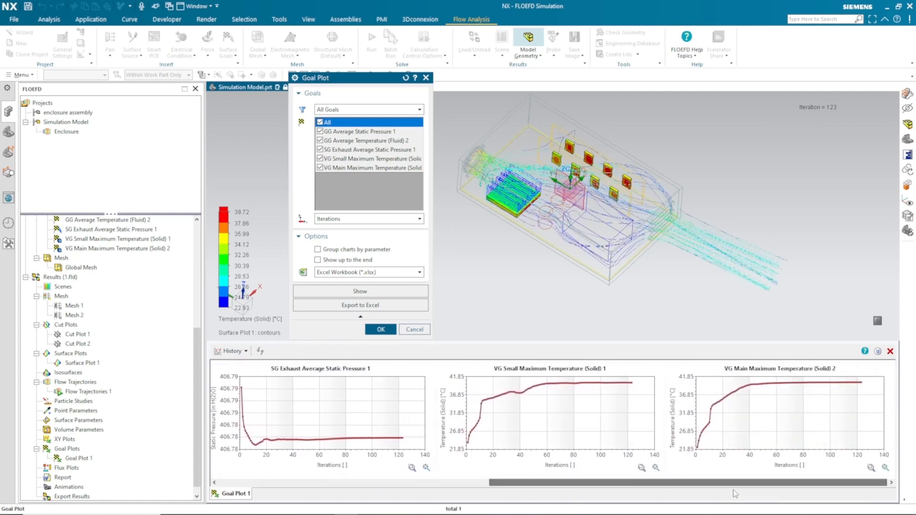
{"action": "left_click", "coordinate": [379, 330]}
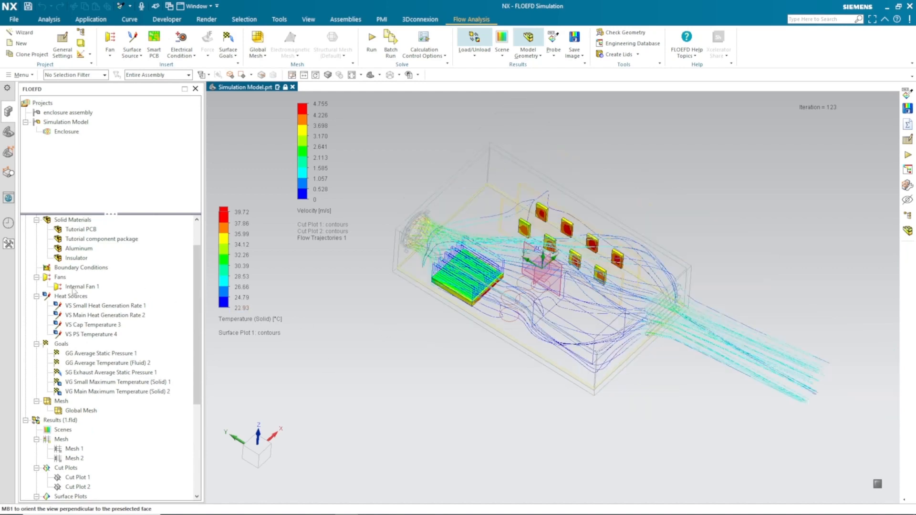
Show Internal Fan 1's operating point on its pressure difference versus volume flow curve.
{"action": "right_click", "coordinate": [82, 287]}
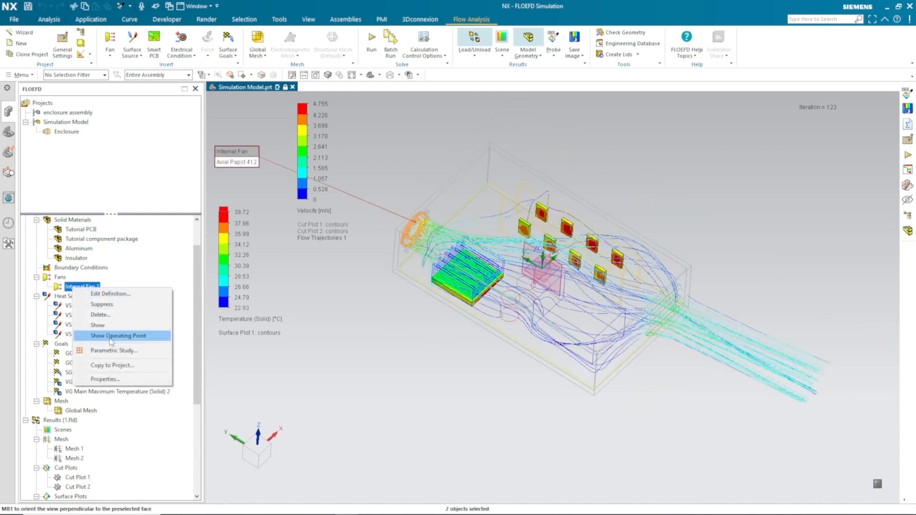
{"action": "left_click", "coordinate": [118, 335]}
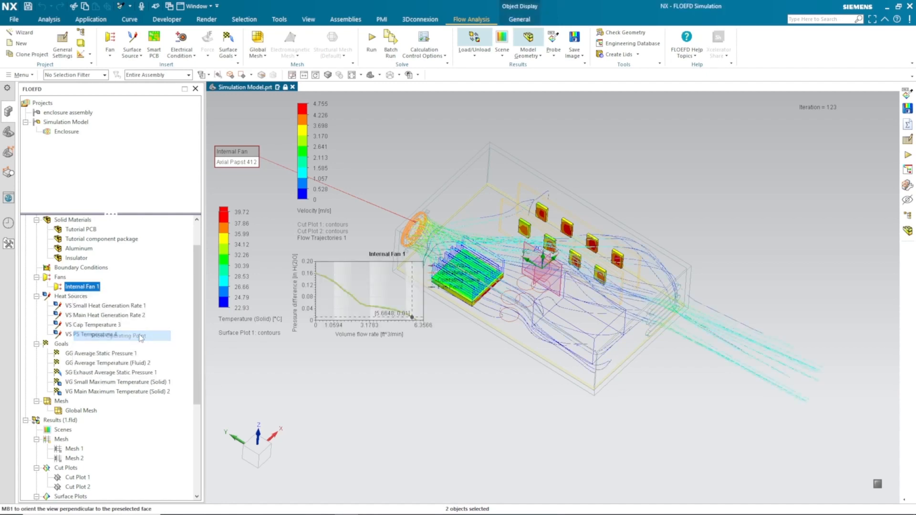